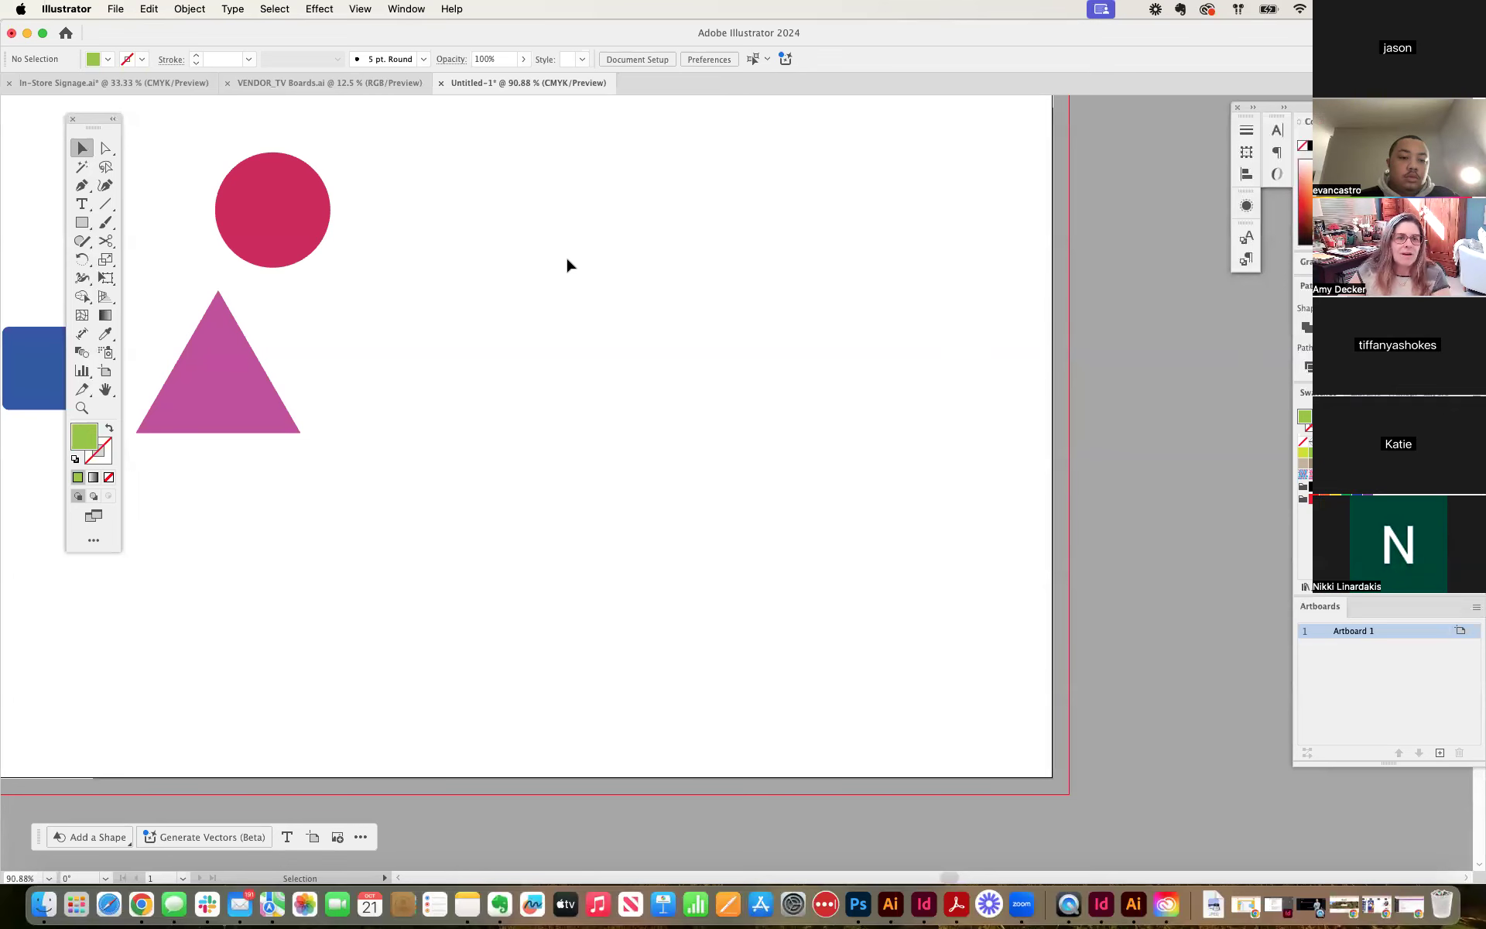
mouse_move(81, 218)
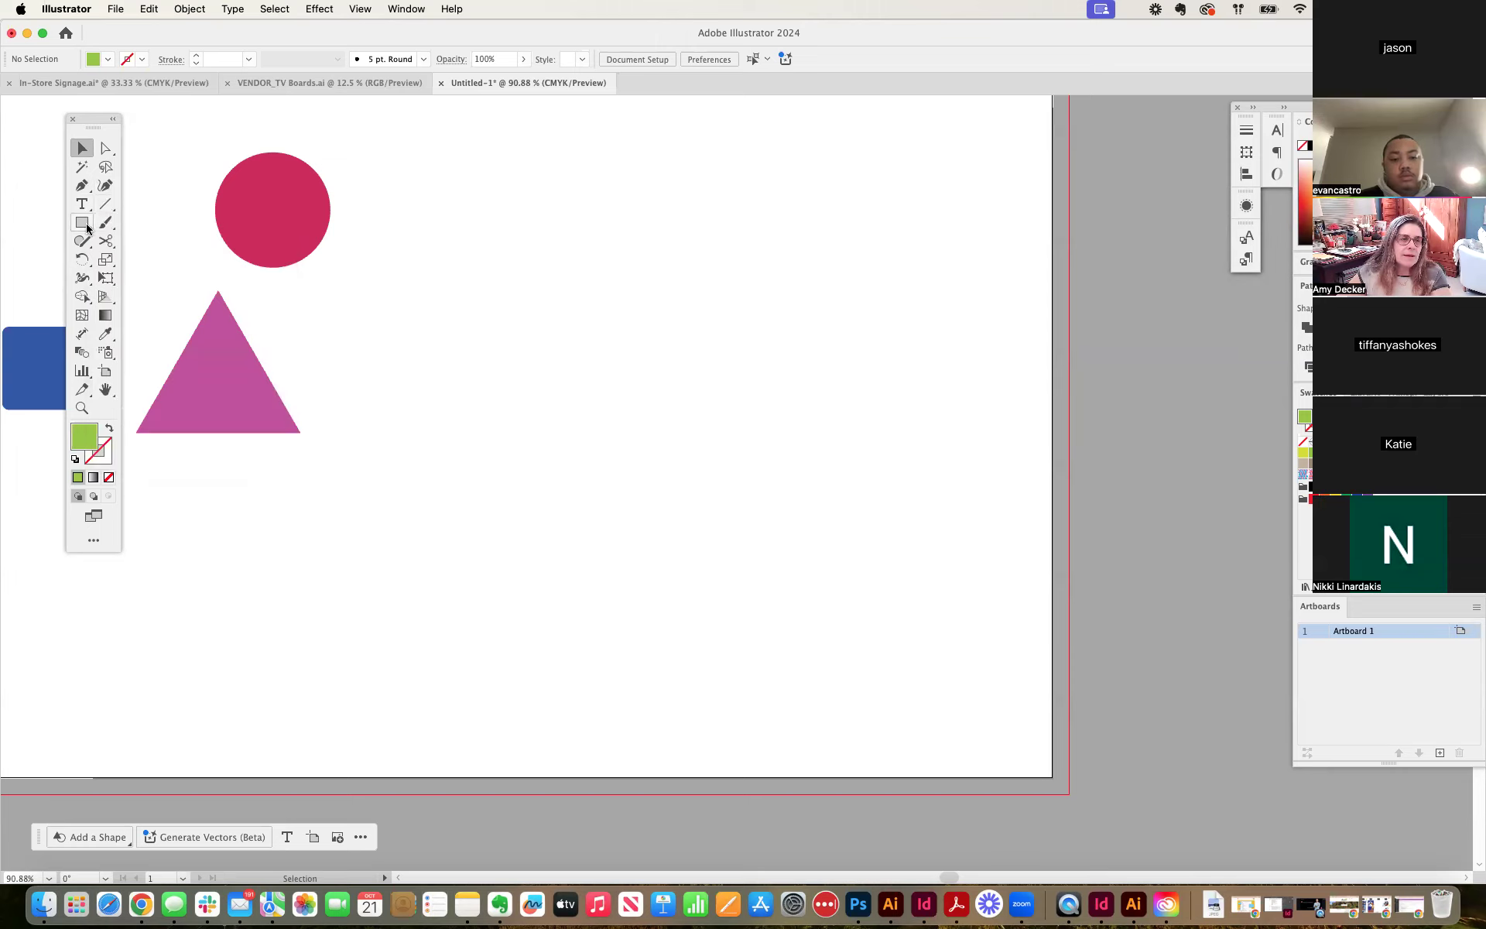
Draw a large green five-sided polygon with the Polygon tool to the right of the red circle.
click(82, 222)
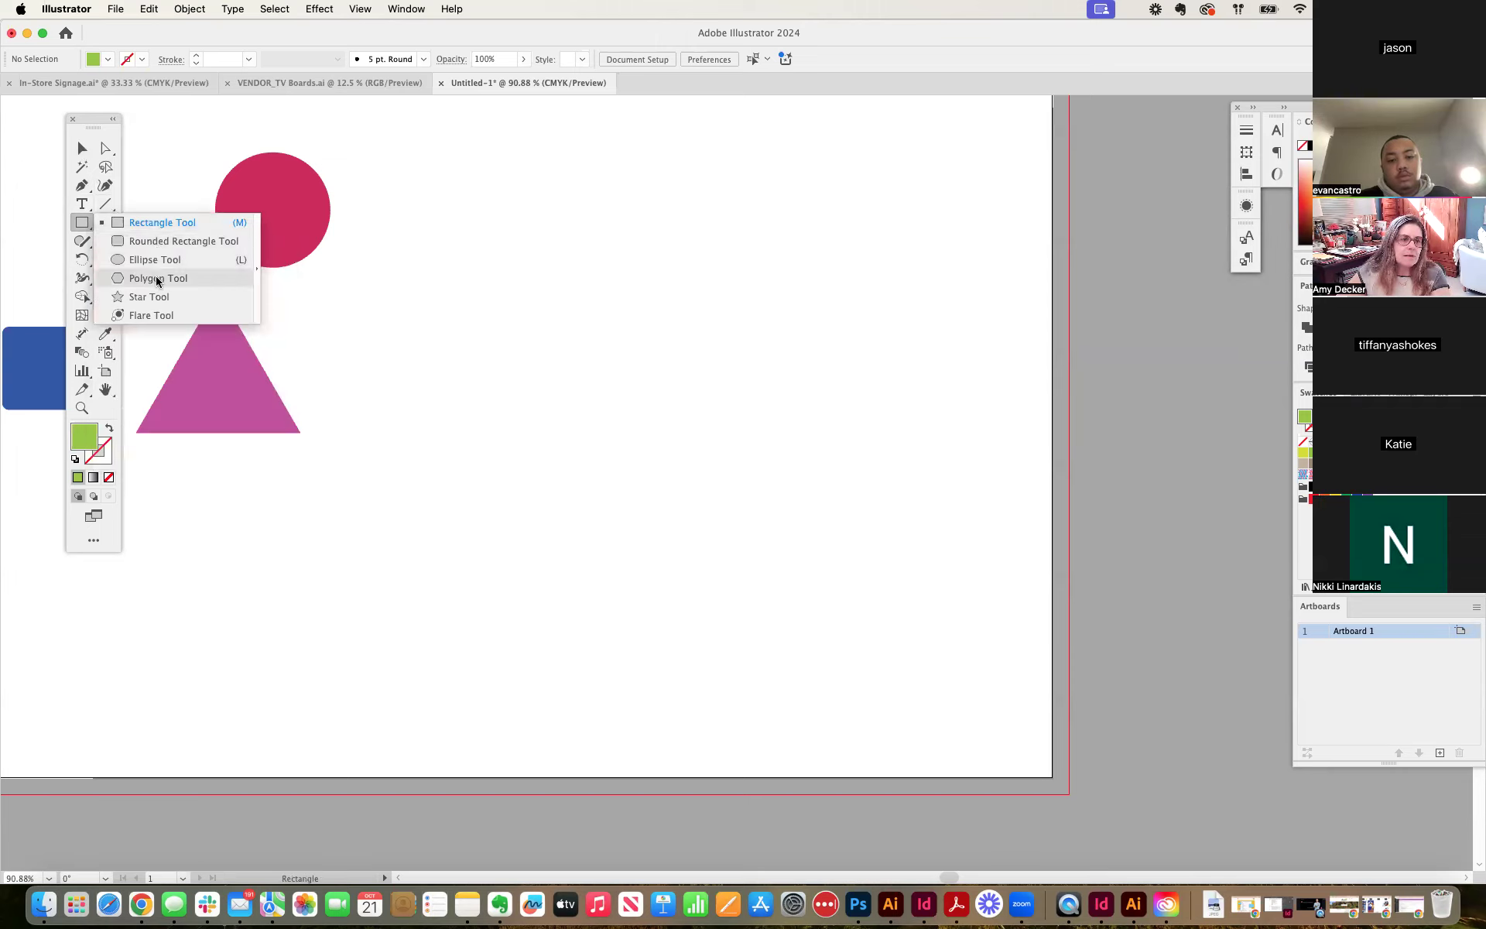
click(158, 277)
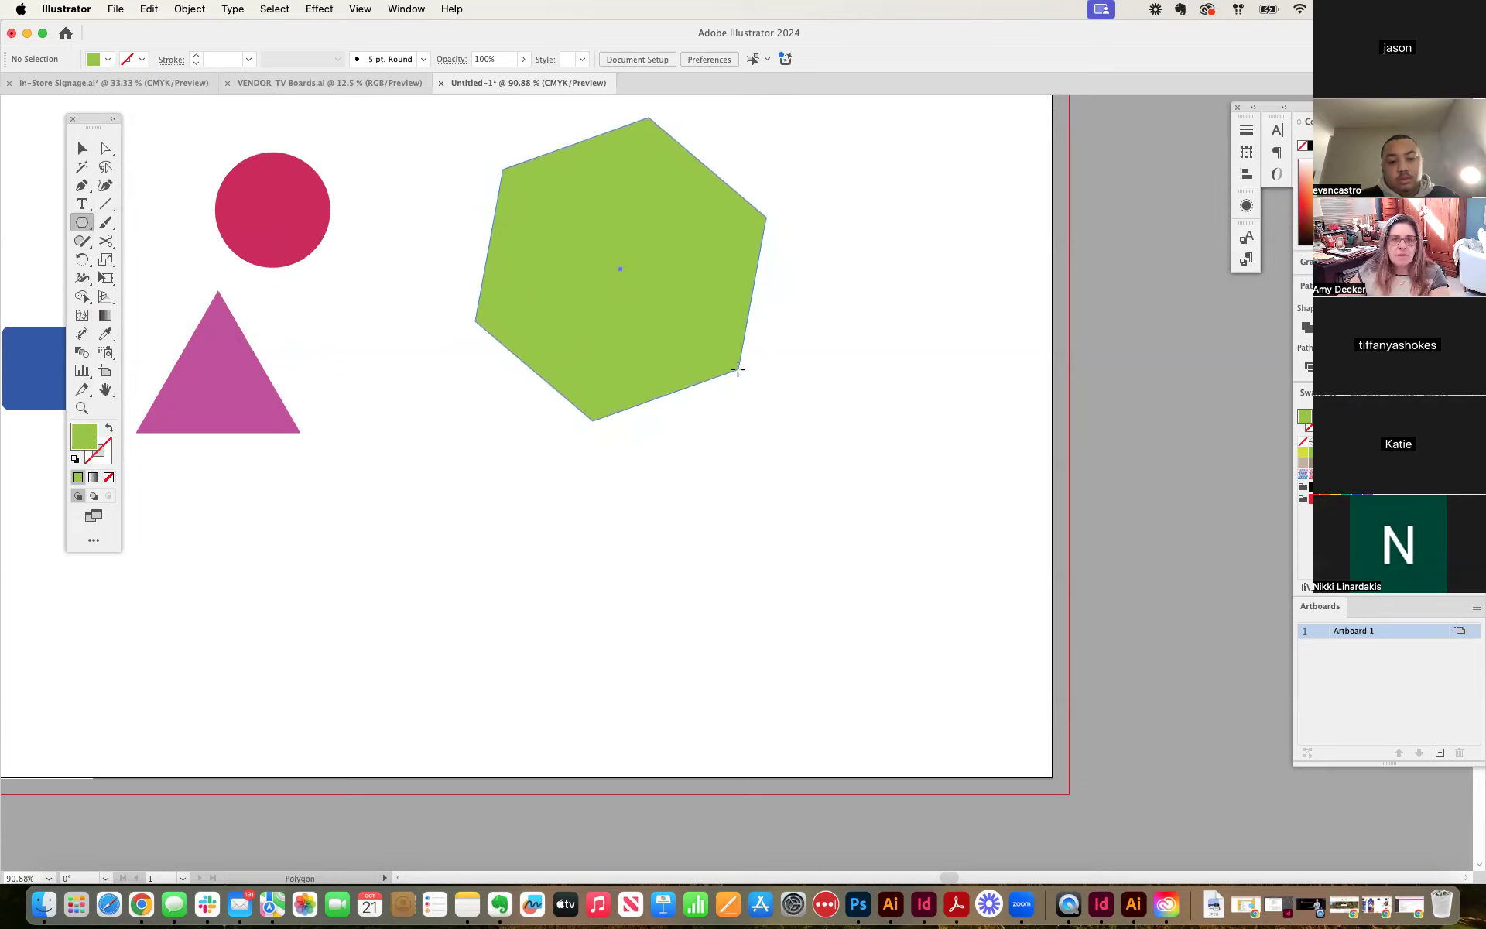
click(619, 268)
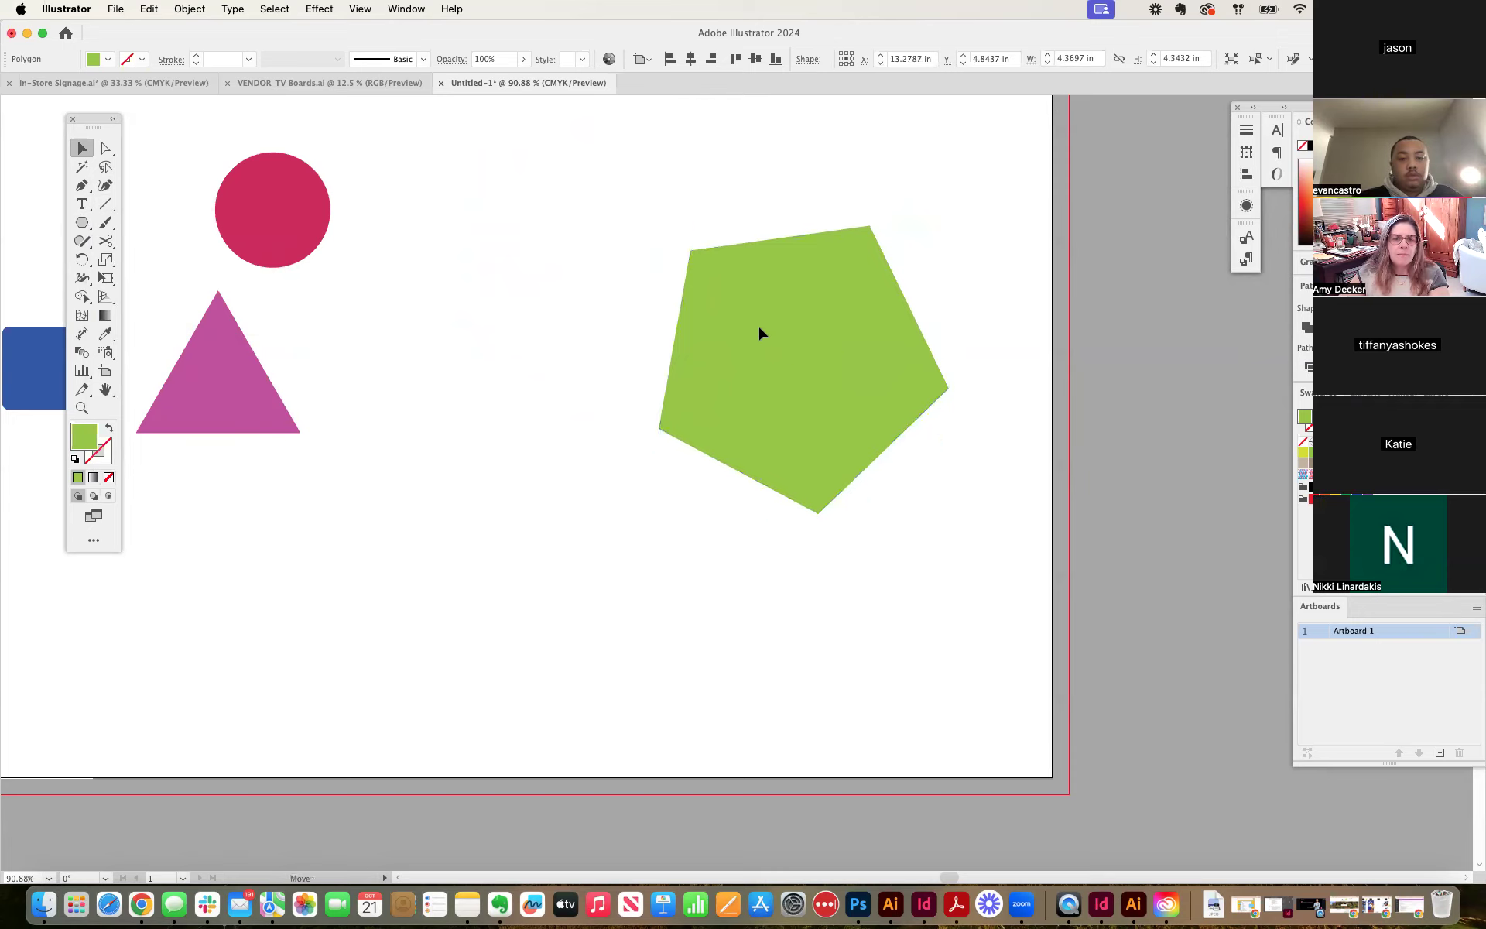
Apply Pucker & Bloat at about 81% bloat to the green pentagon, making a five-petal shape.
click(758, 334)
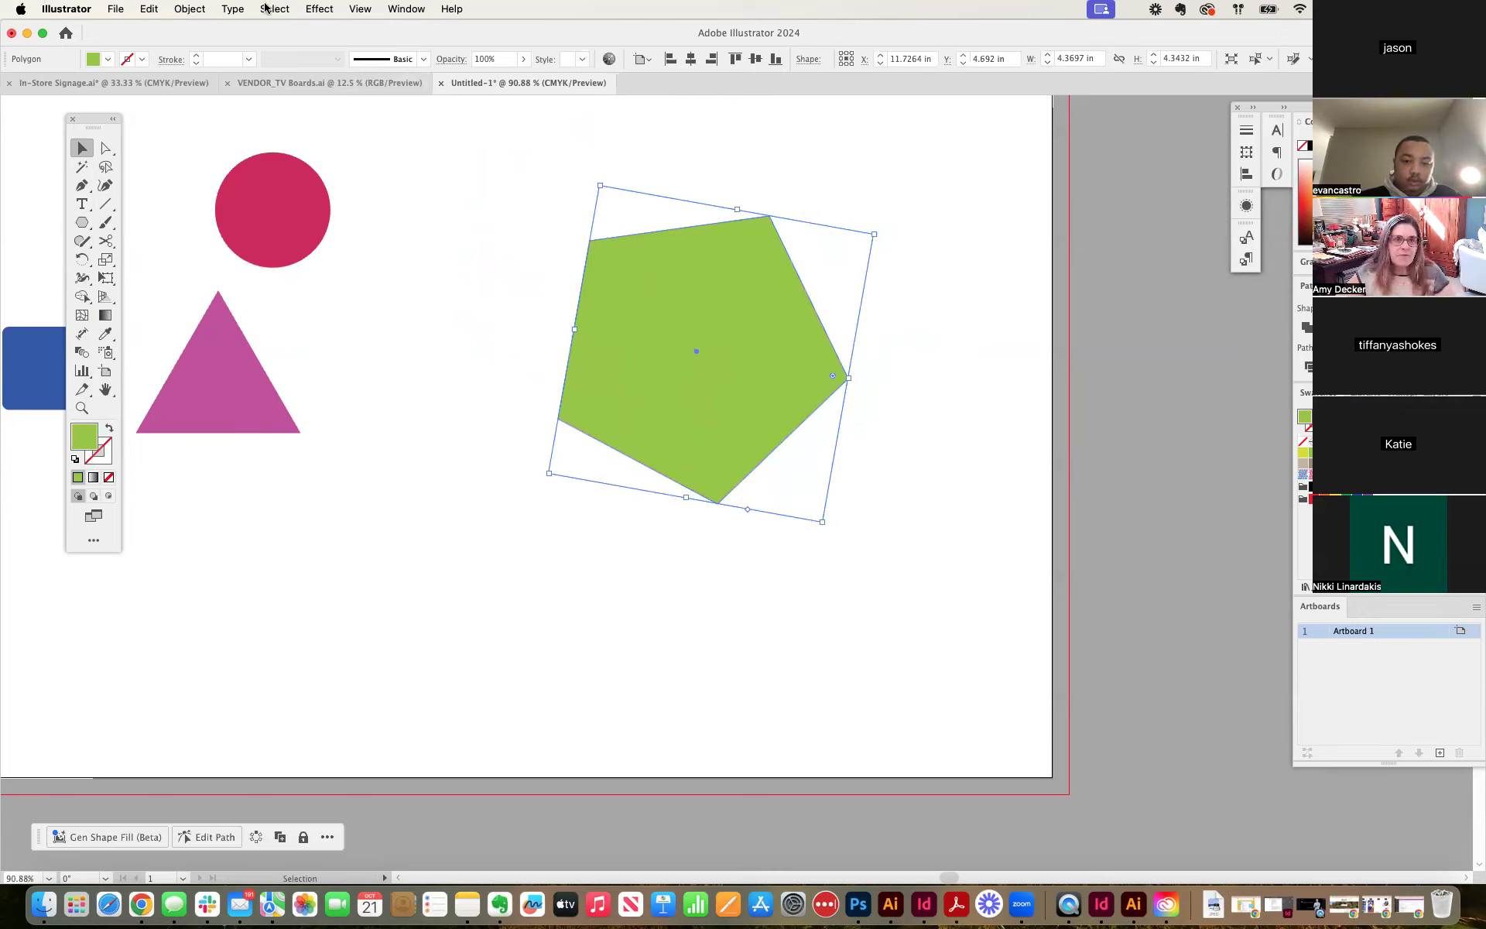
mouse_move(294, 9)
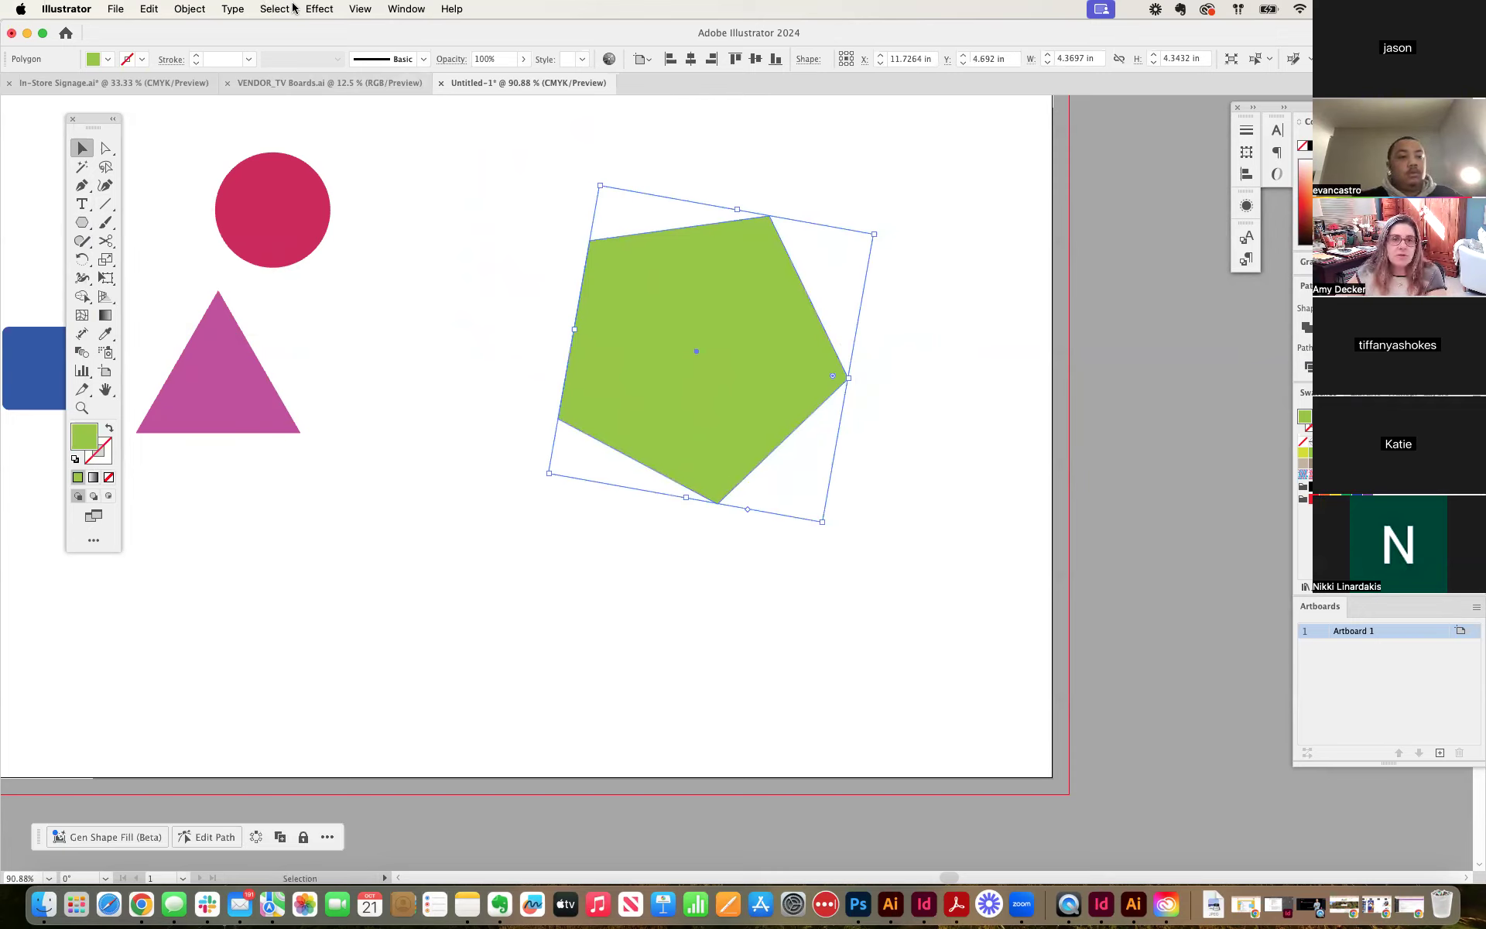
click(319, 10)
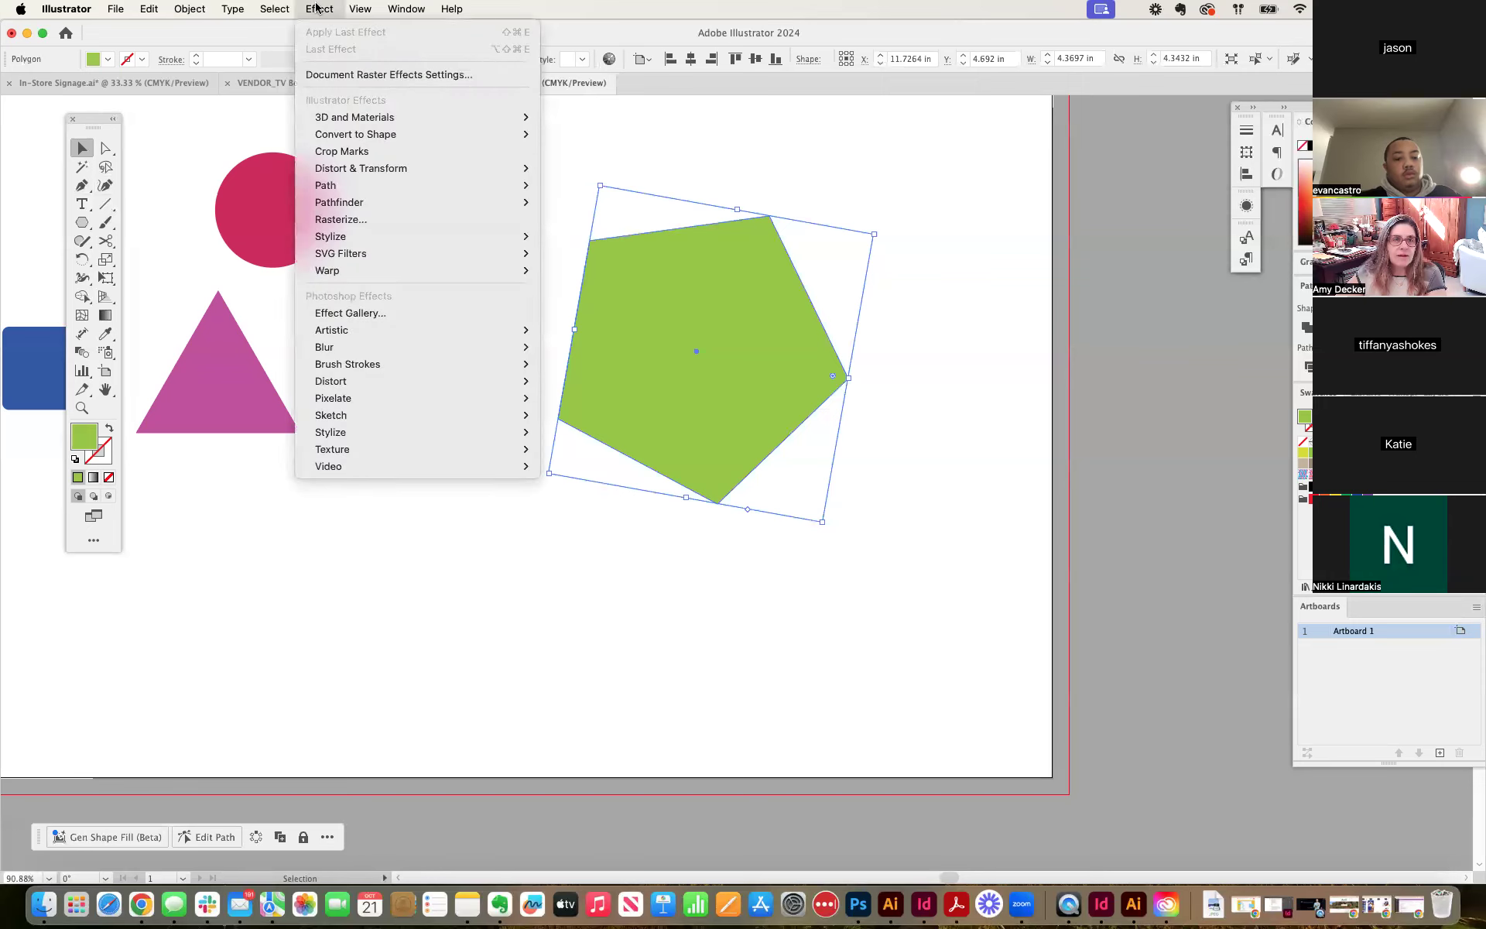
mouse_move(361, 168)
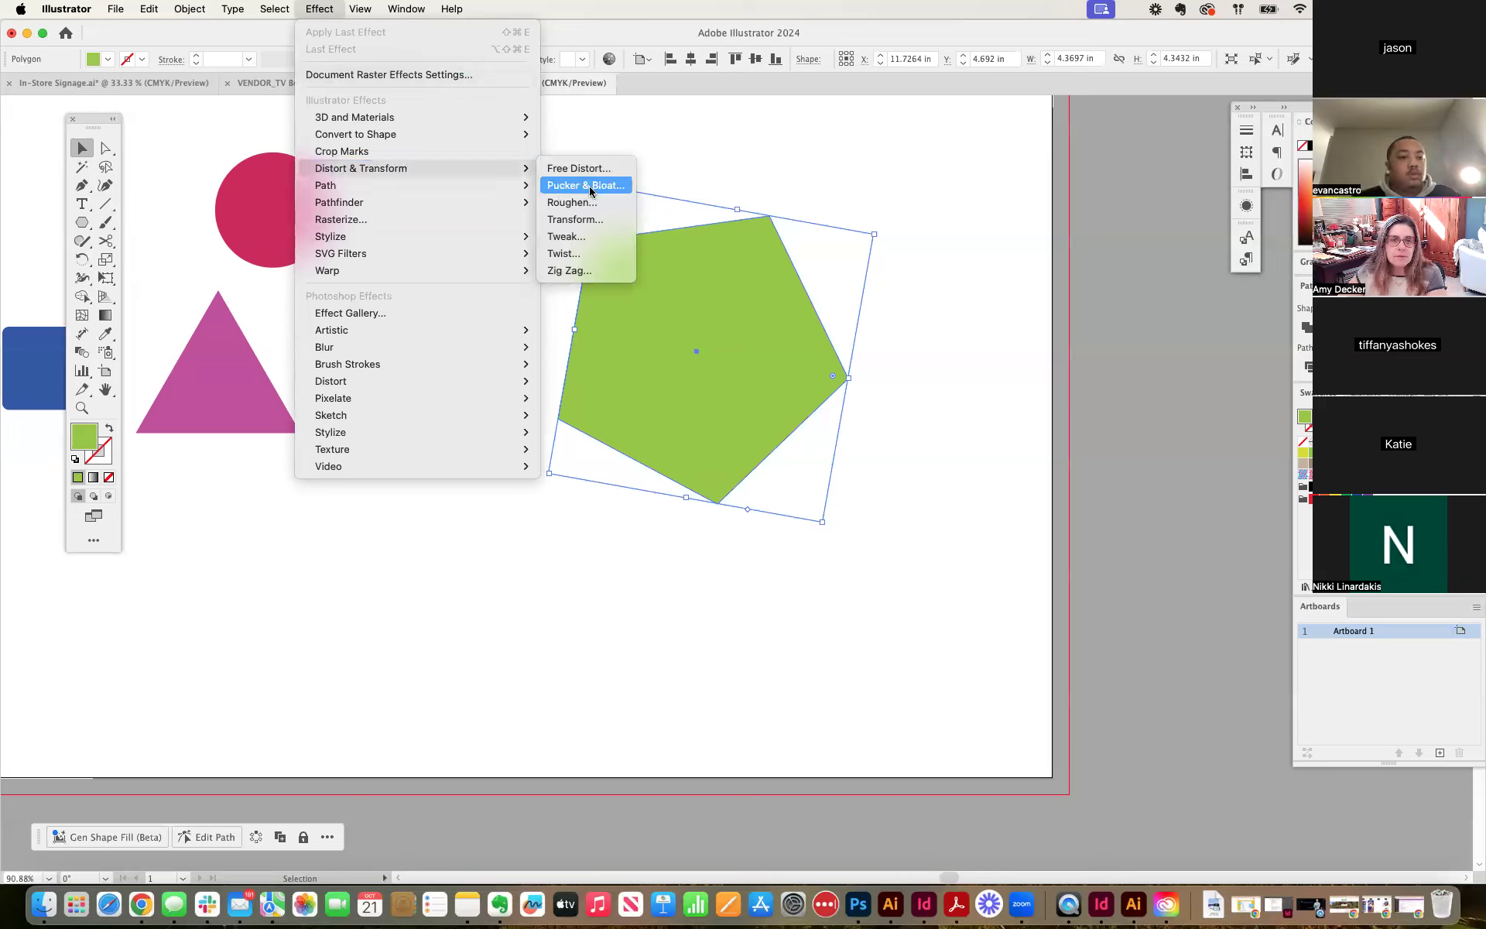
click(585, 184)
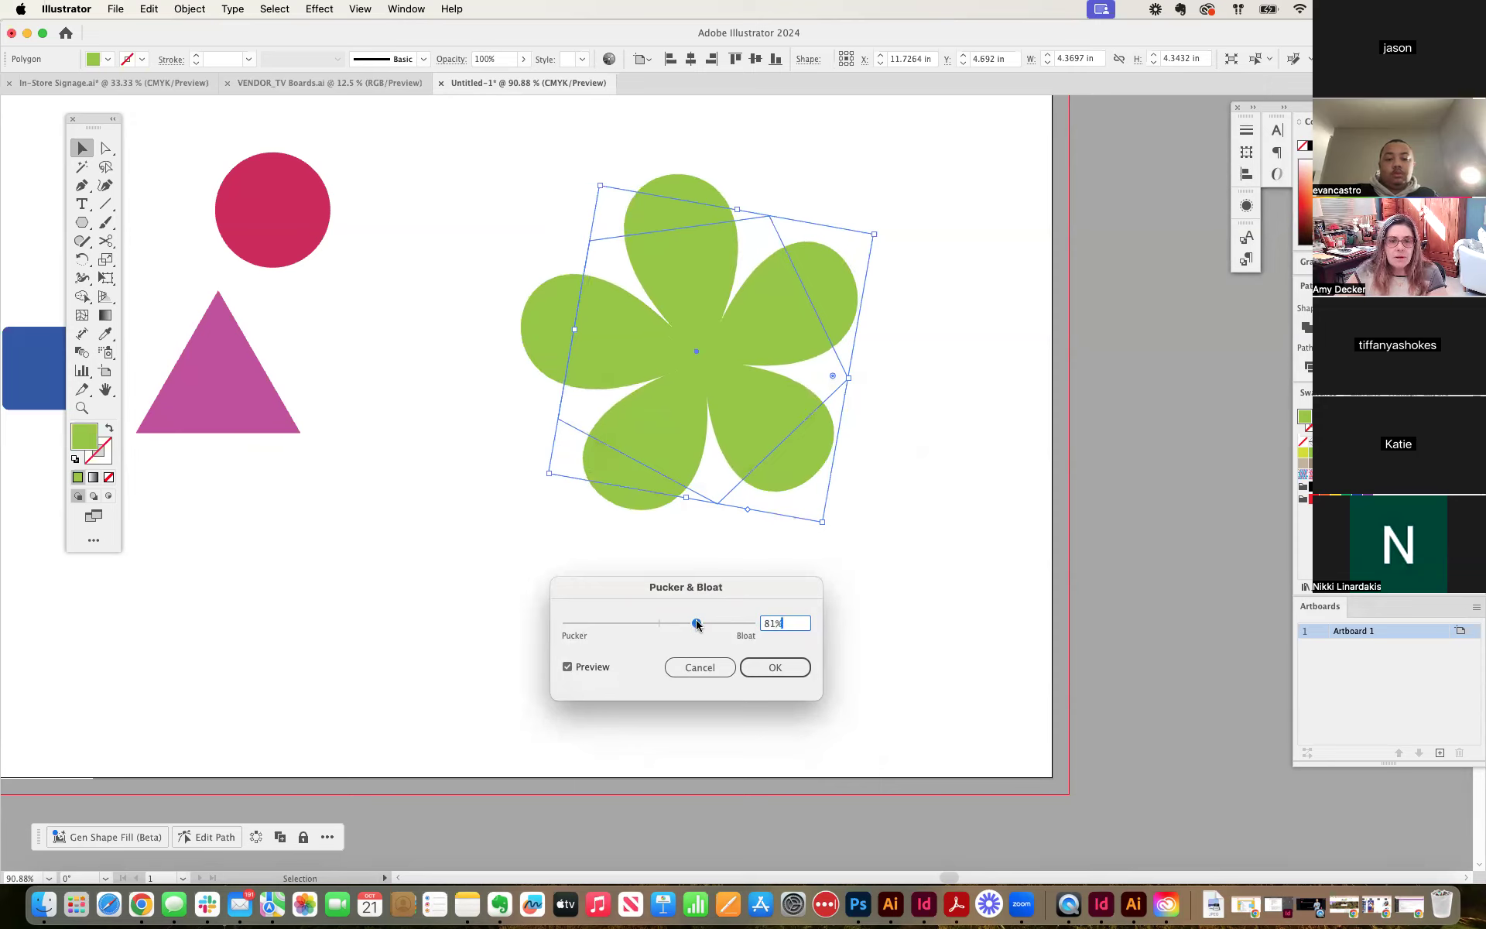
click(774, 667)
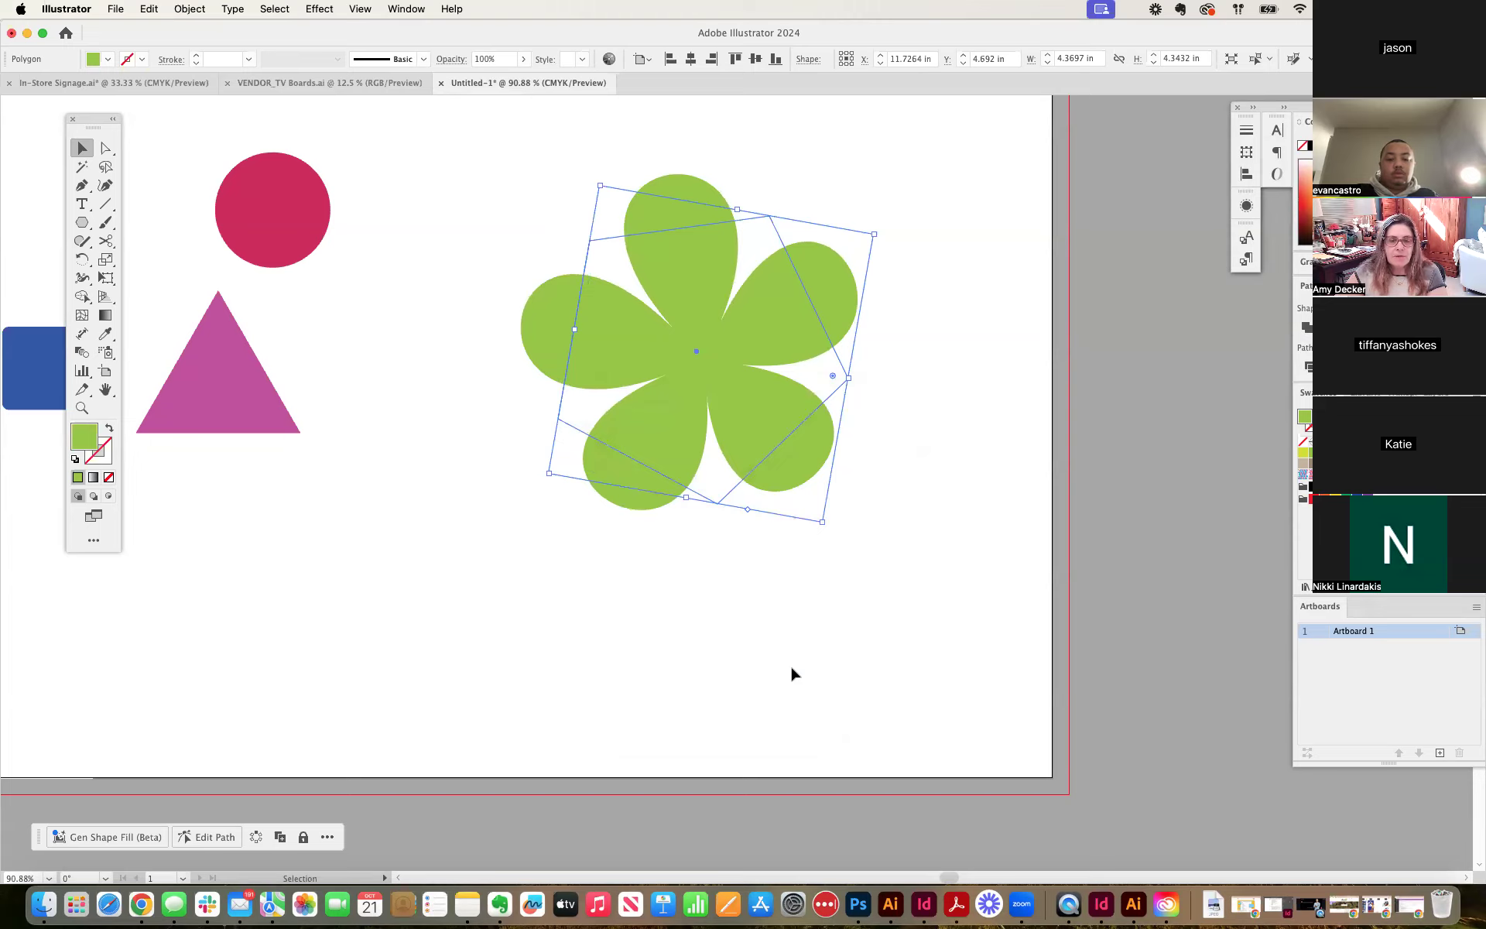
mouse_move(709, 229)
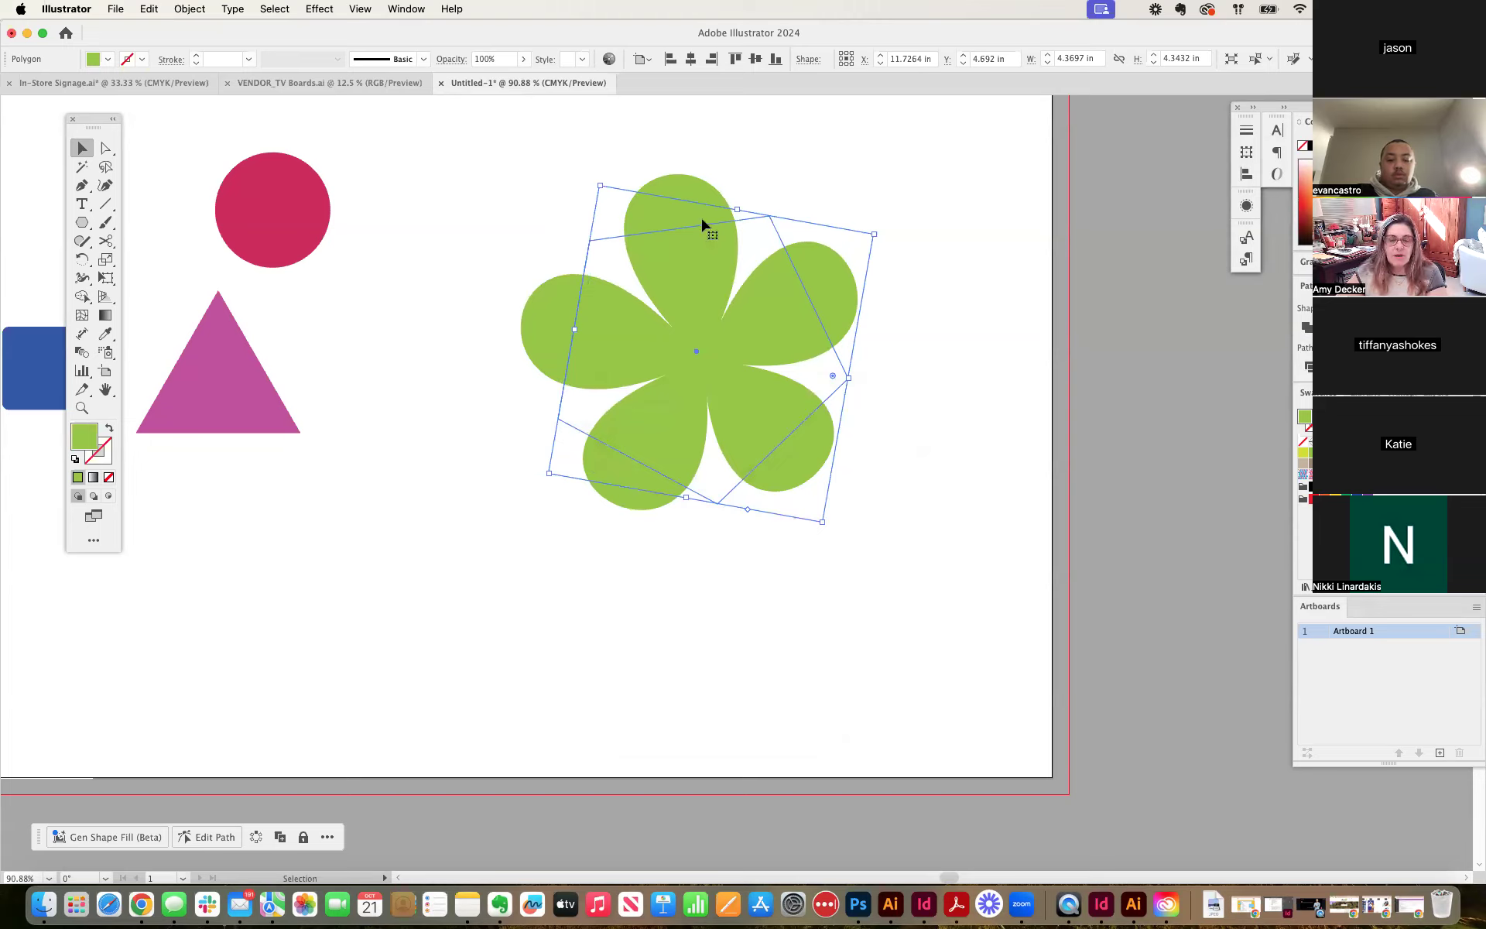
mouse_move(246, 36)
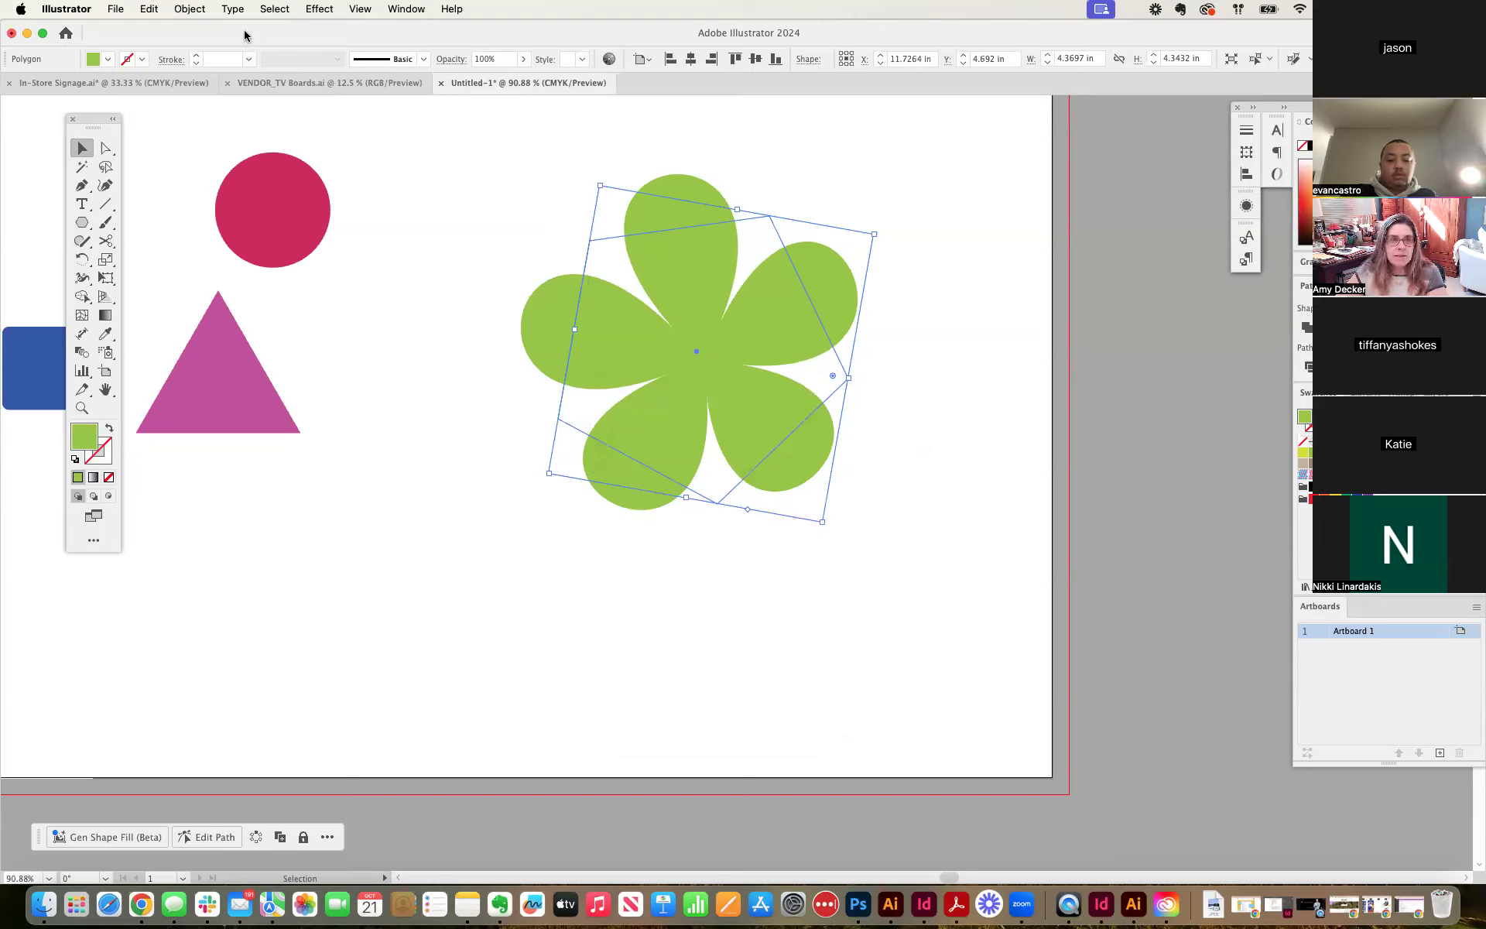
Expand the flower's appearance into a path, fill petals pink, and add a yellow-green circle center.
click(189, 9)
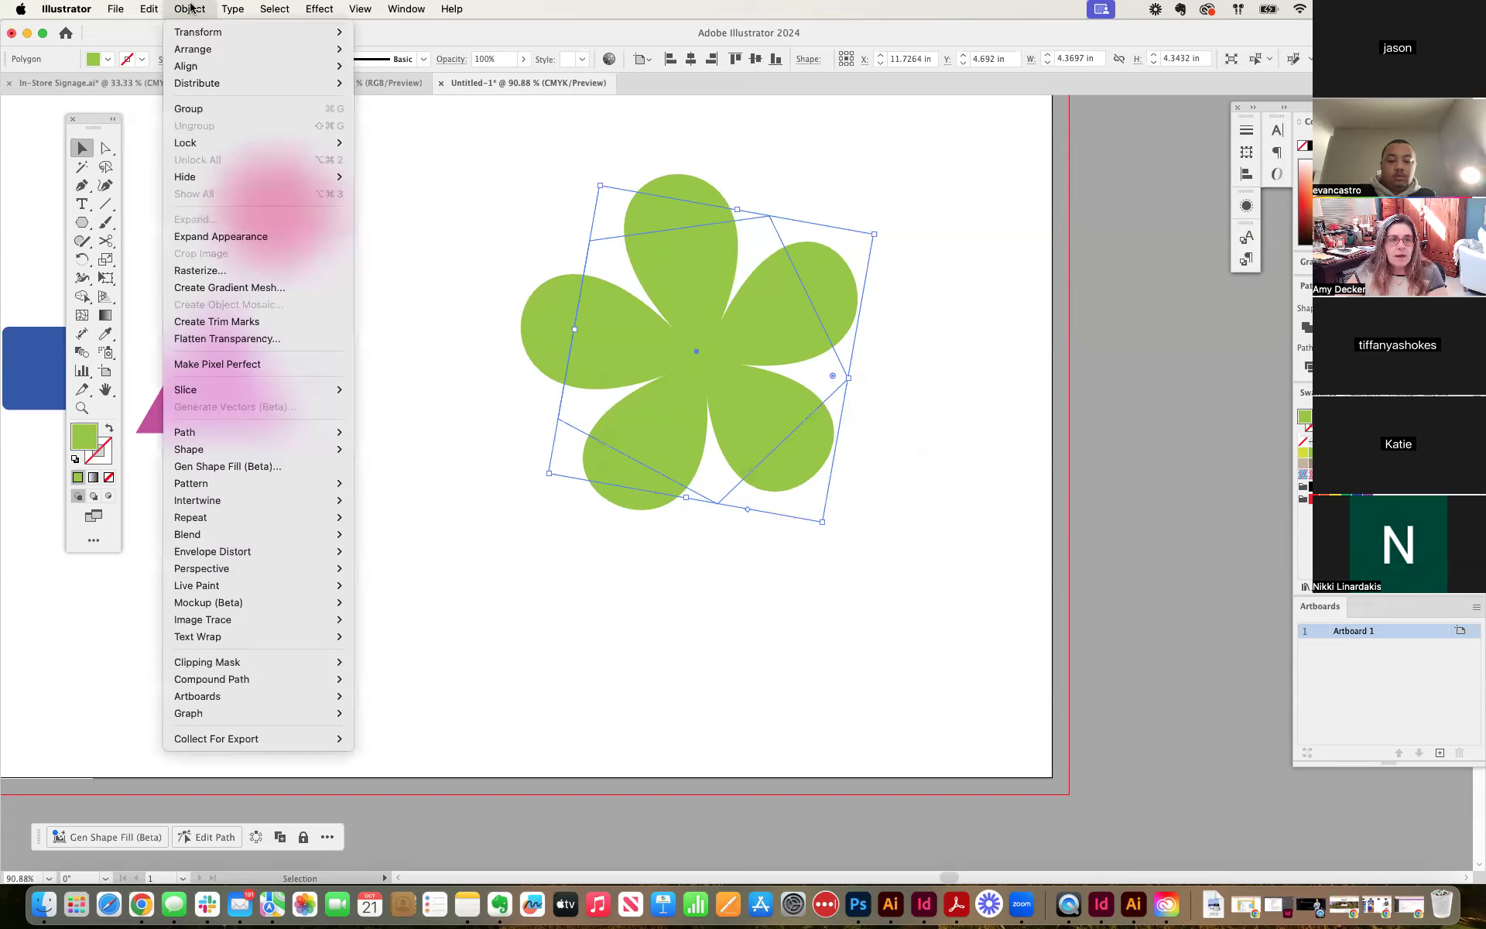
mouse_move(222, 235)
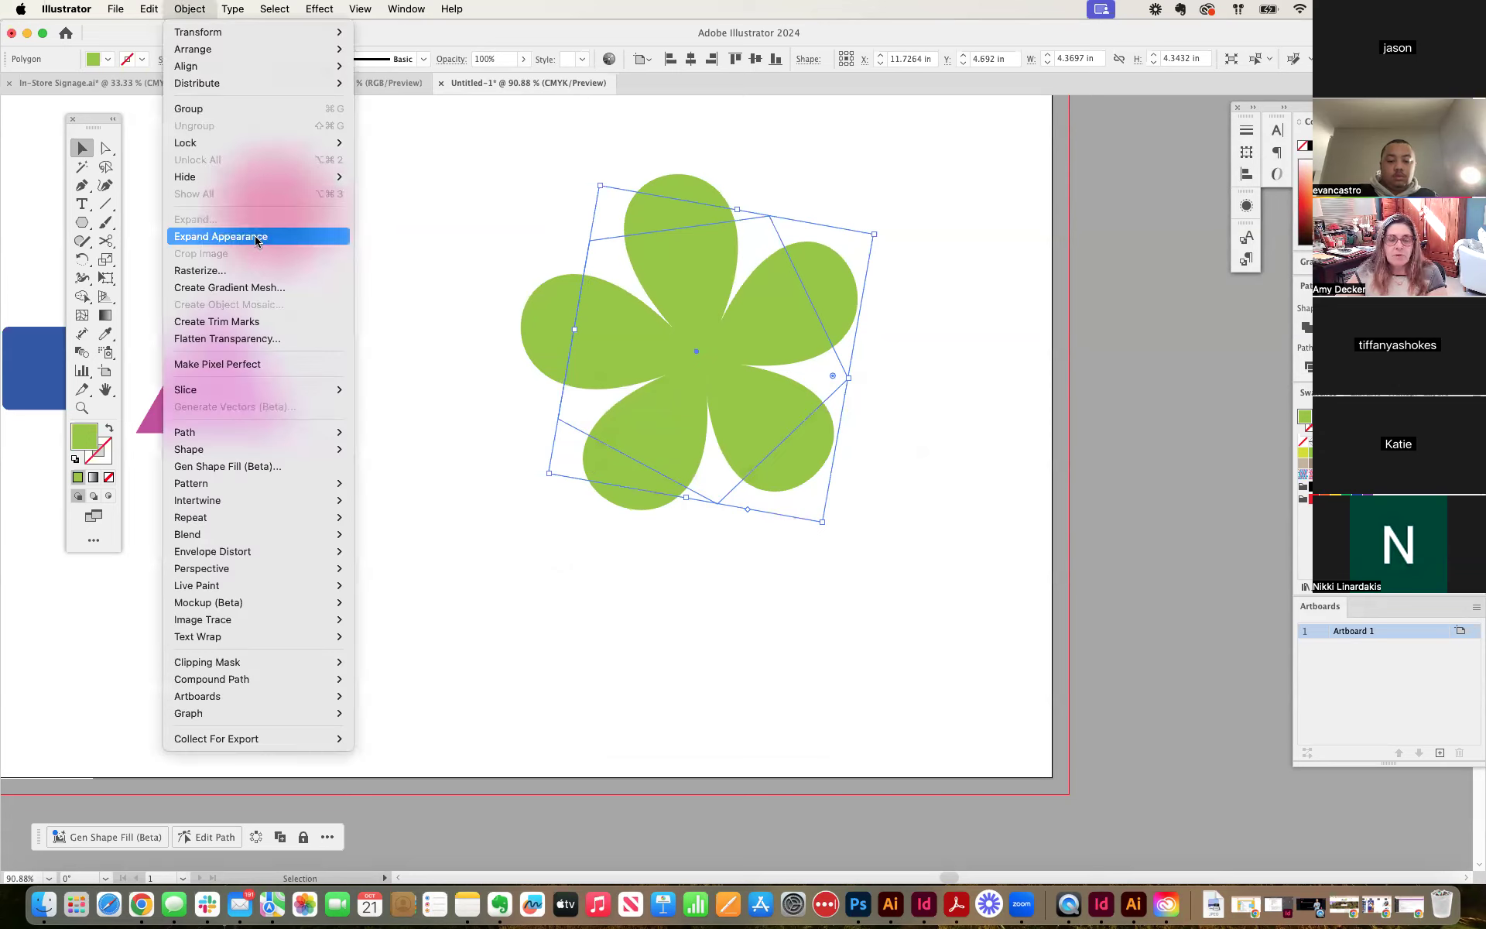
click(219, 235)
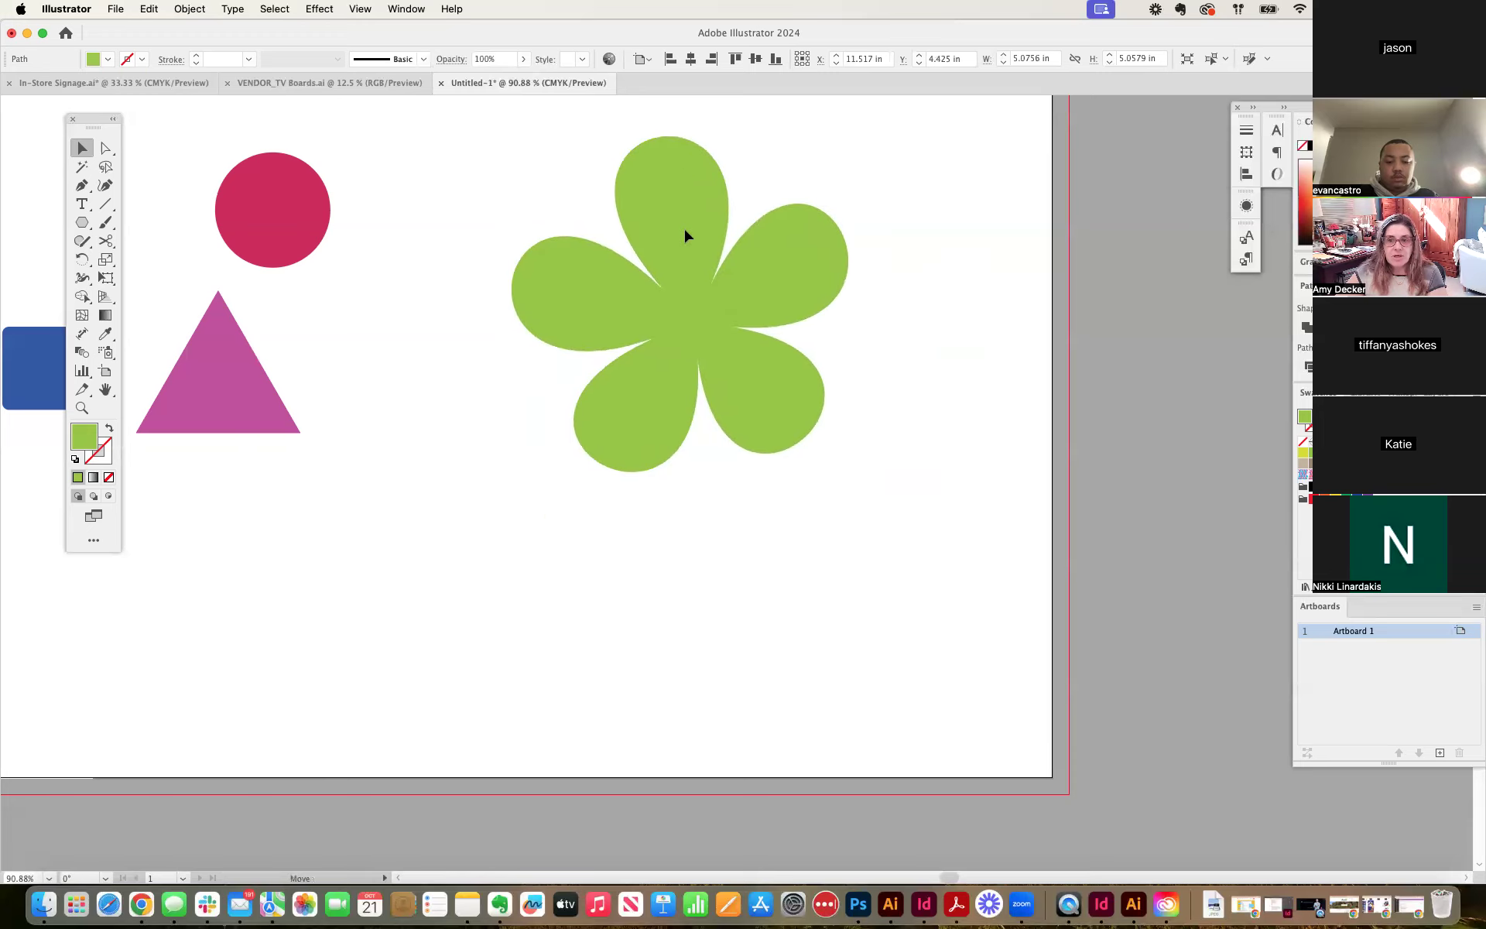
click(678, 303)
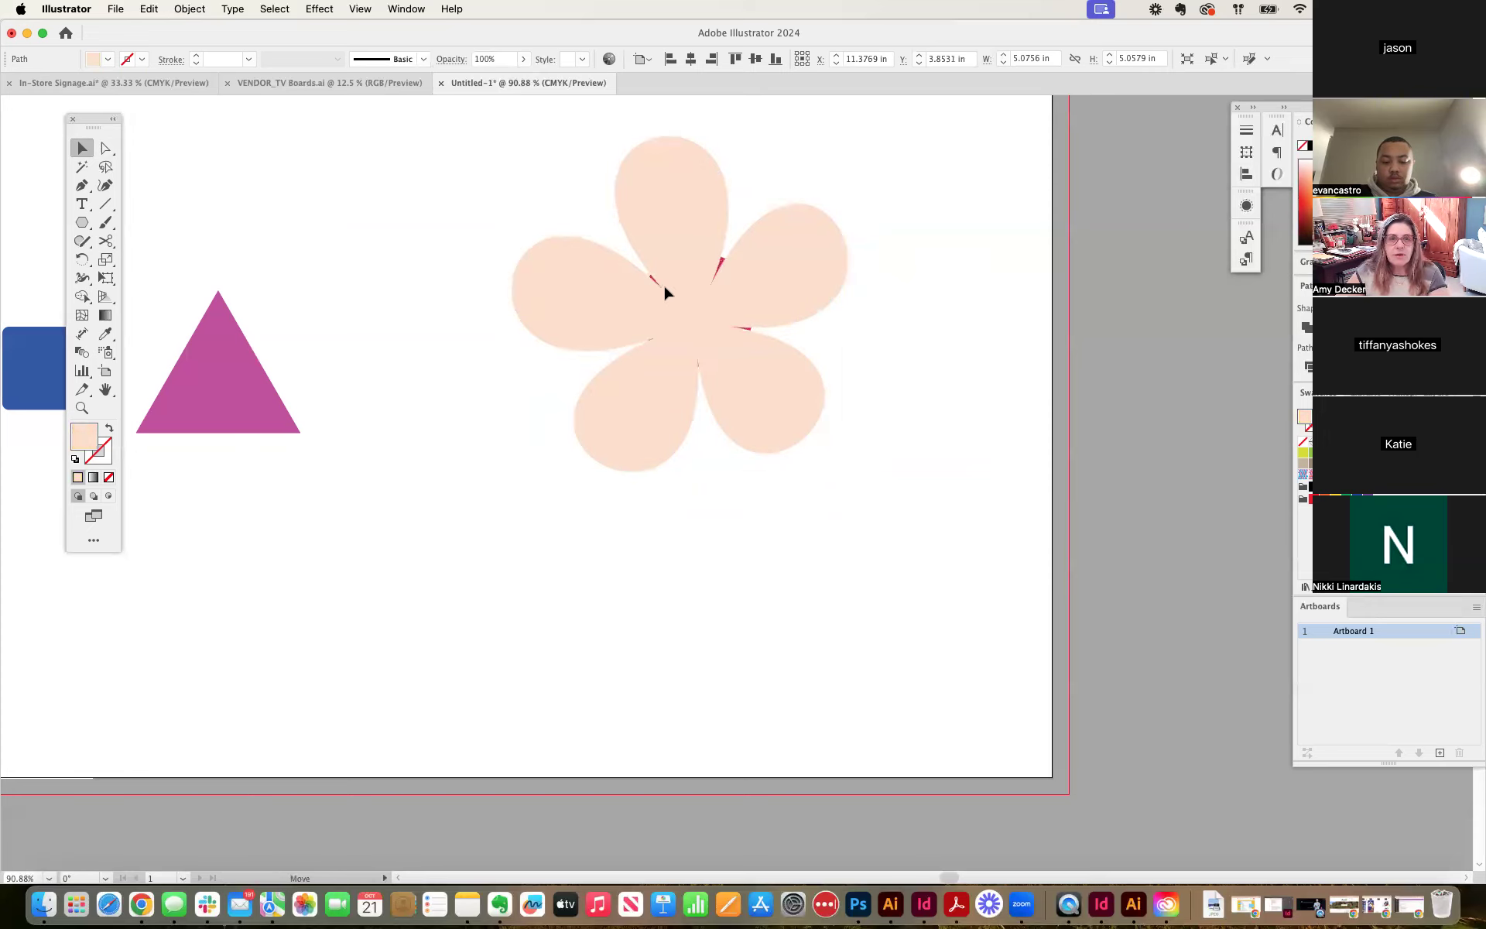
click(189, 9)
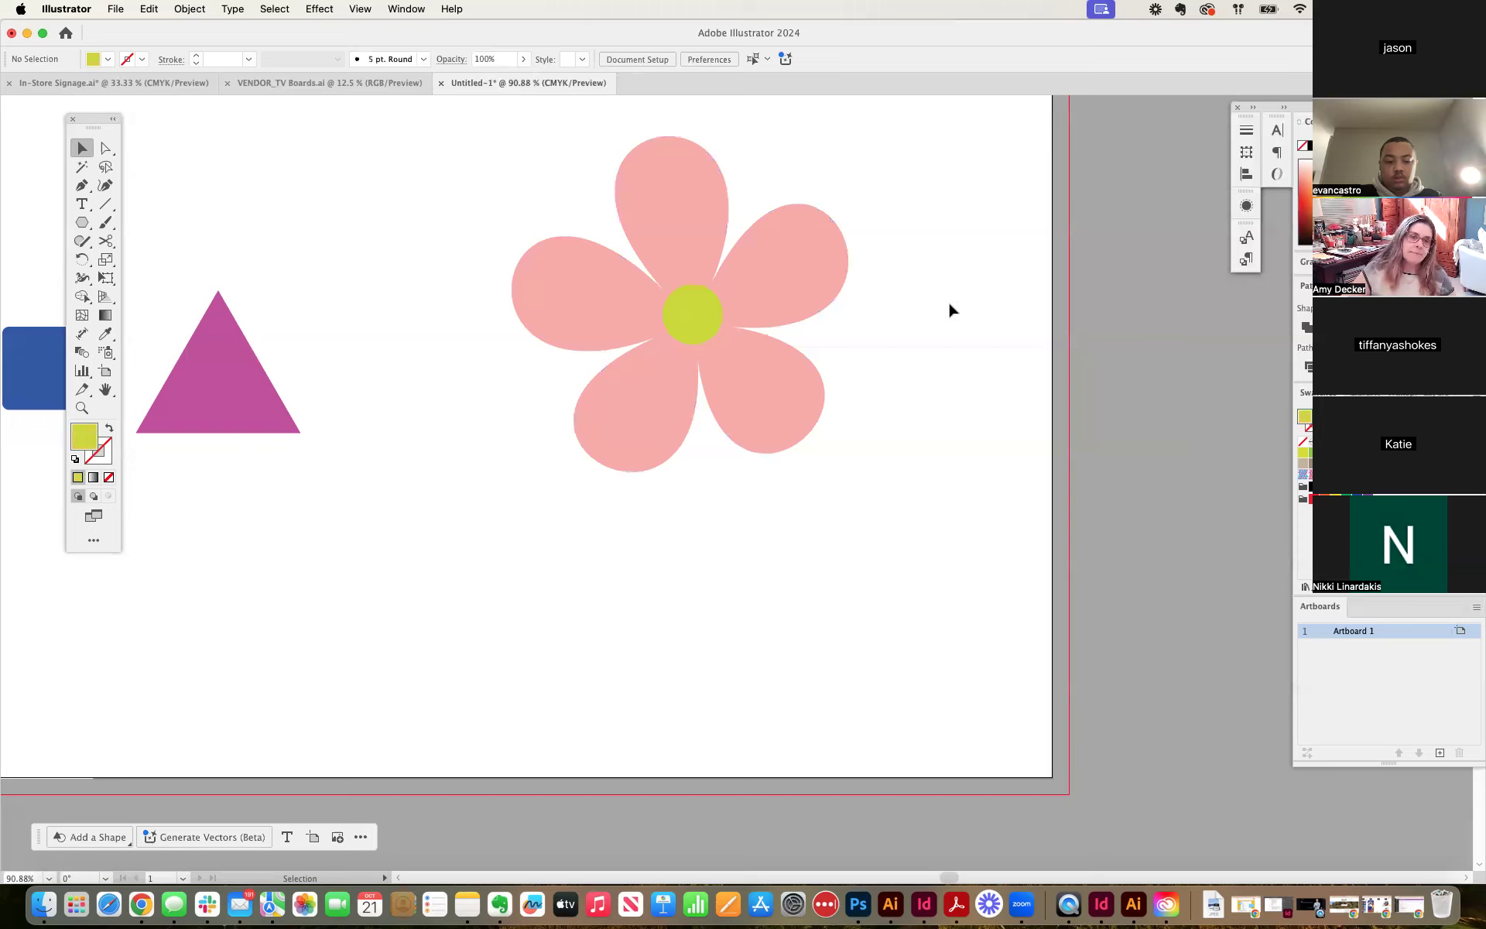
mouse_move(928, 311)
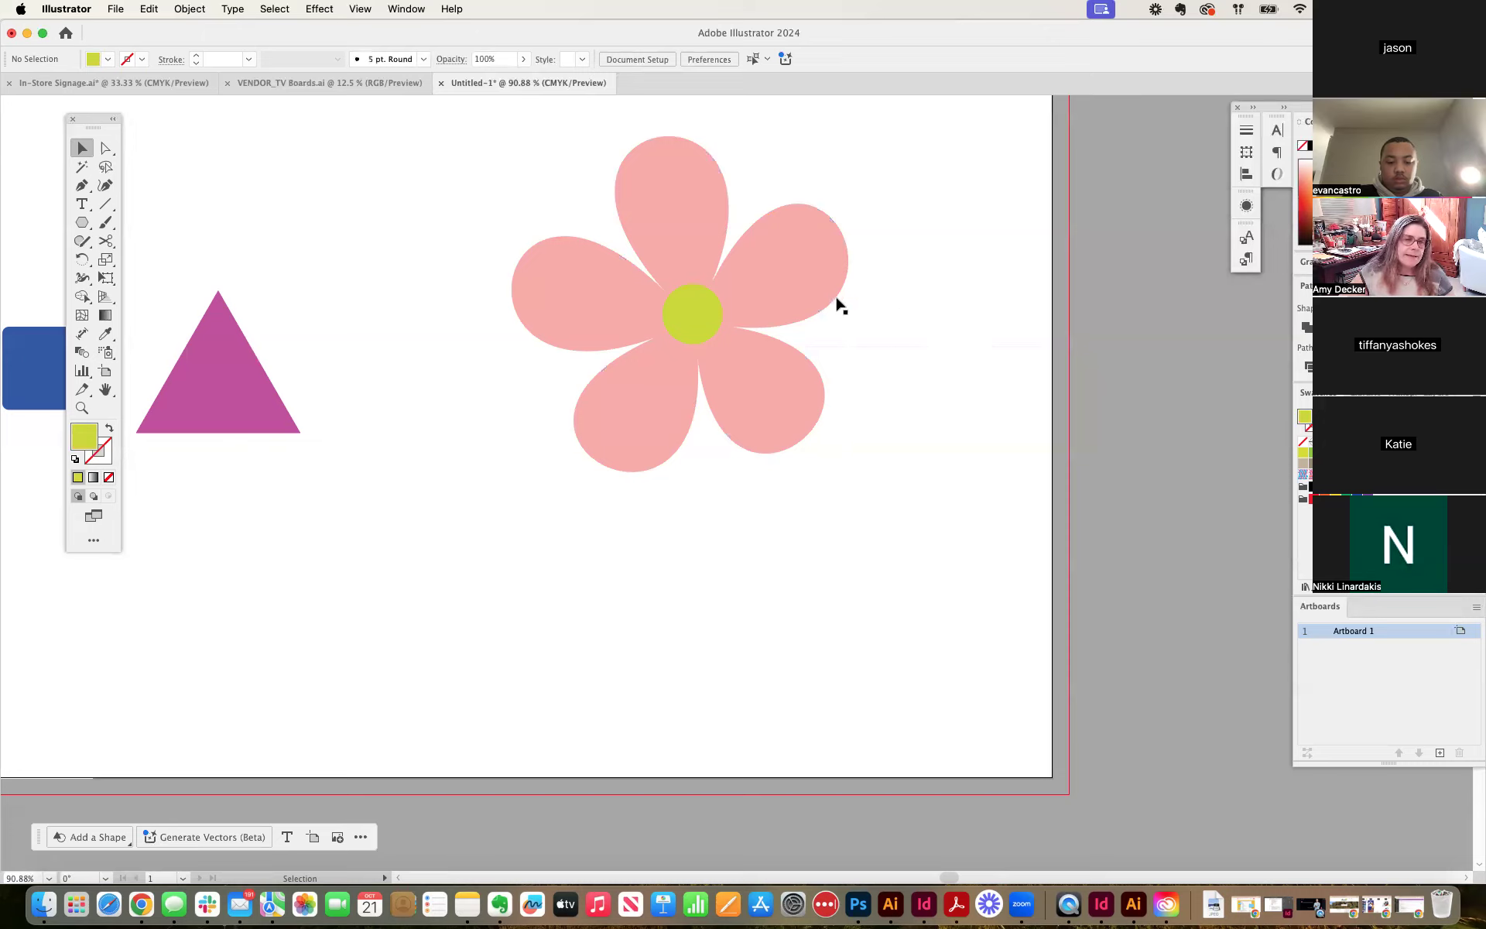
mouse_move(884, 328)
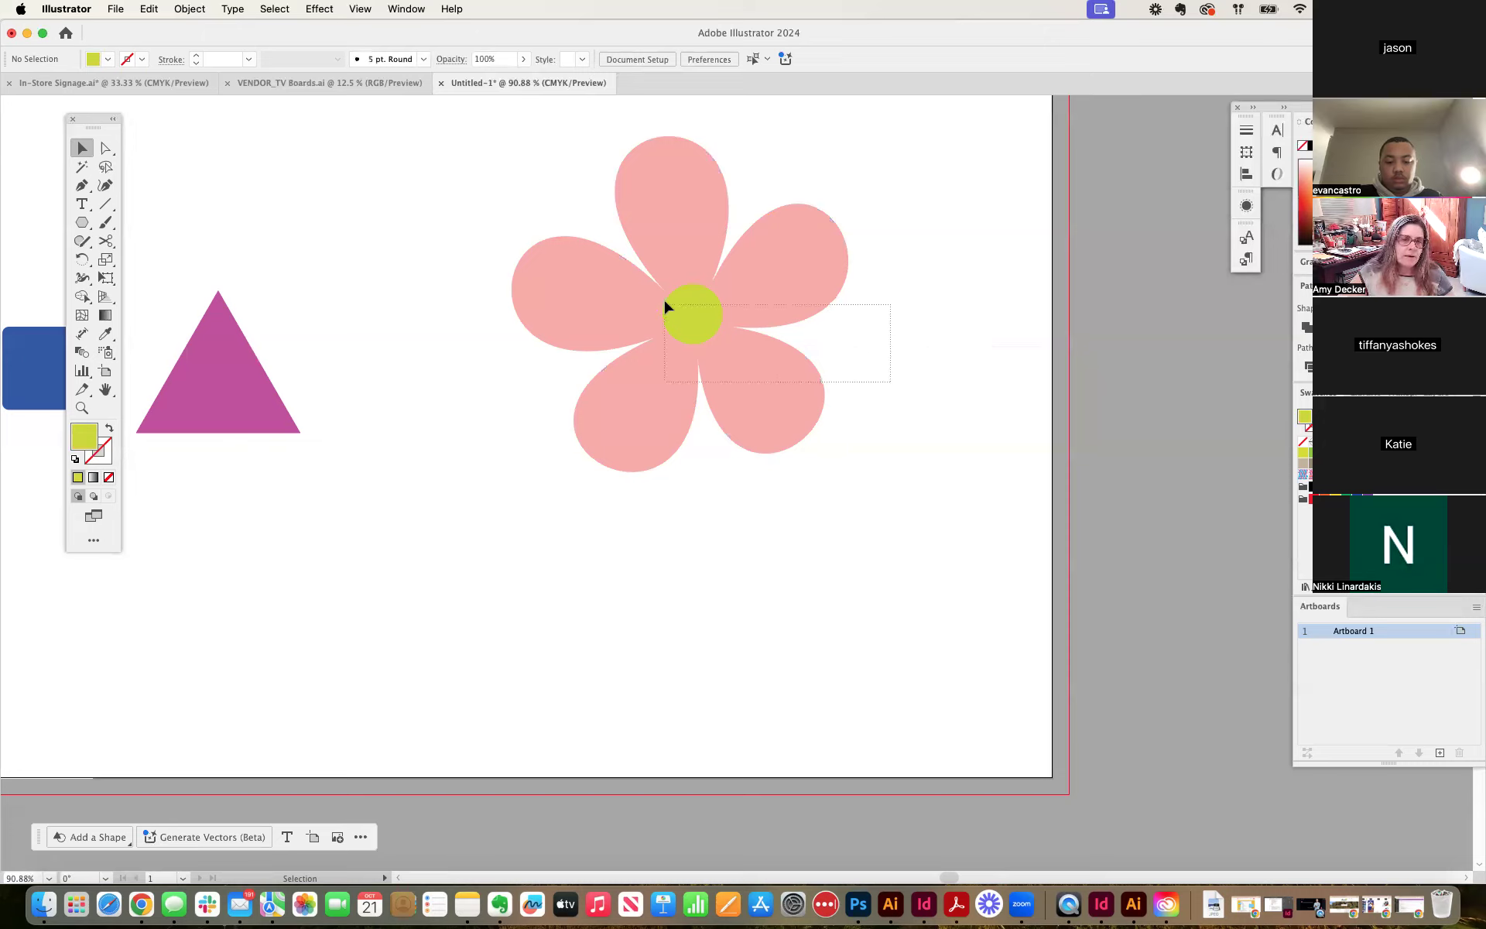
Group the pink flower with its center and move it below the magenta triangle.
click(697, 317)
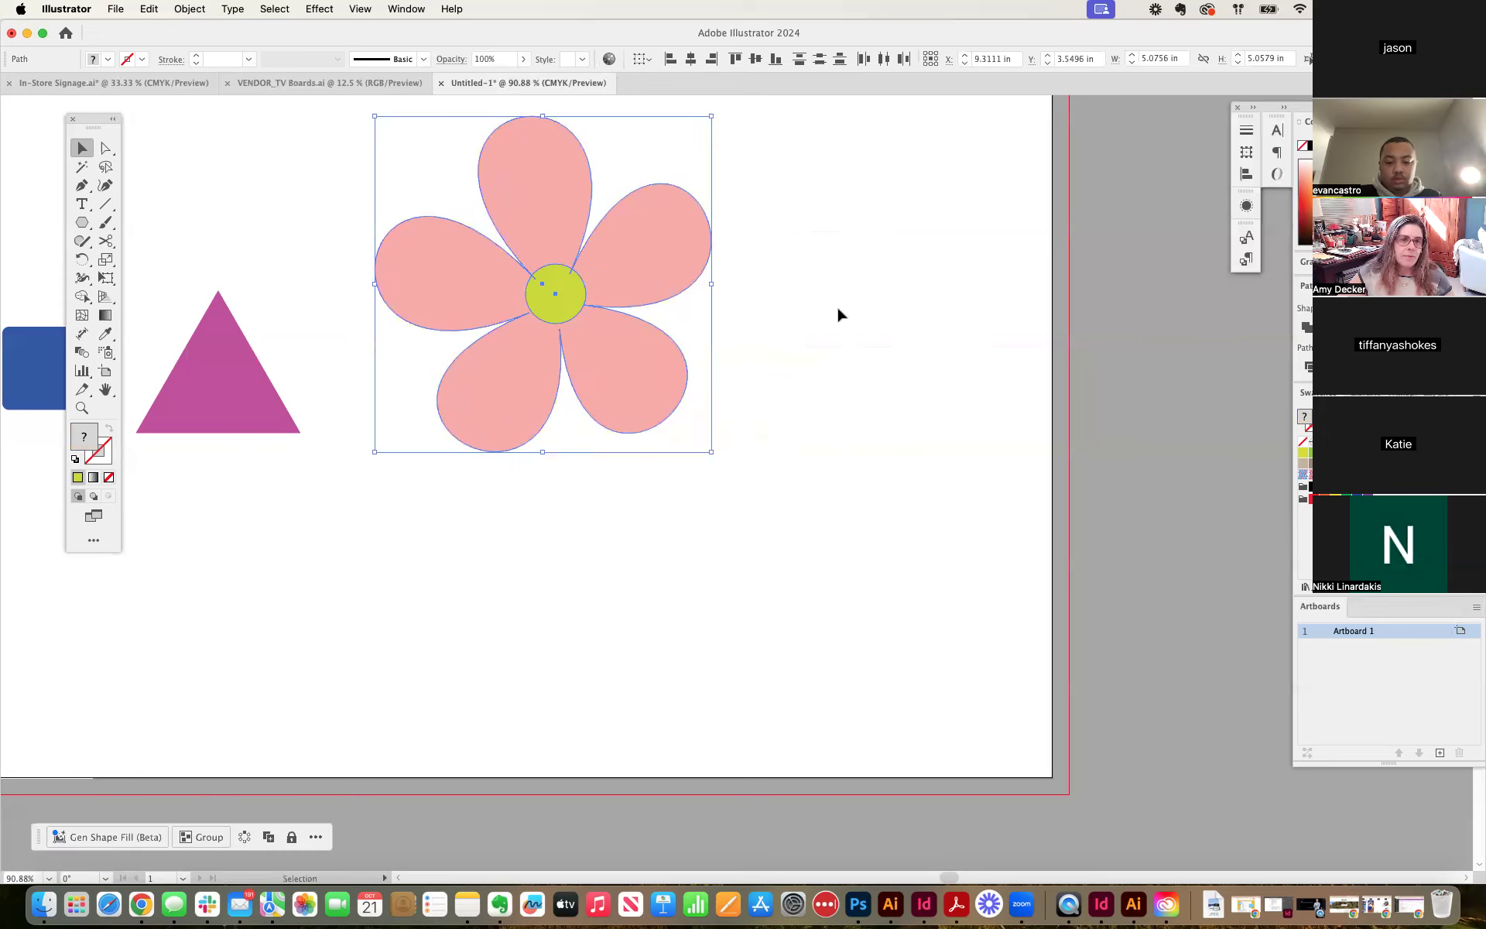
click(864, 282)
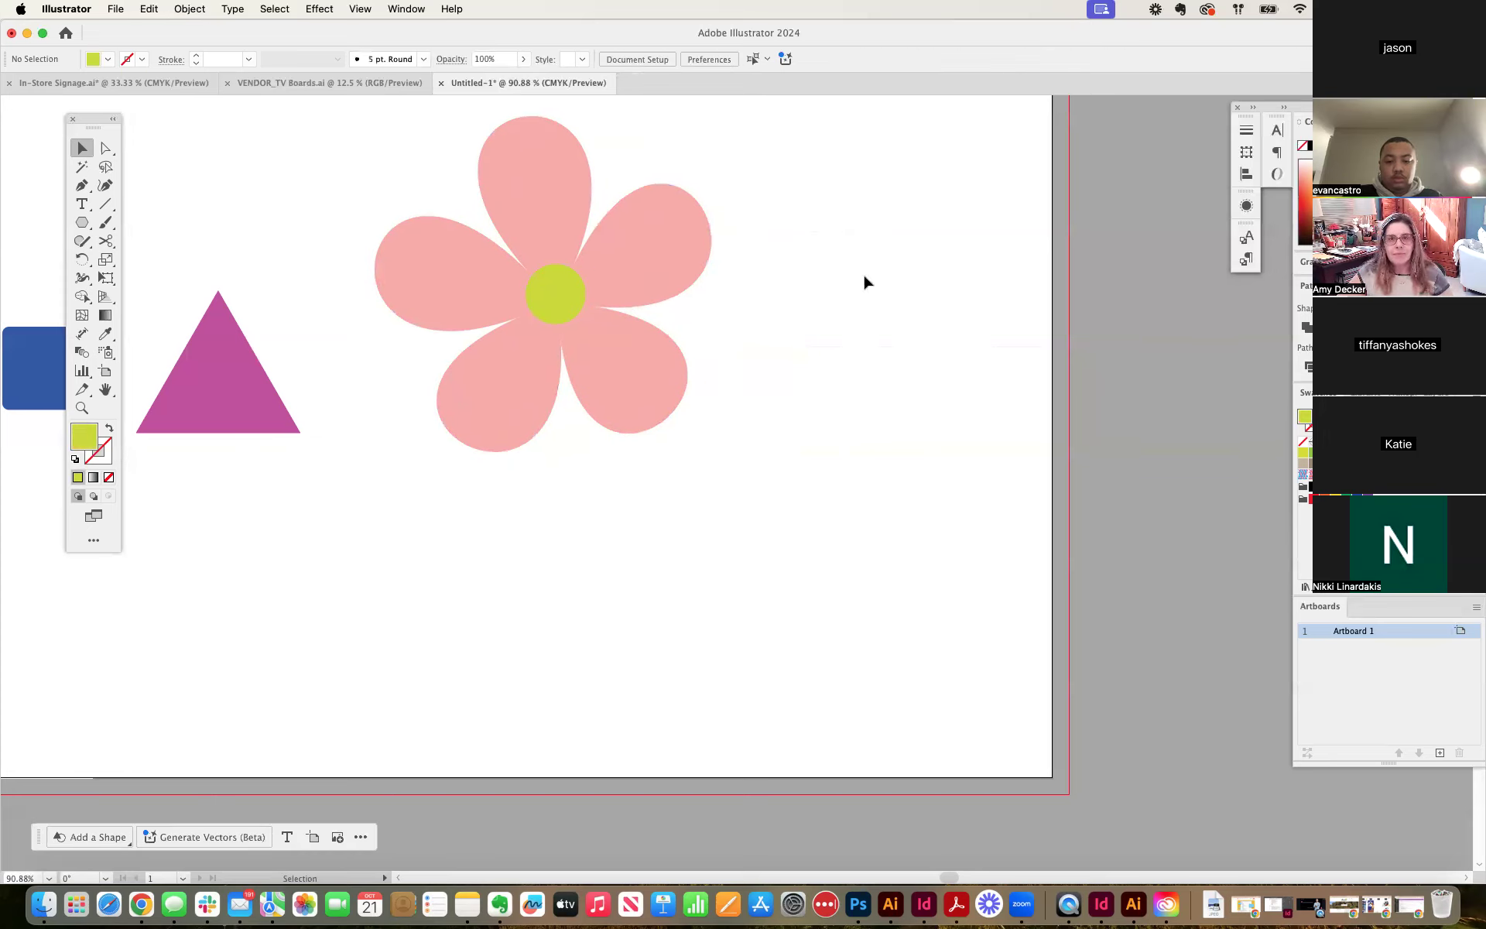
mouse_move(752, 309)
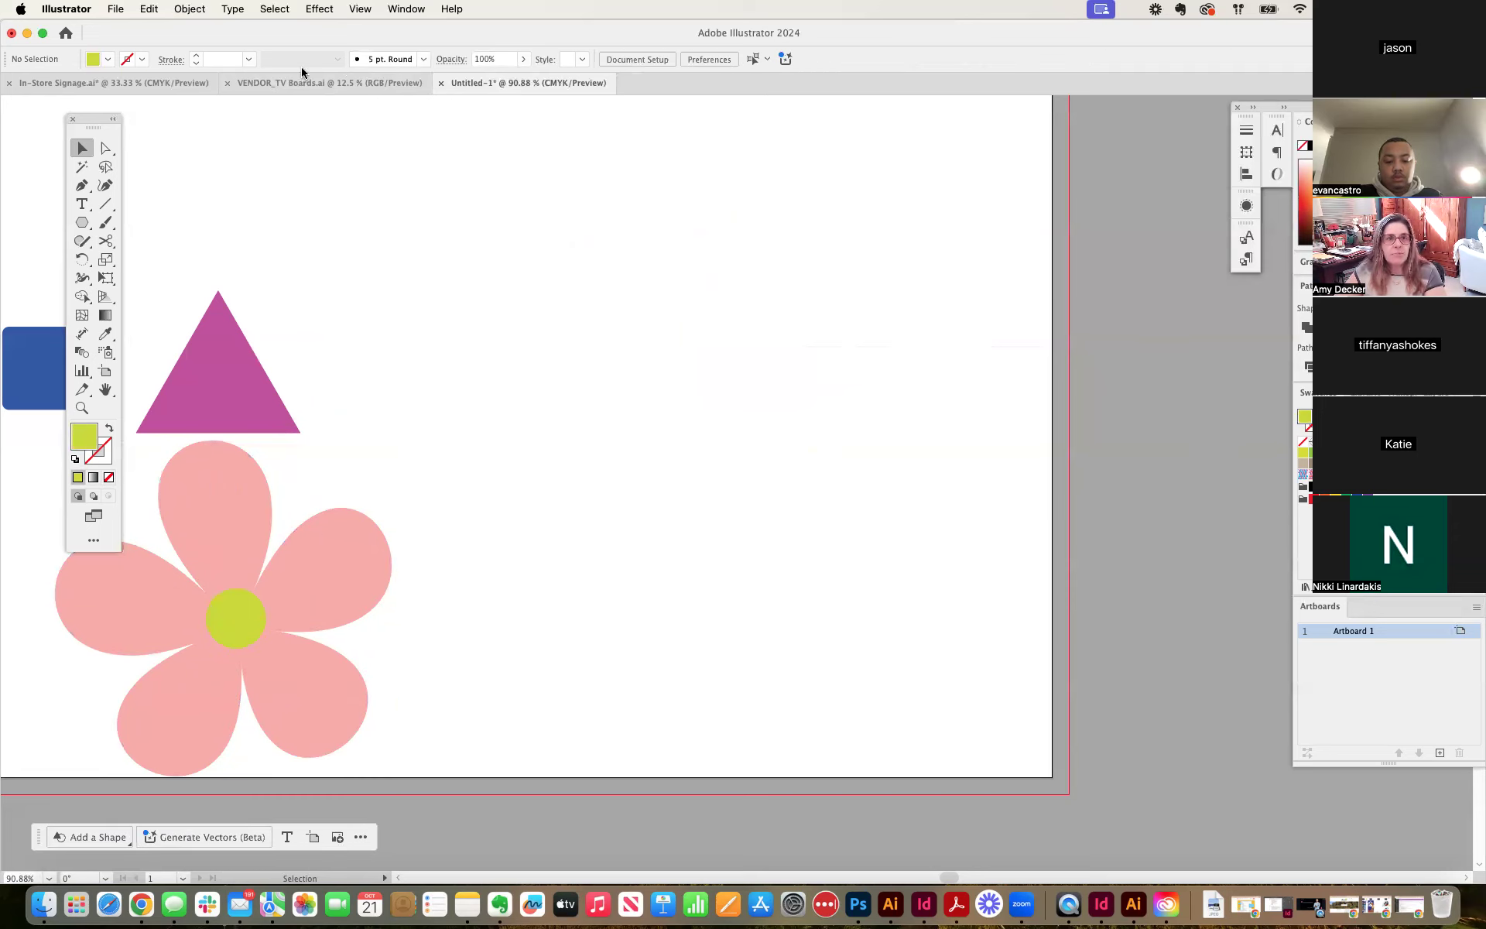
click(319, 10)
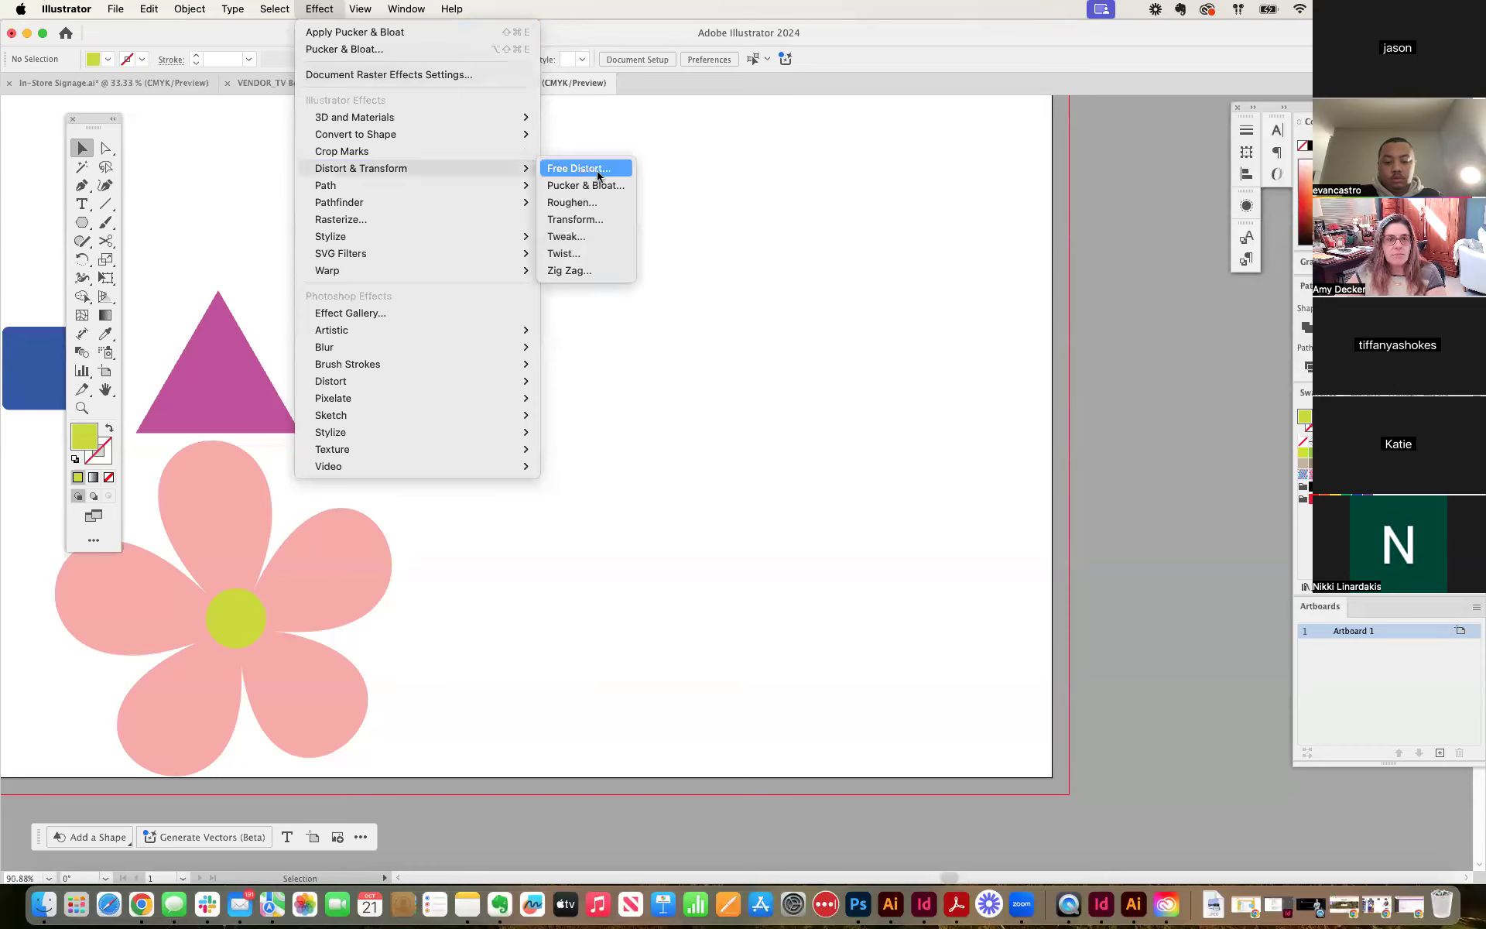
mouse_move(586, 184)
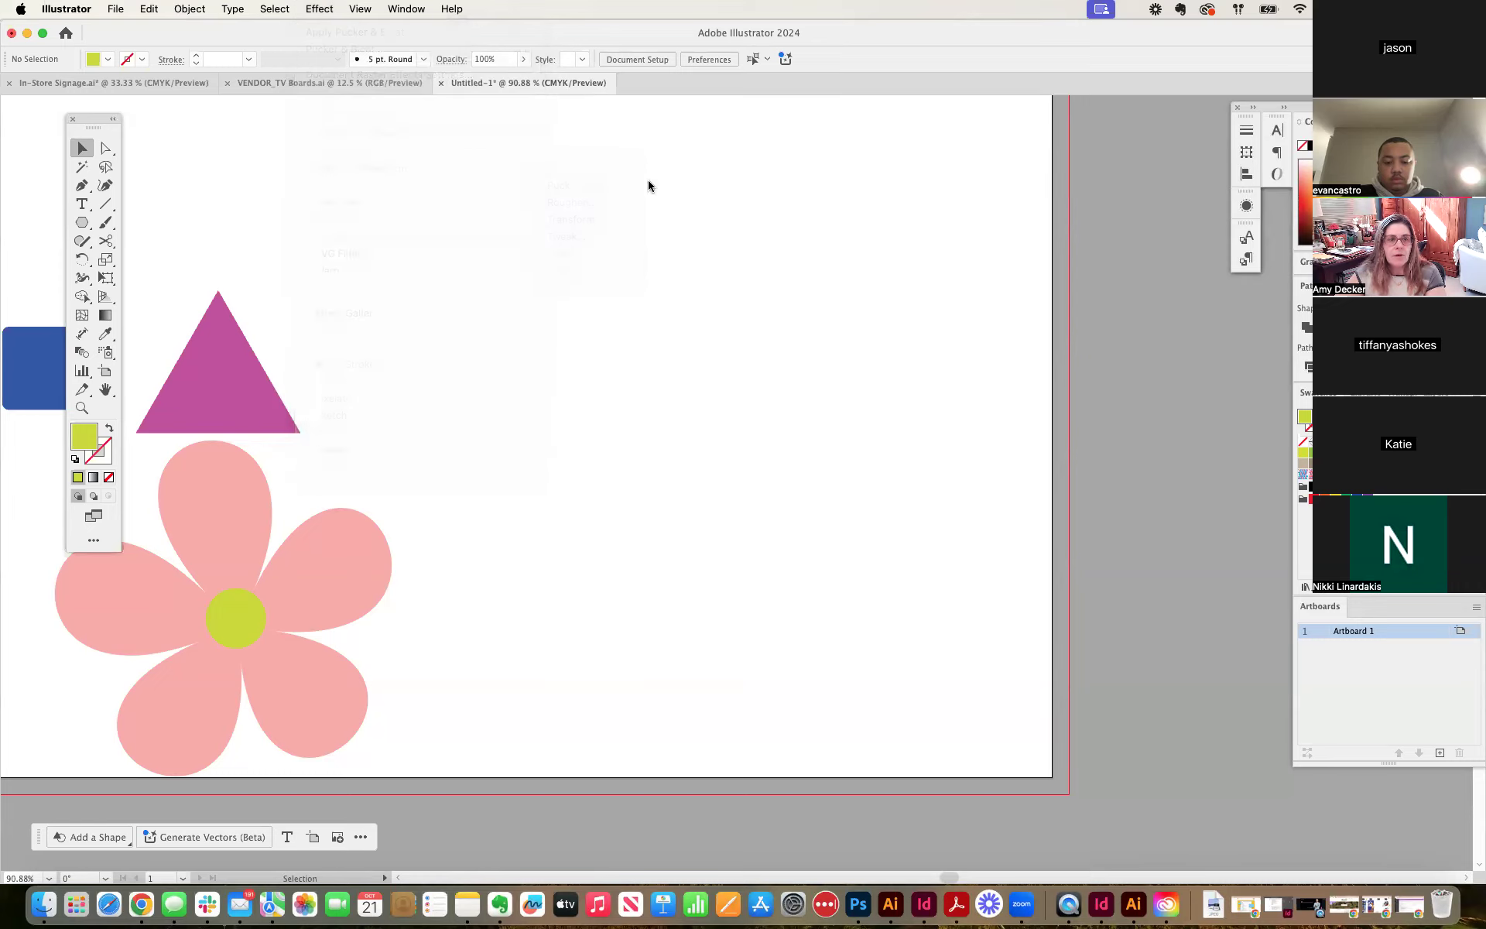
click(82, 222)
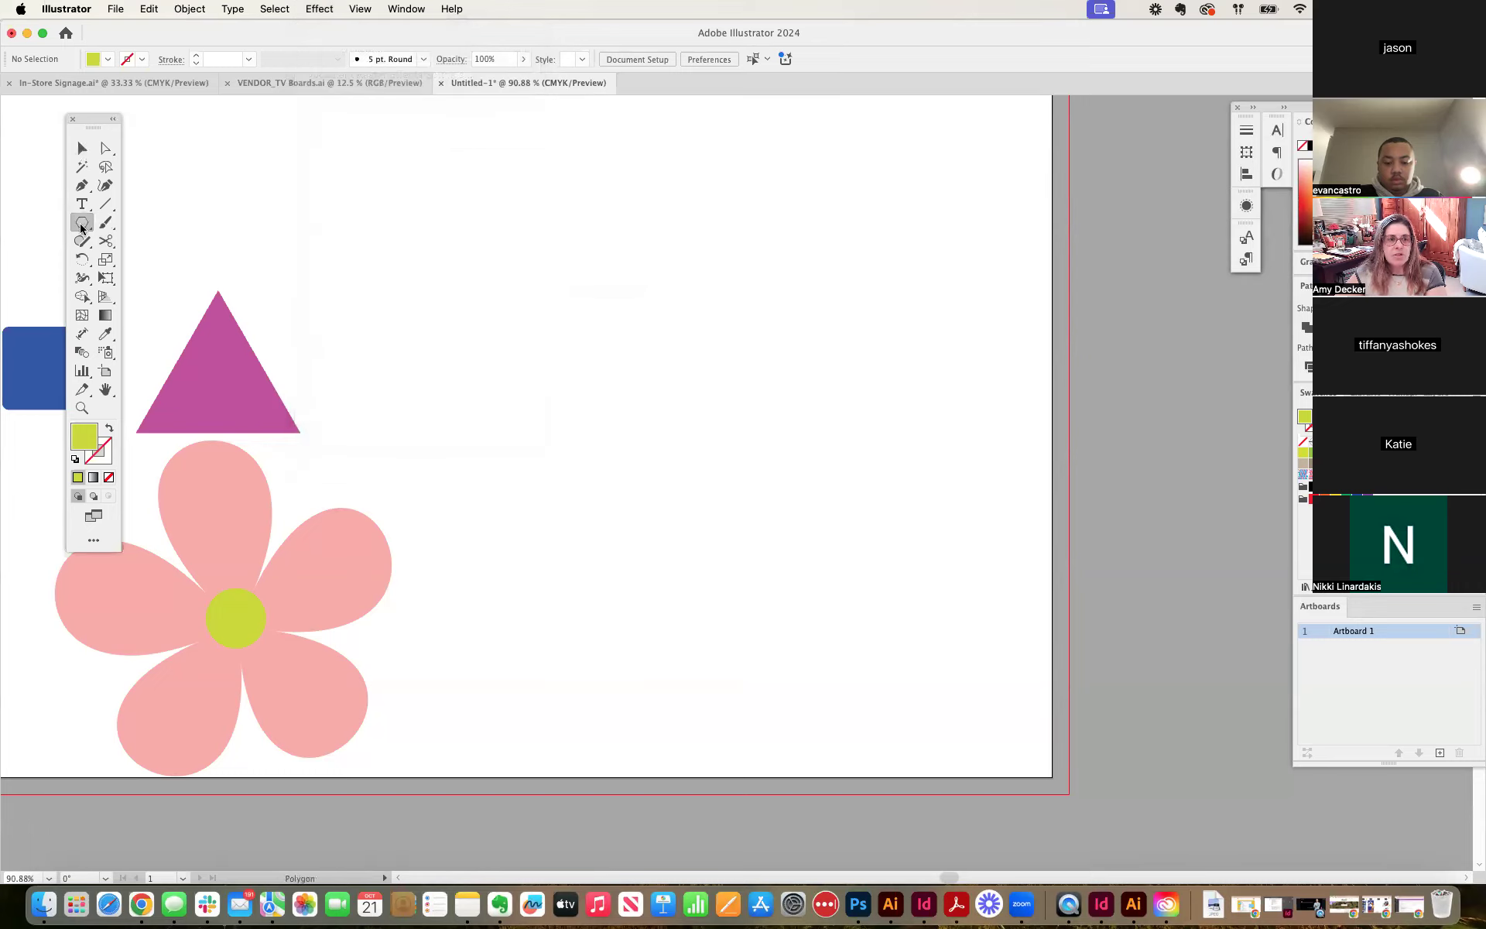
Draw a lime-green six-sided polygon right of the triangle and tilt it slightly.
click(82, 222)
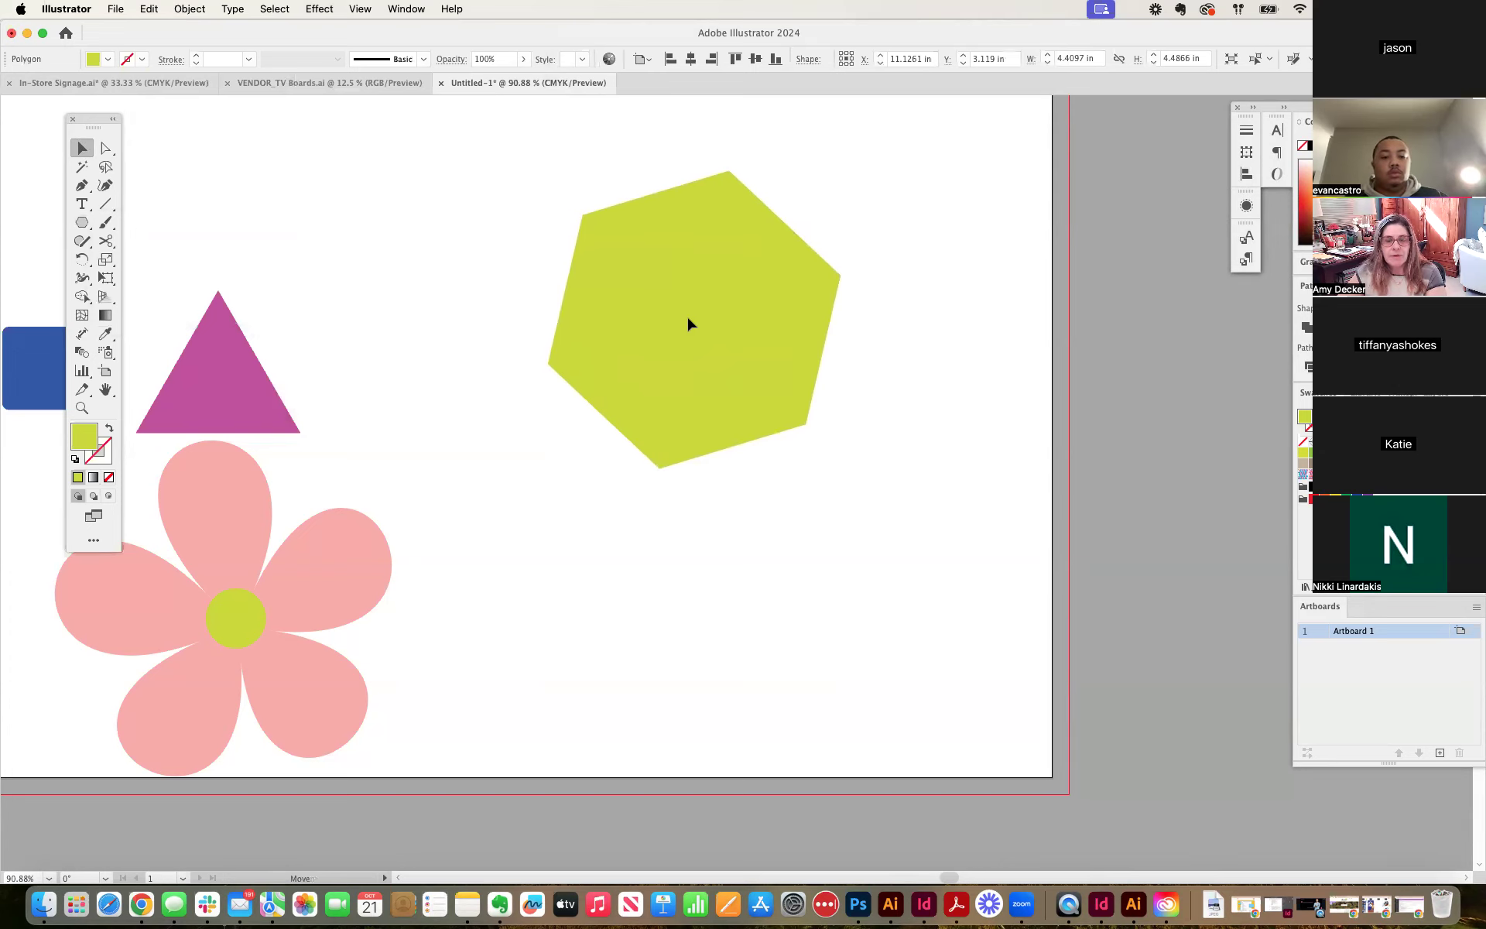
click(690, 324)
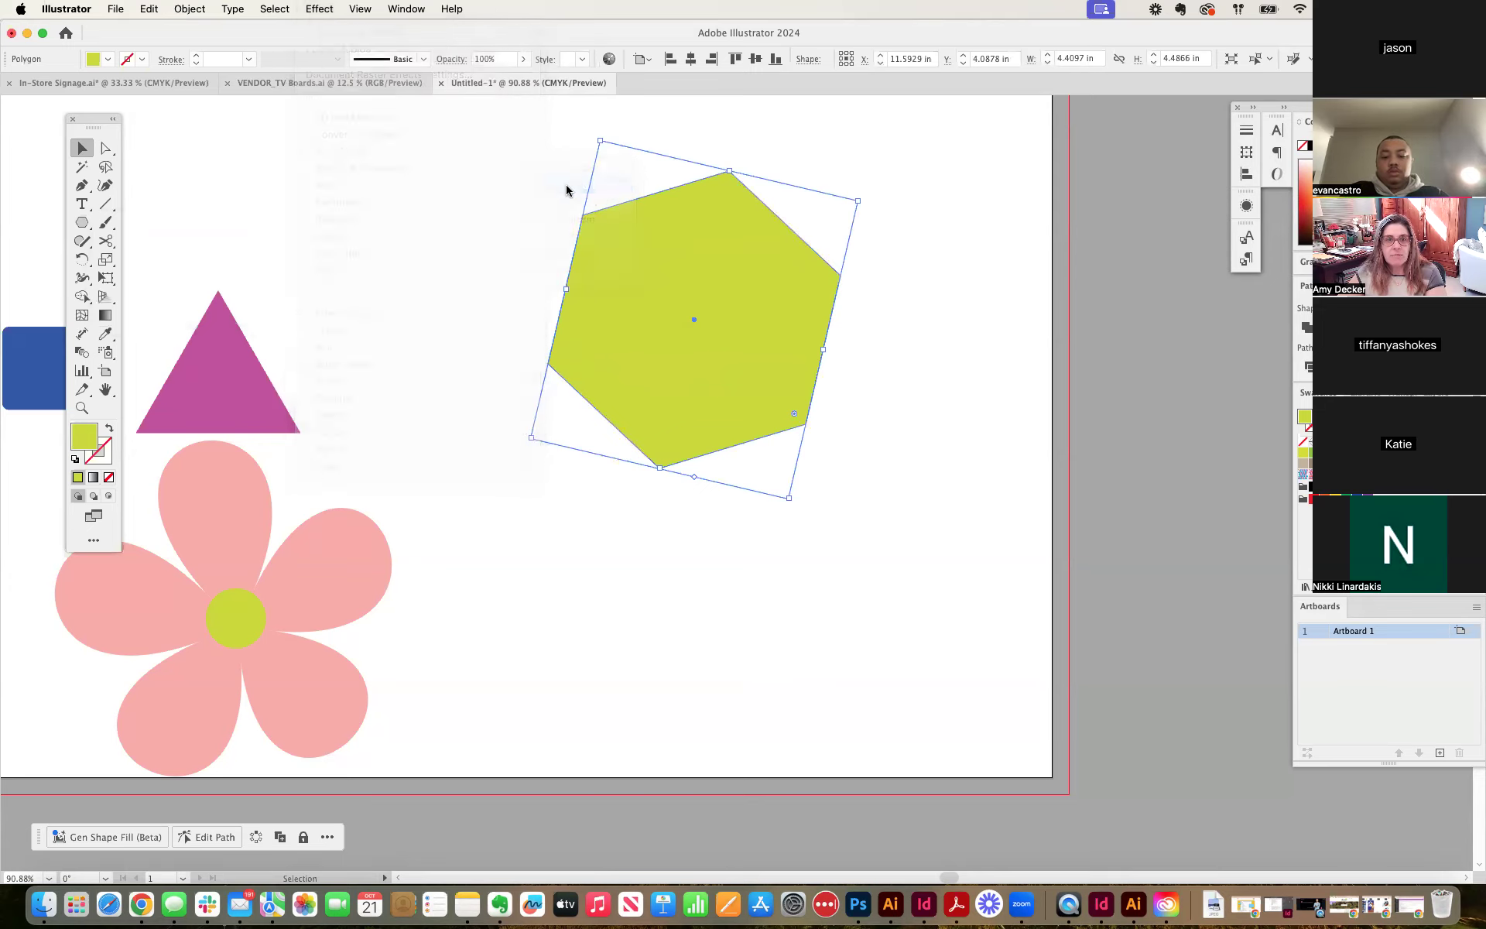
Apply Pucker & Bloat at about 56% bloat to the hexagon for a six-petal shape.
click(319, 10)
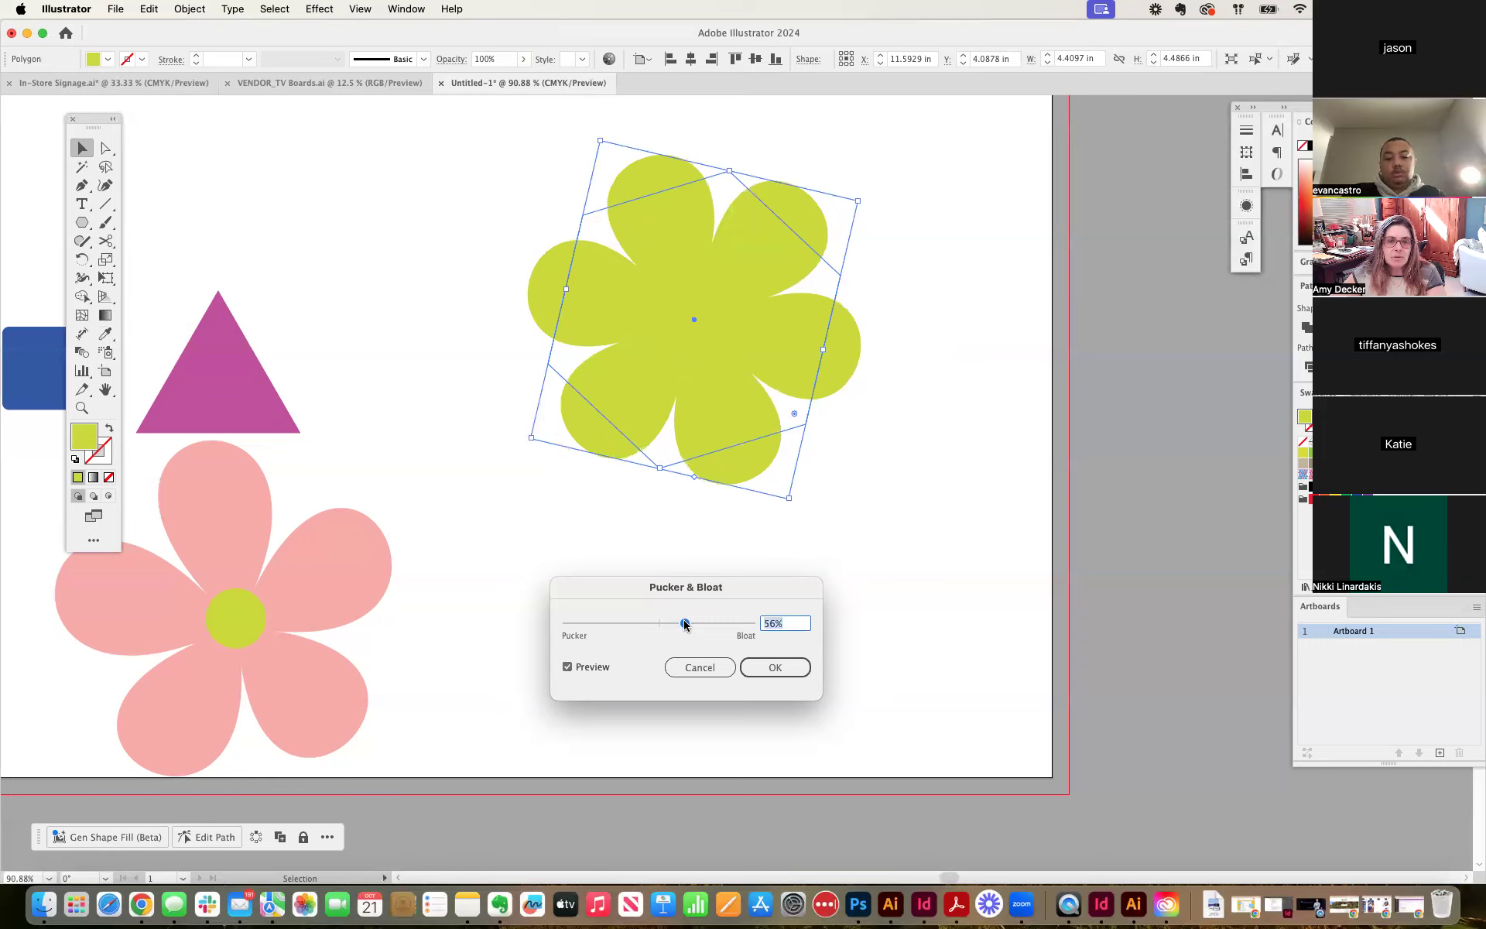
mouse_move(778, 588)
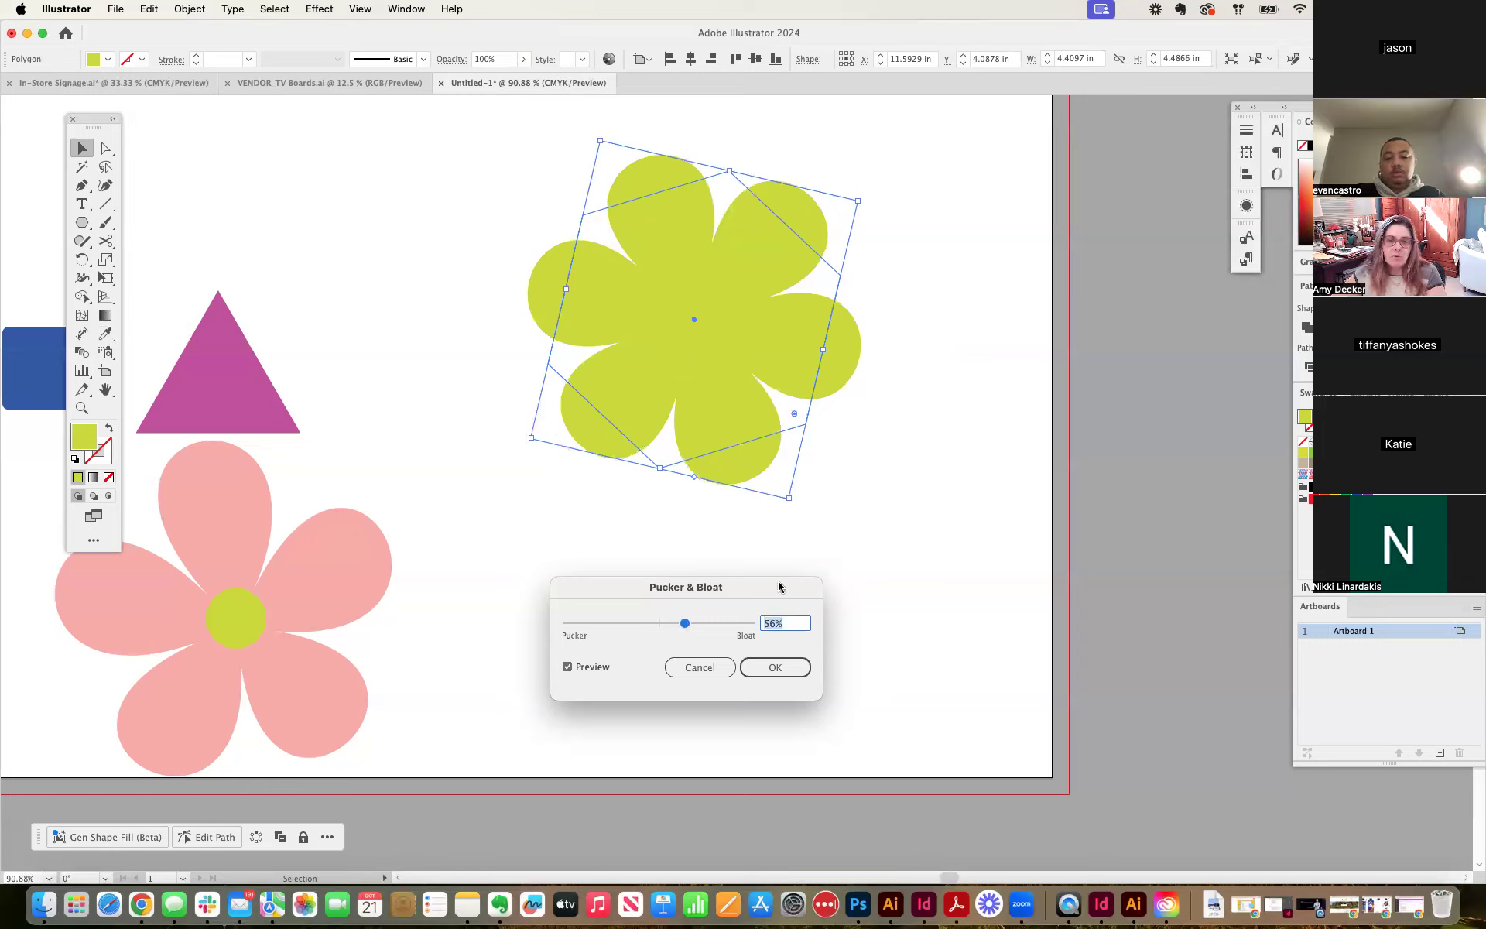
click(774, 665)
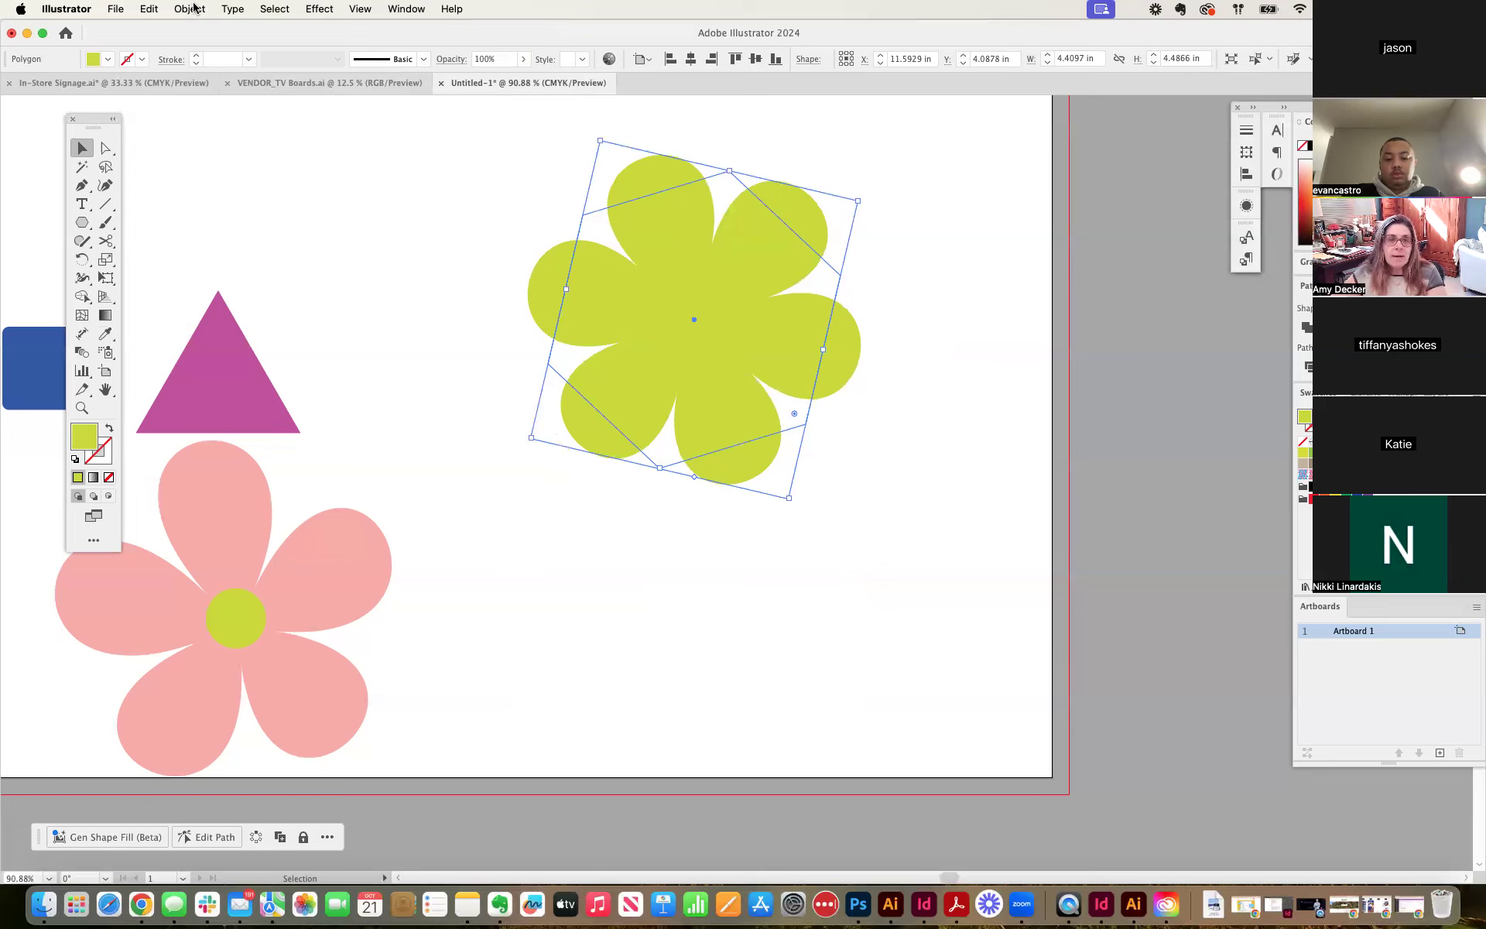
mouse_move(853, 306)
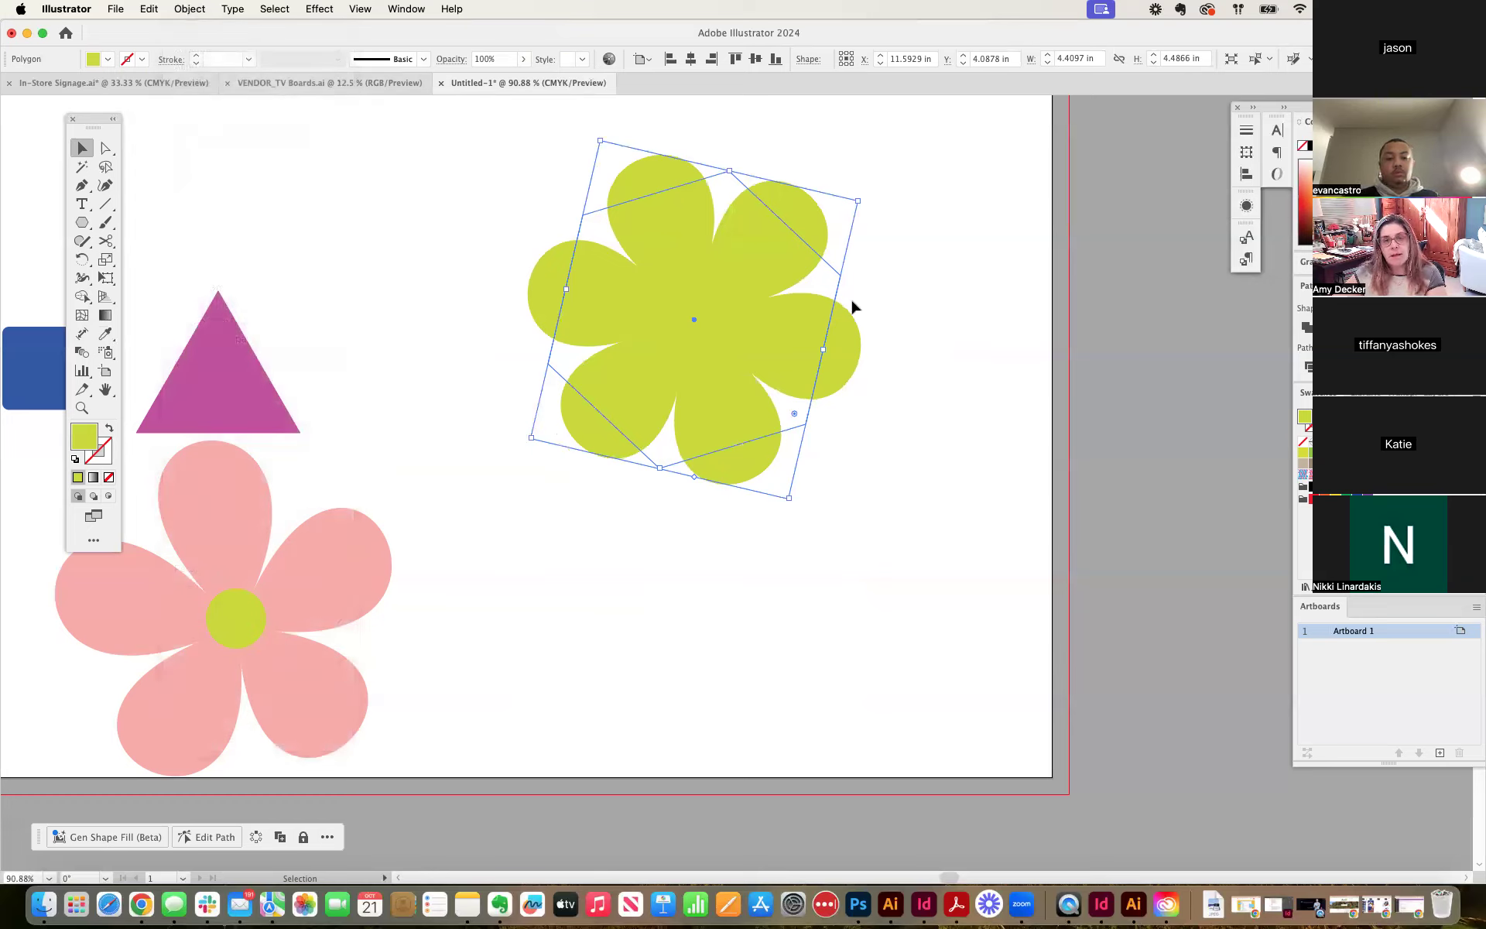
mouse_move(692, 231)
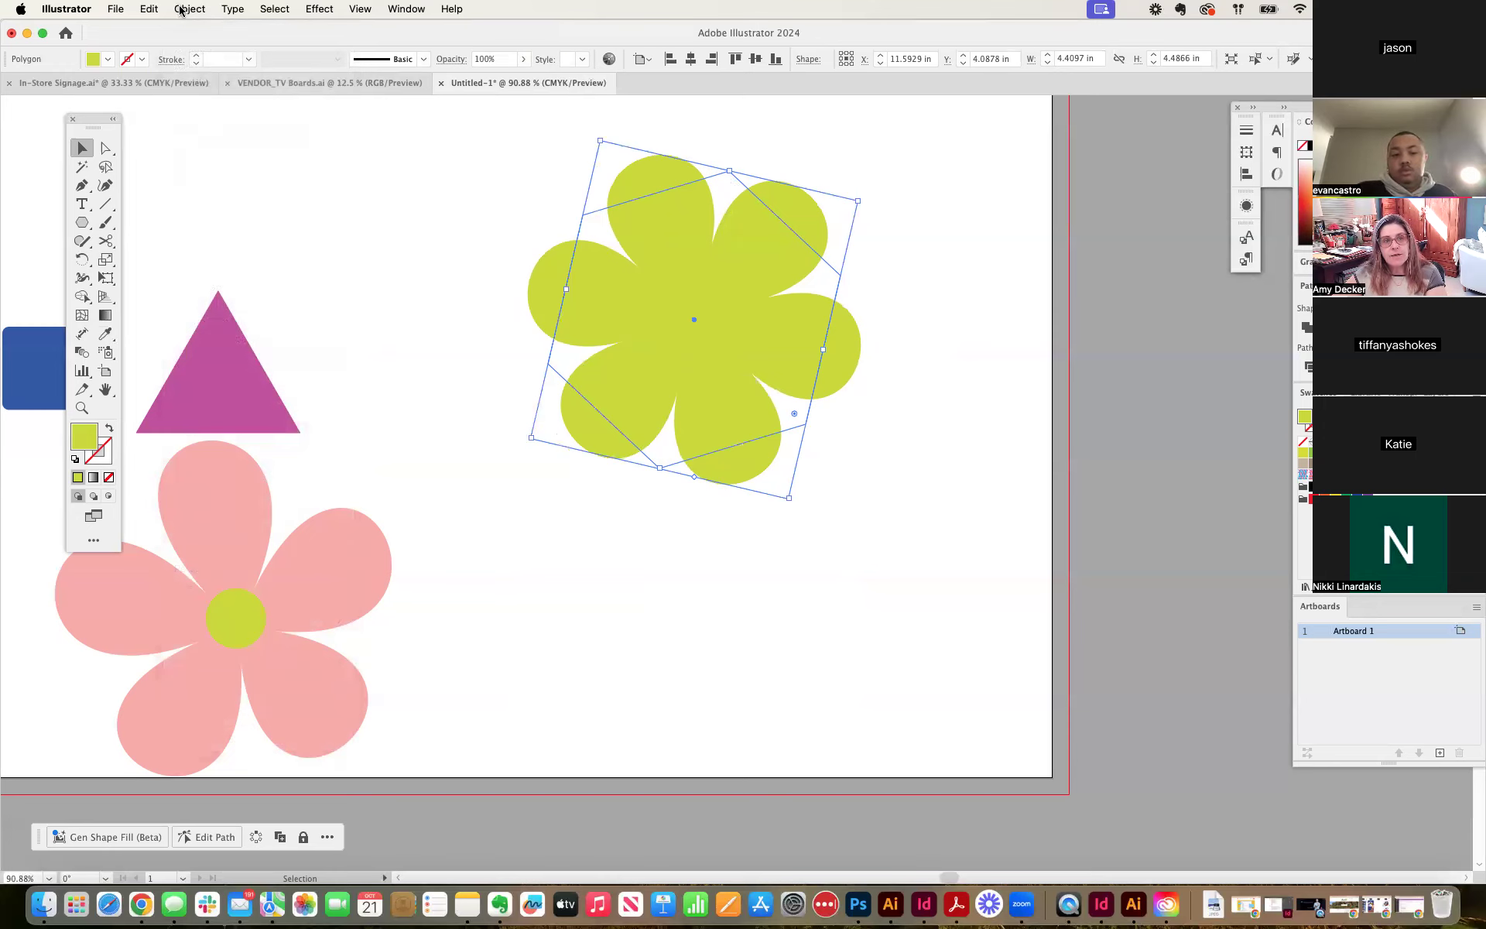
Expand the six-petal flower's appearance into permanent paths and deselect it.
click(189, 9)
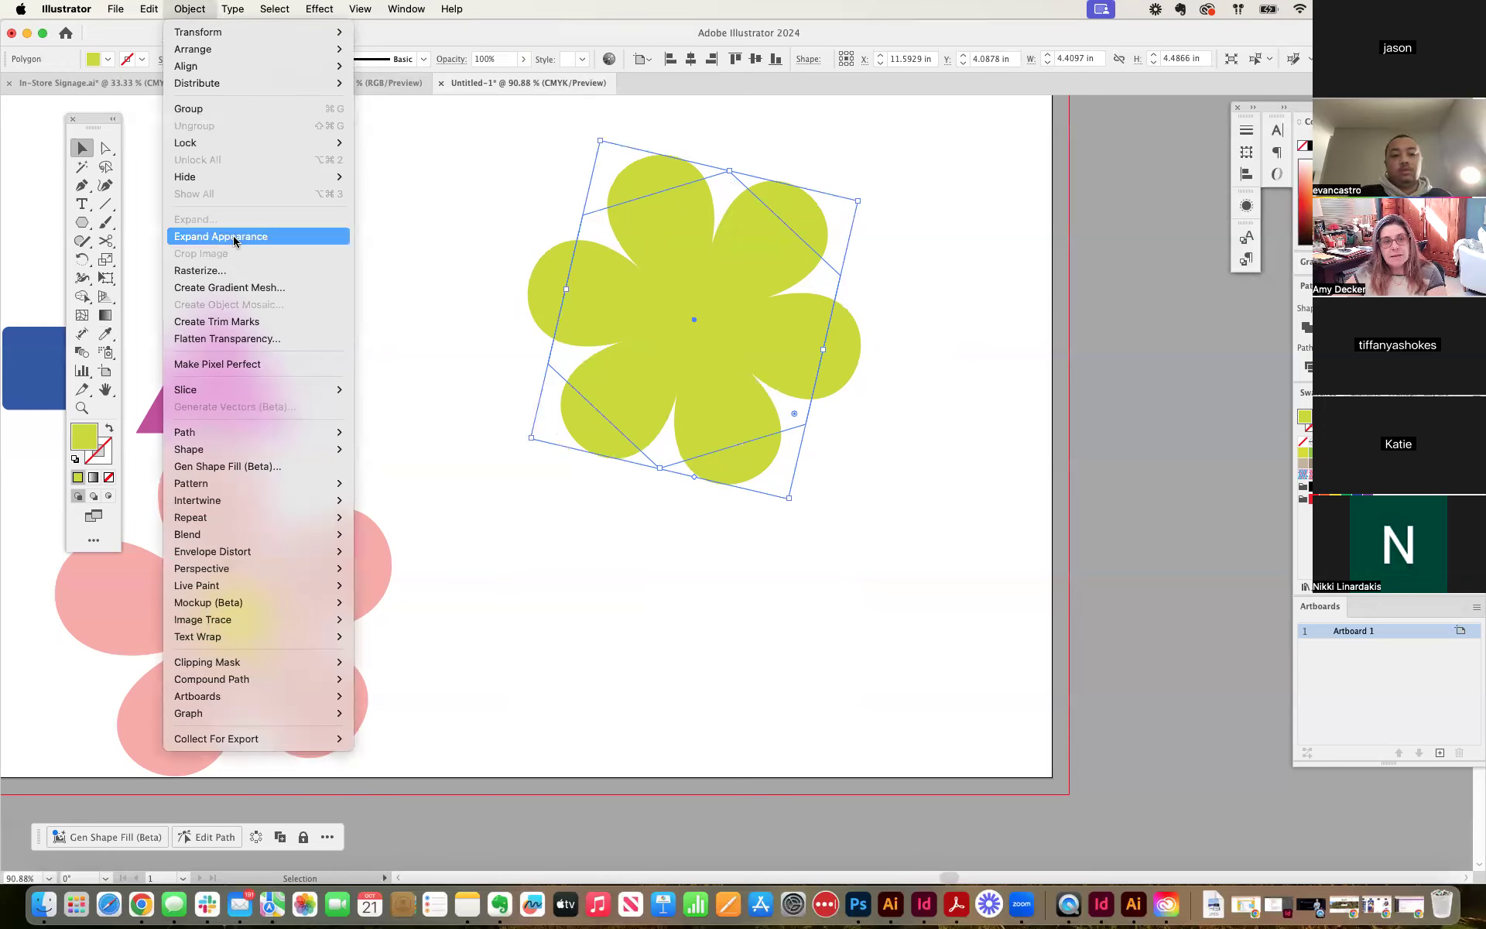
mouse_move(260, 235)
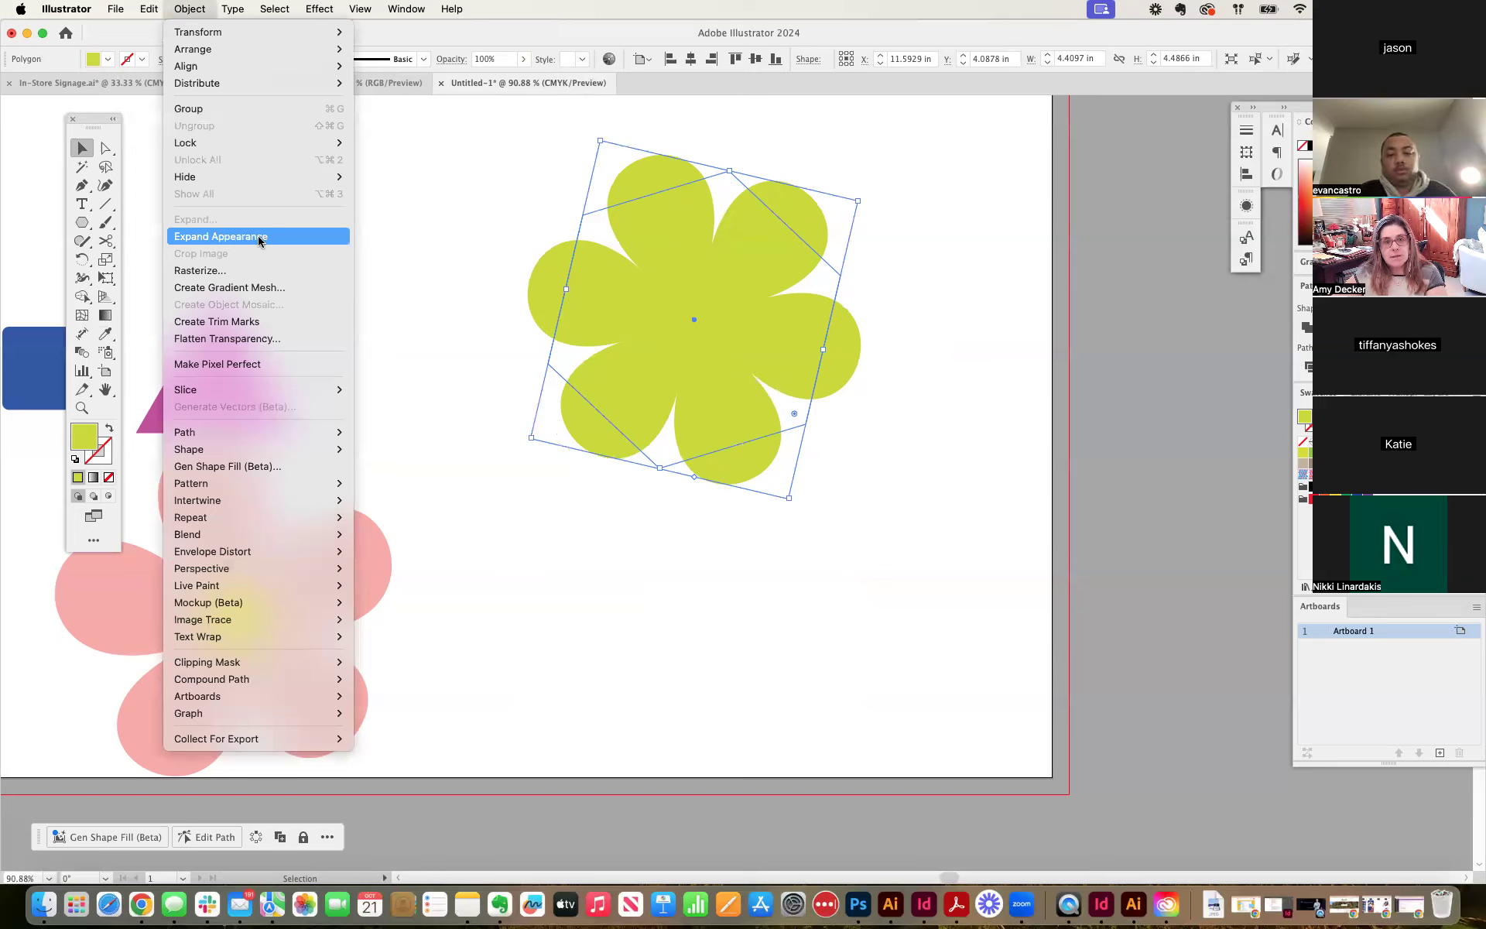
click(220, 235)
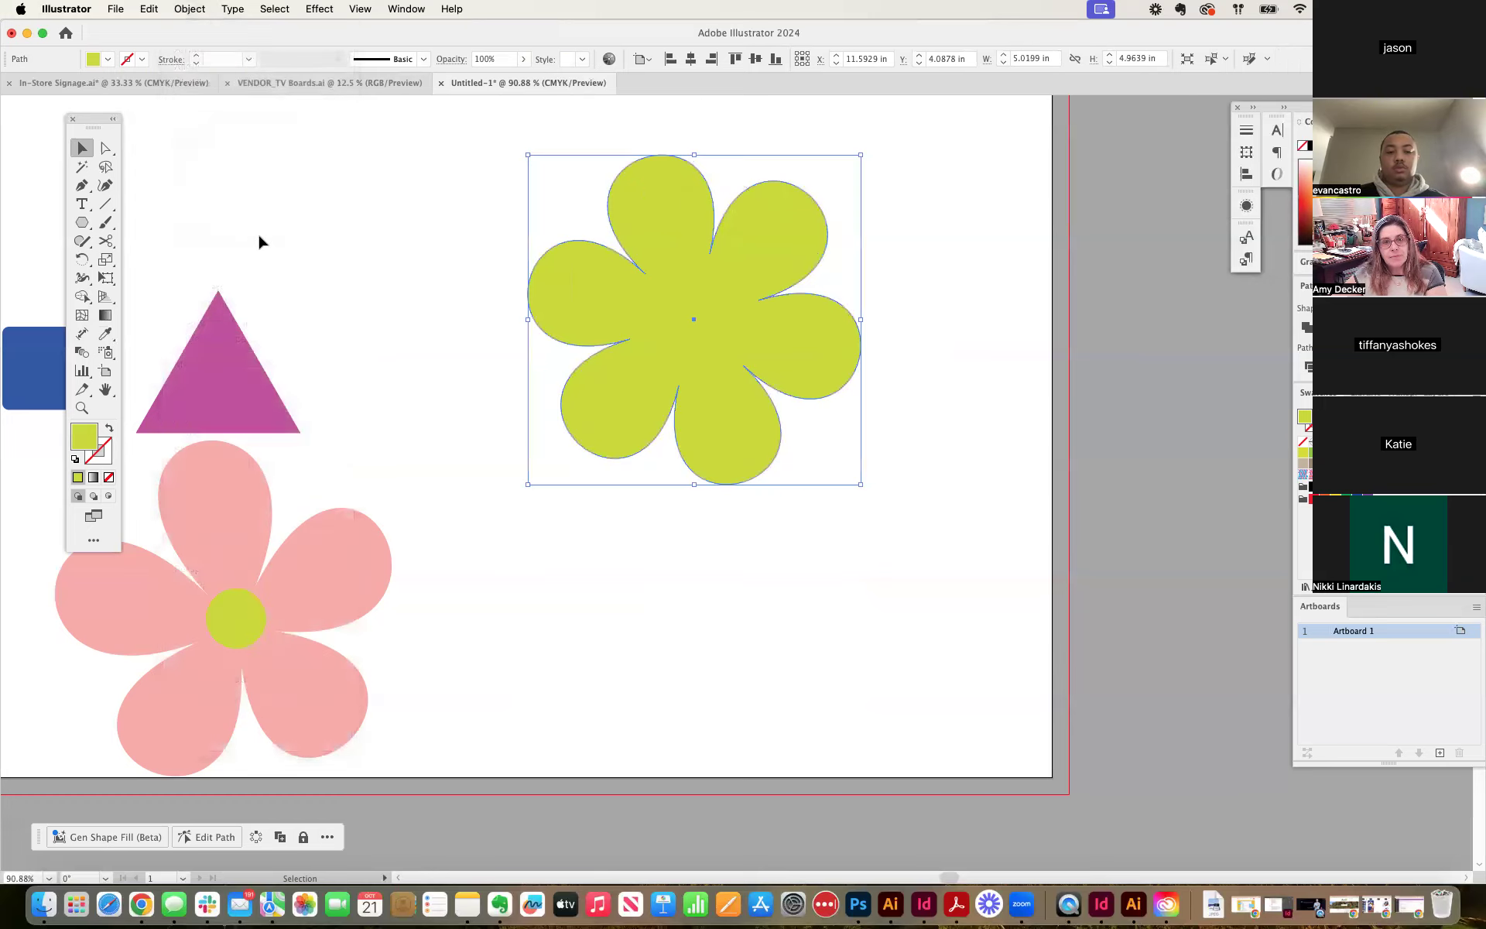
click(384, 276)
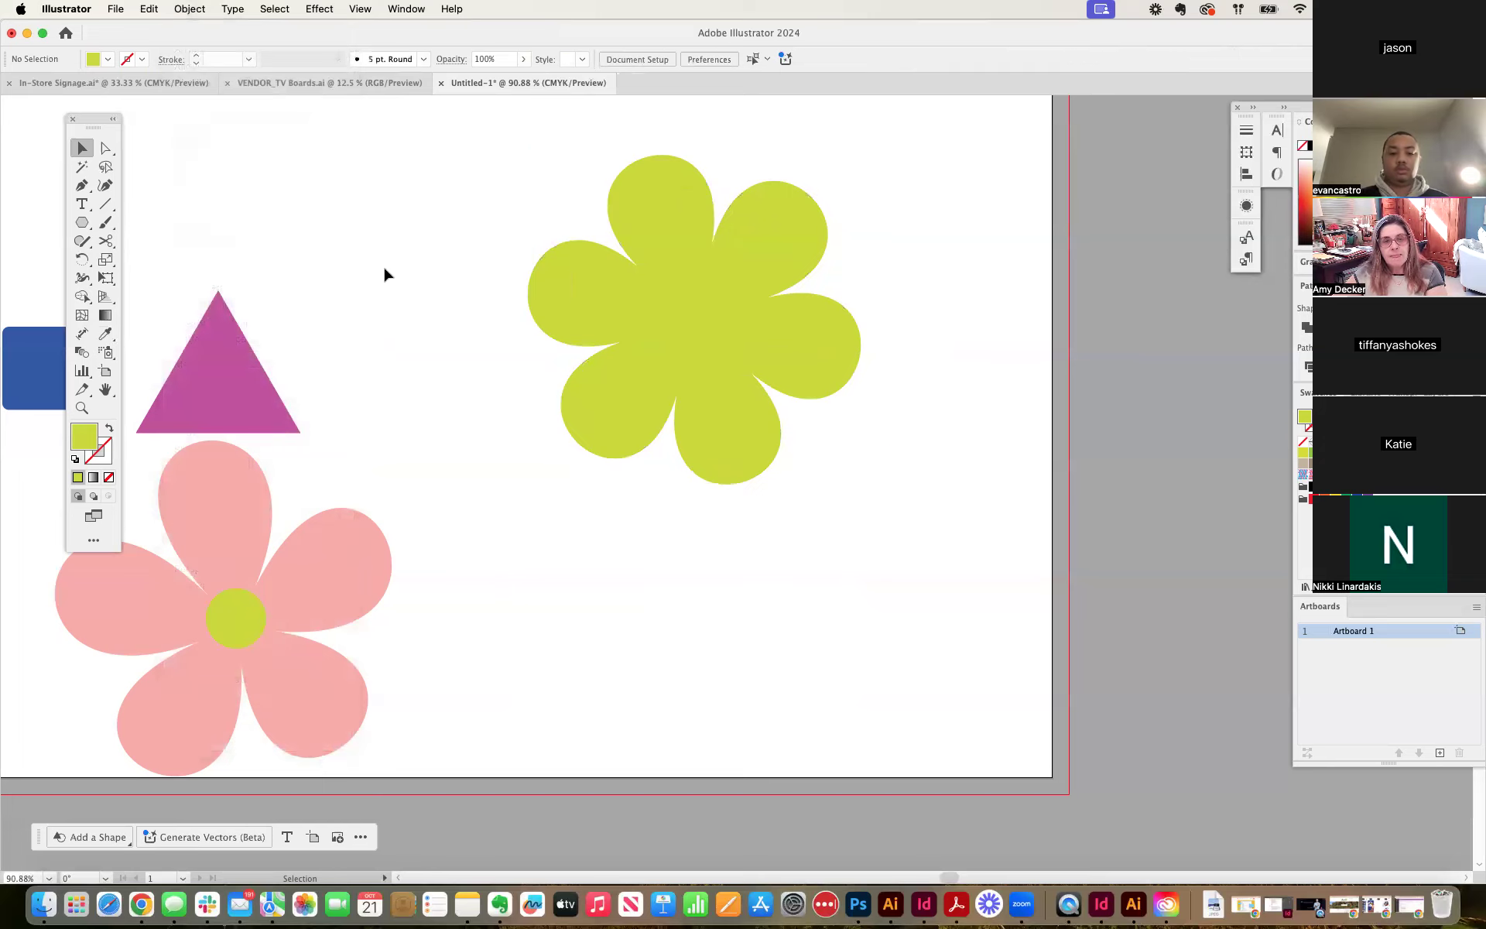
Draw a yellow circle with the Ellipse tool in the flower's center and group it with the petals.
click(235, 617)
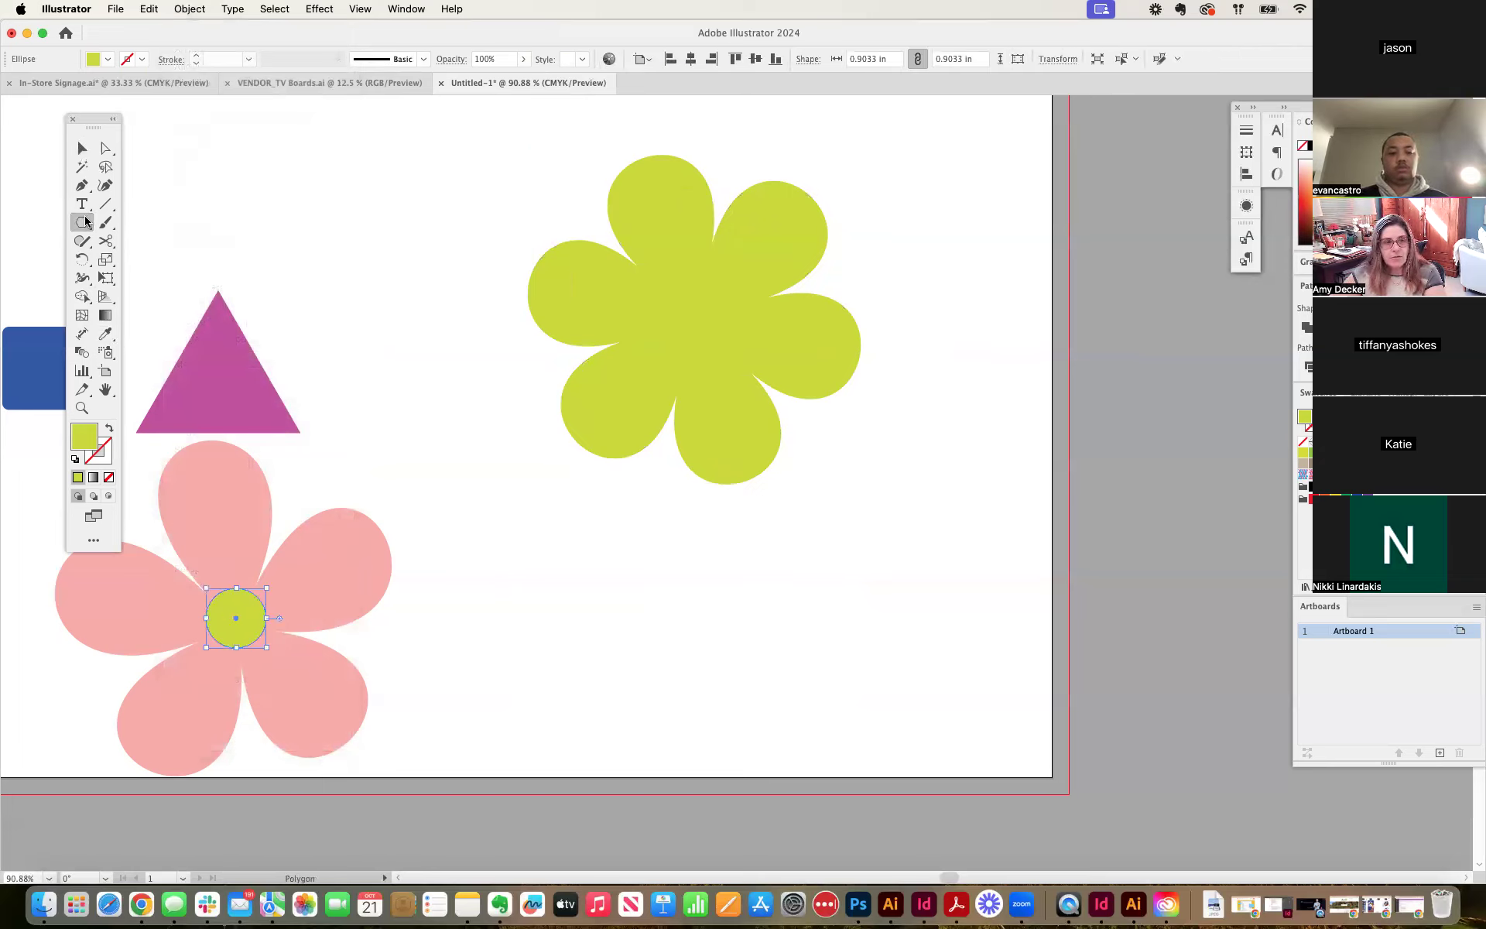
click(82, 221)
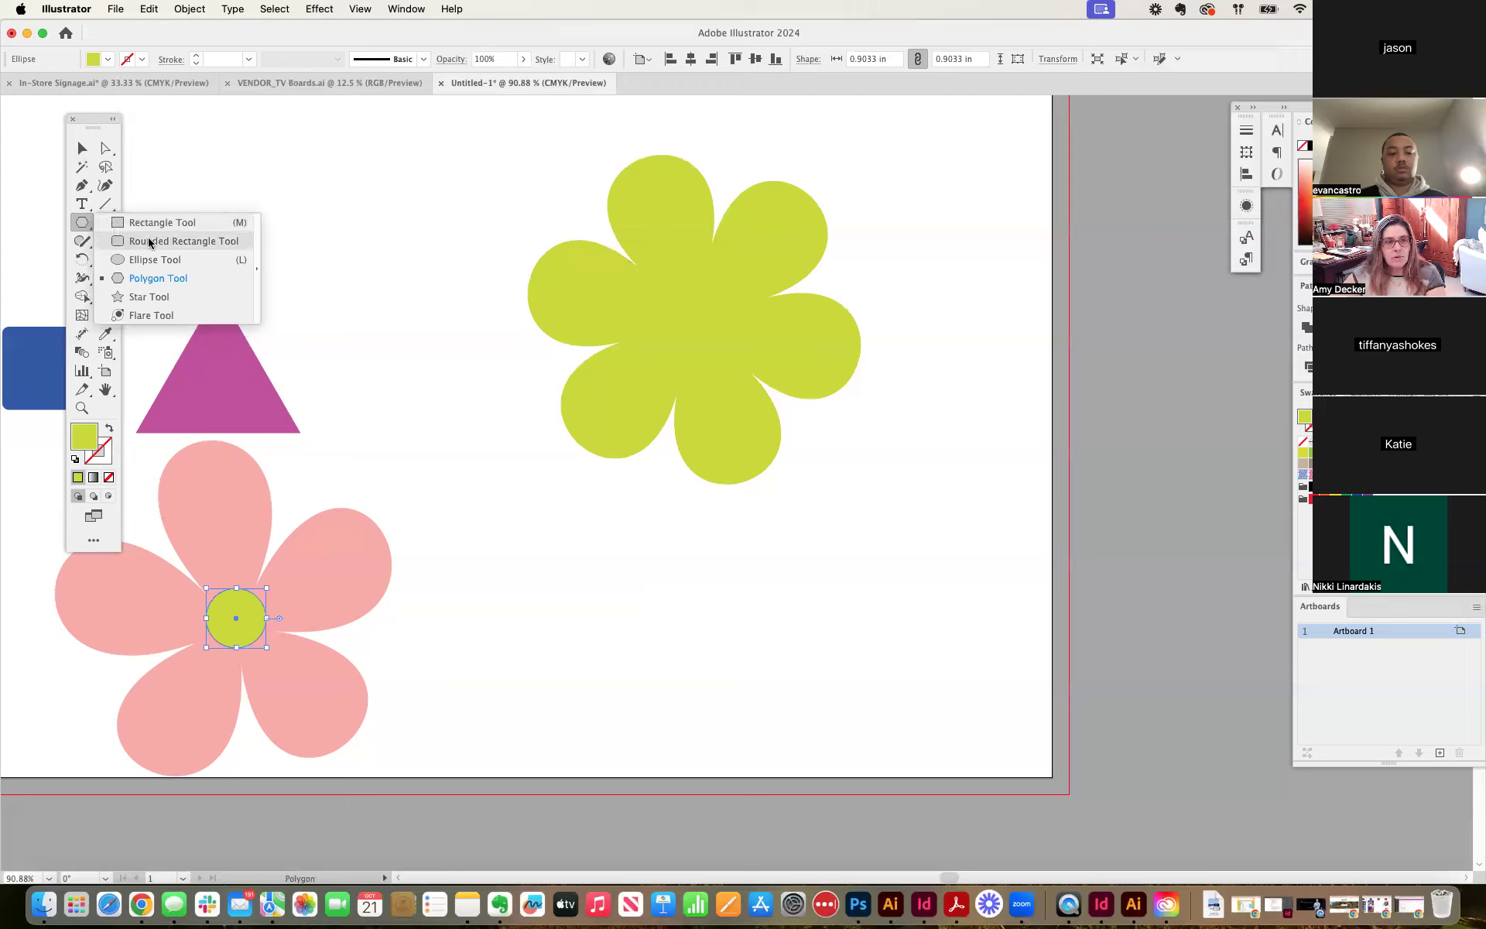
click(155, 259)
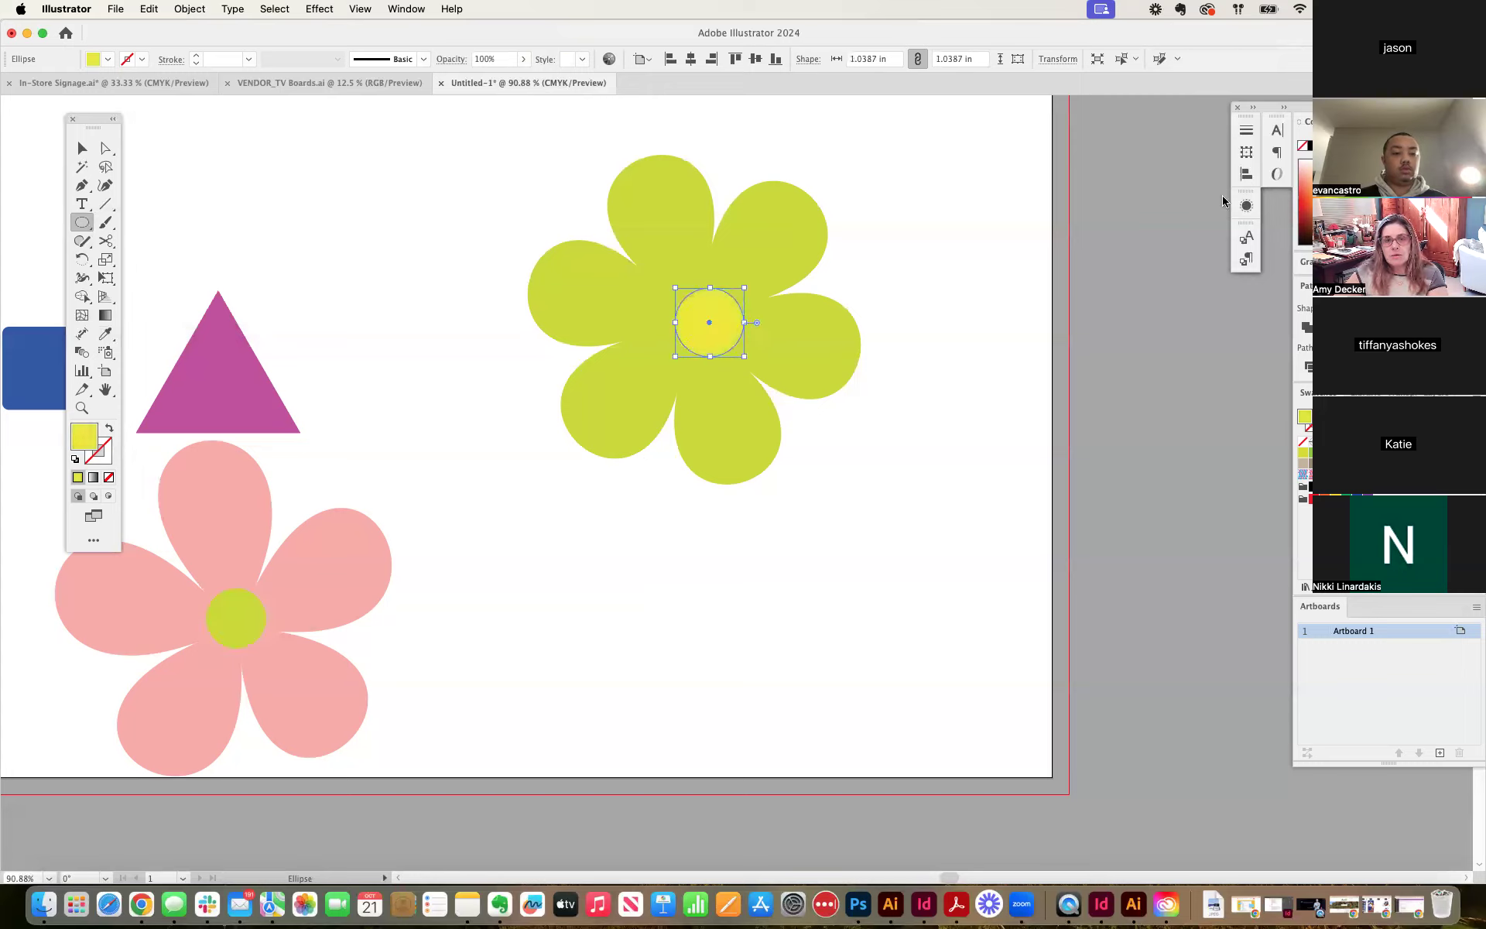
click(80, 149)
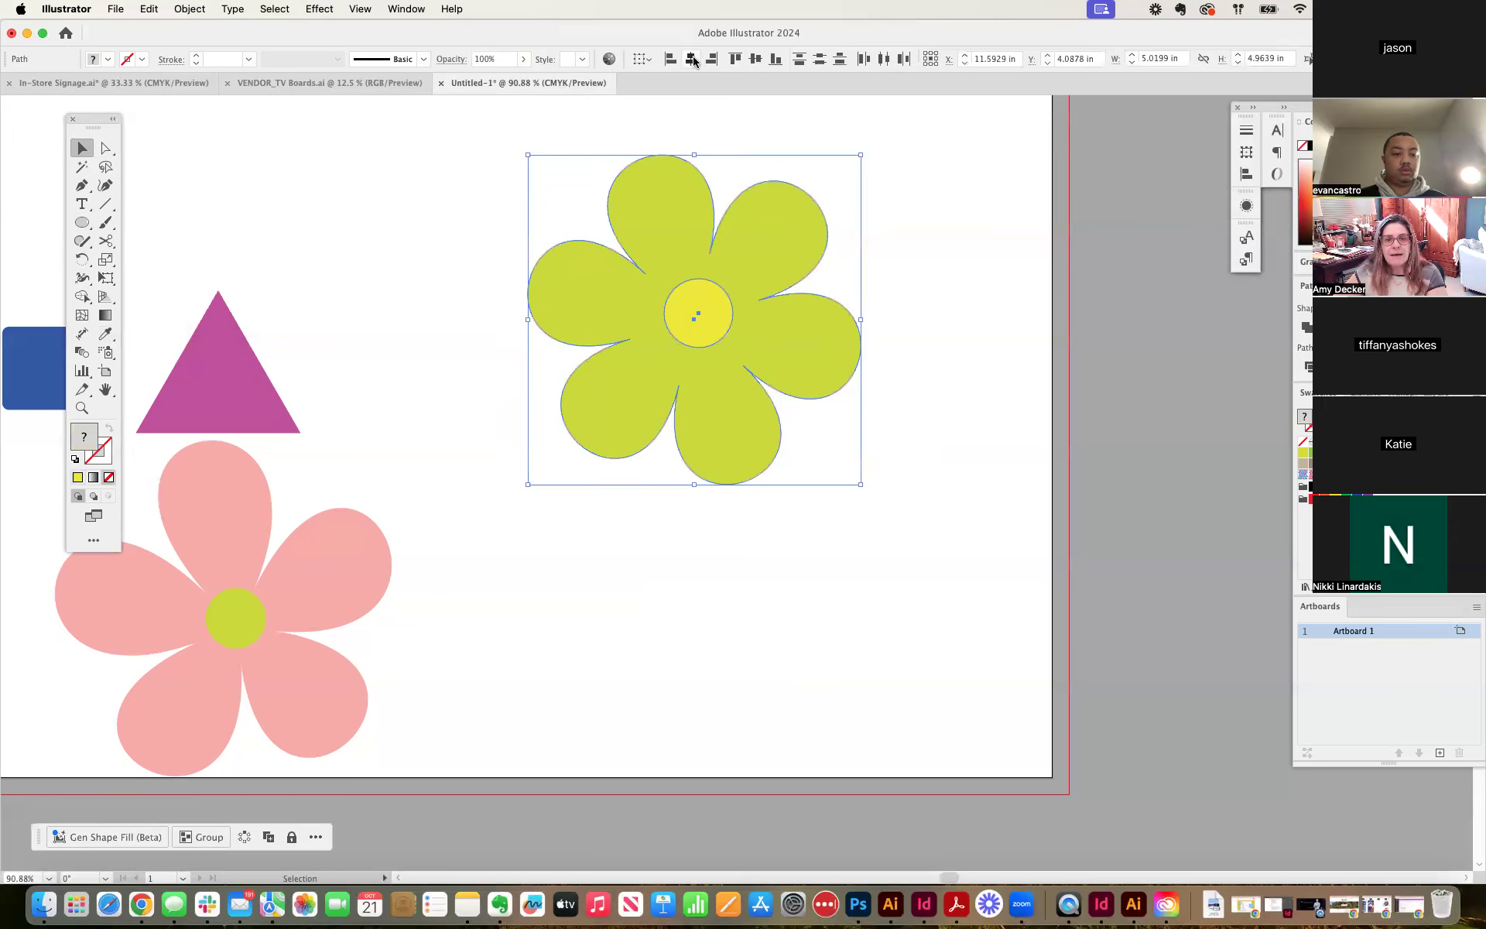
mouse_move(820, 59)
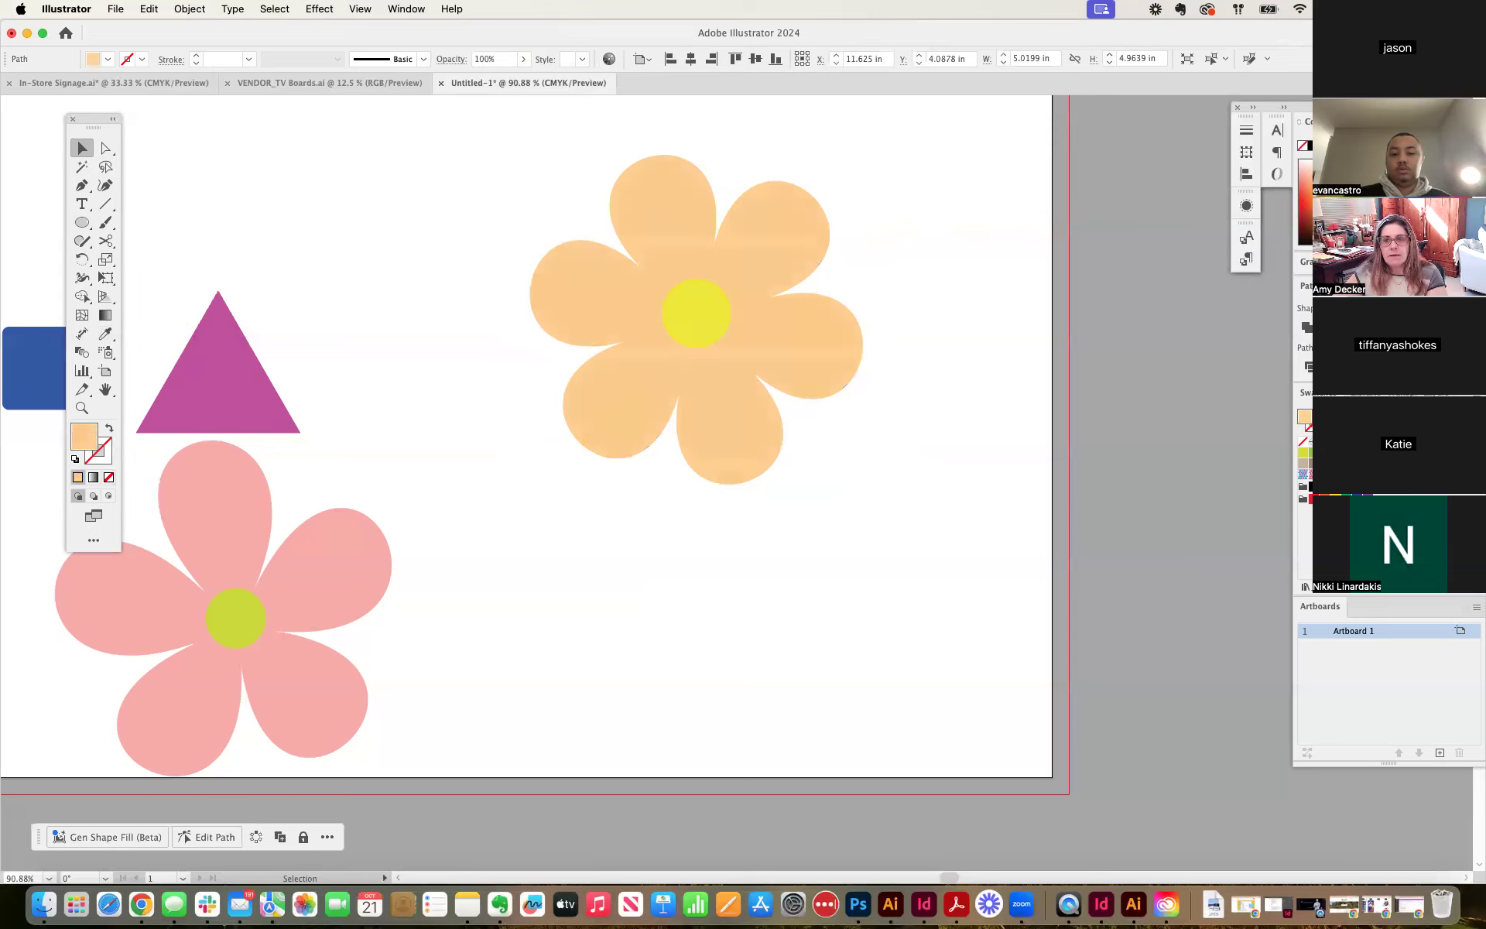
Recolor the six petals pink and move the flower group slightly lower on the artboard.
click(697, 317)
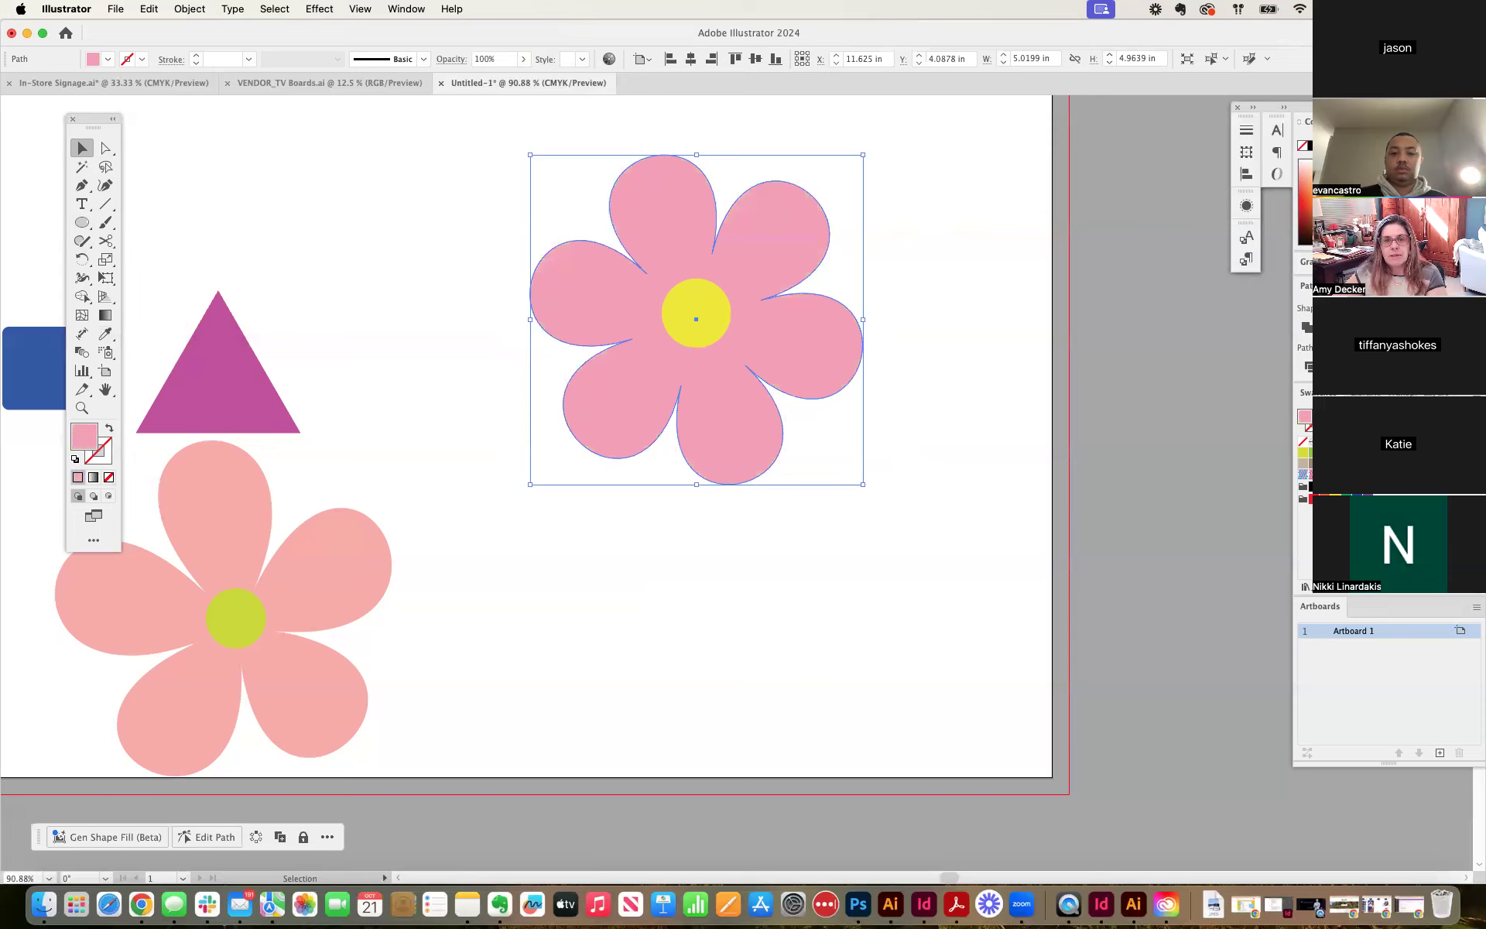
click(501, 209)
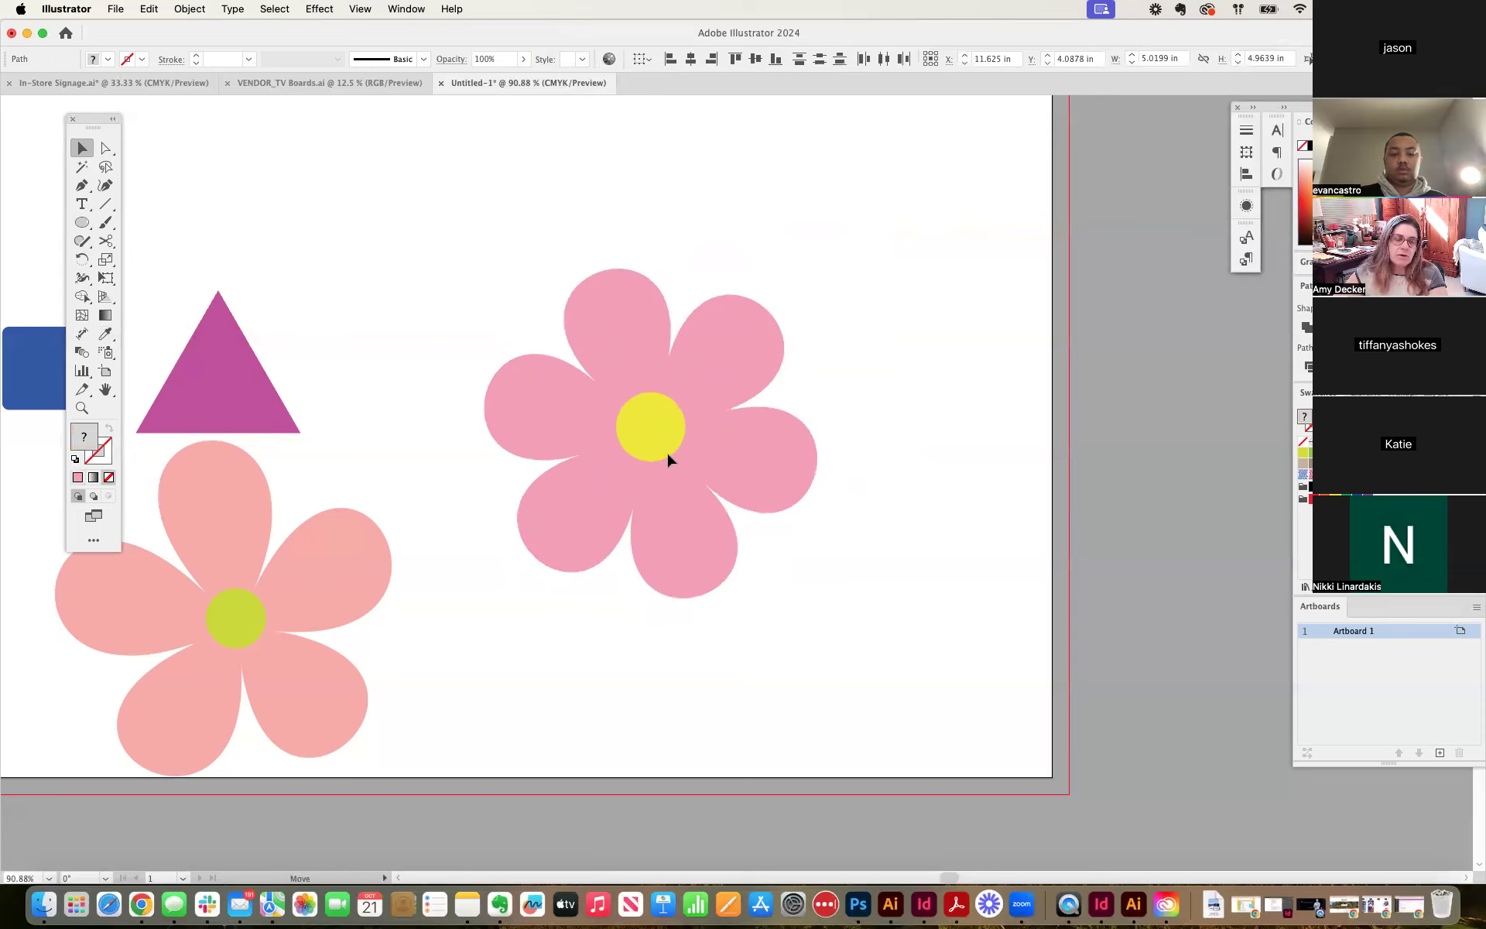
click(668, 459)
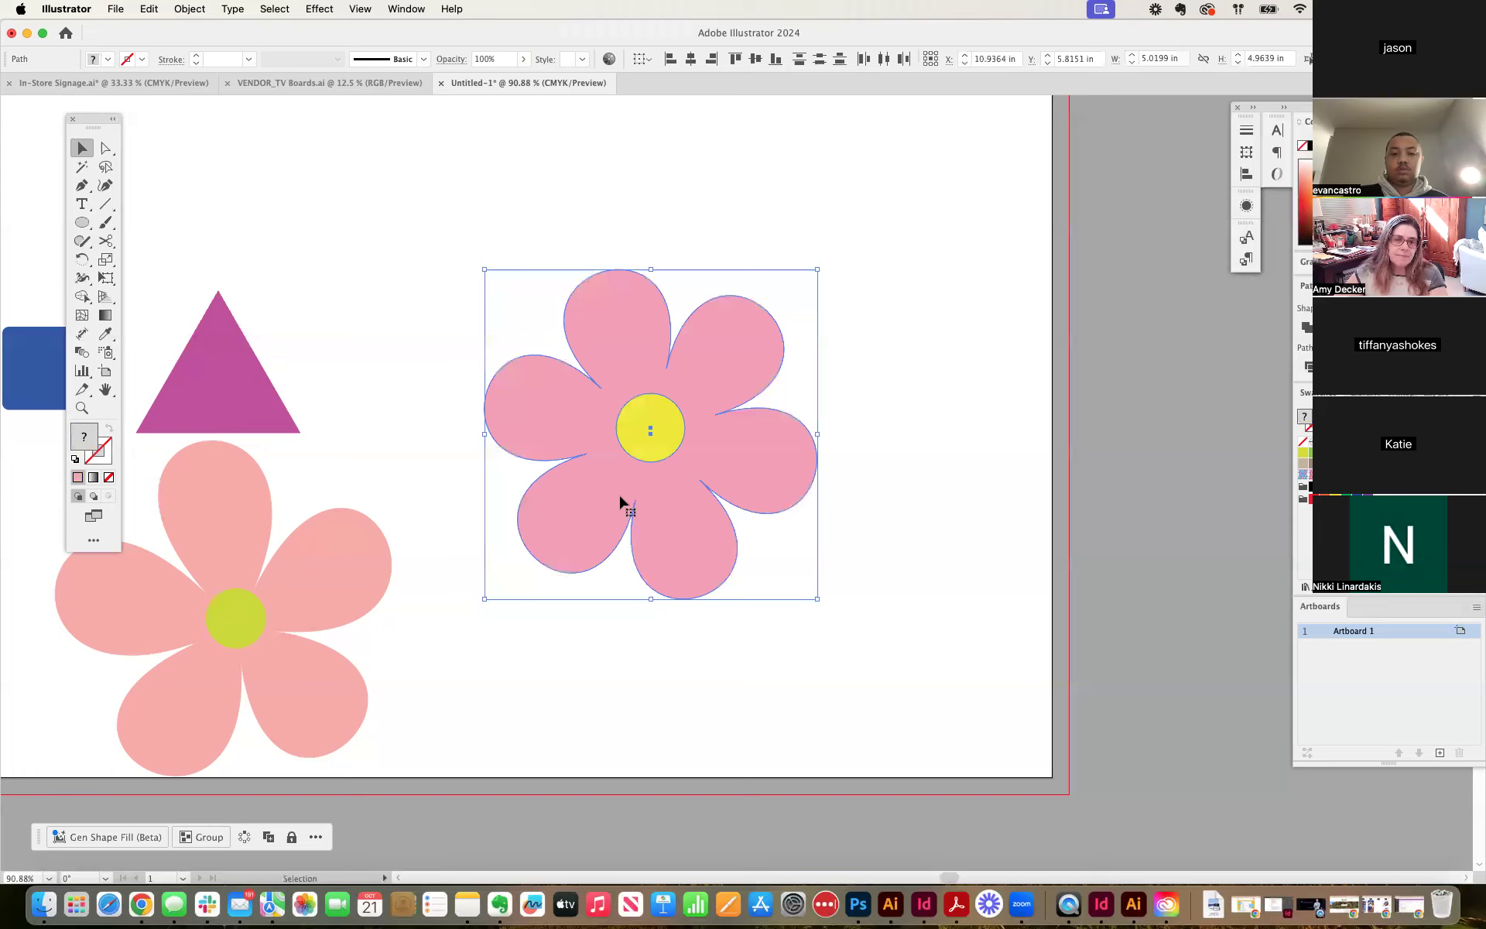
mouse_move(438, 368)
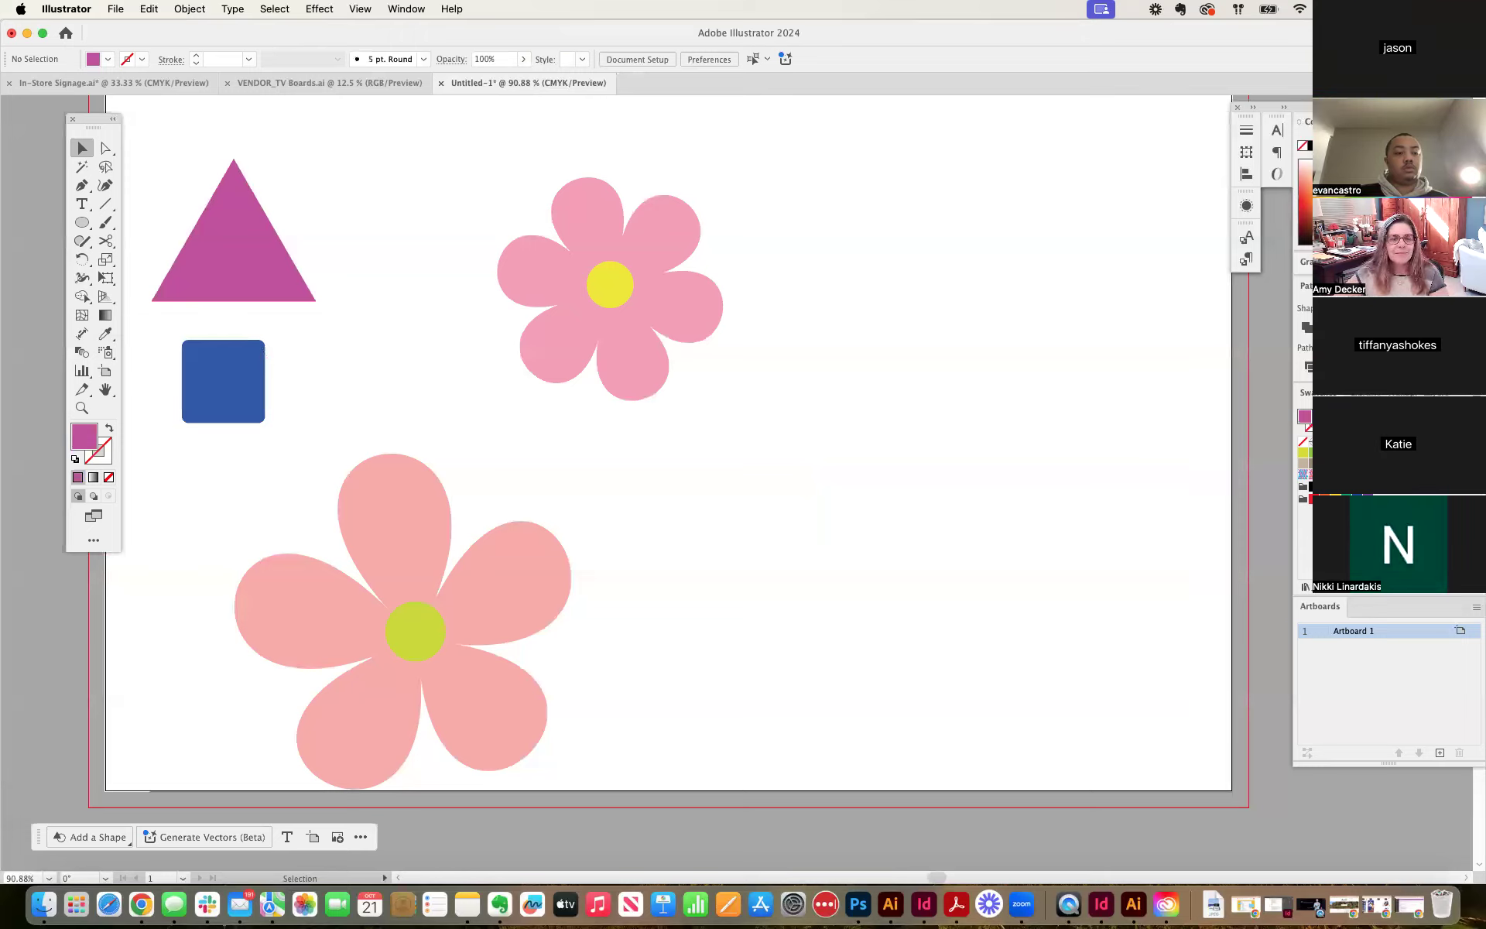
Drag the pink six-petal flower left beside the triangle and deselect it.
click(610, 282)
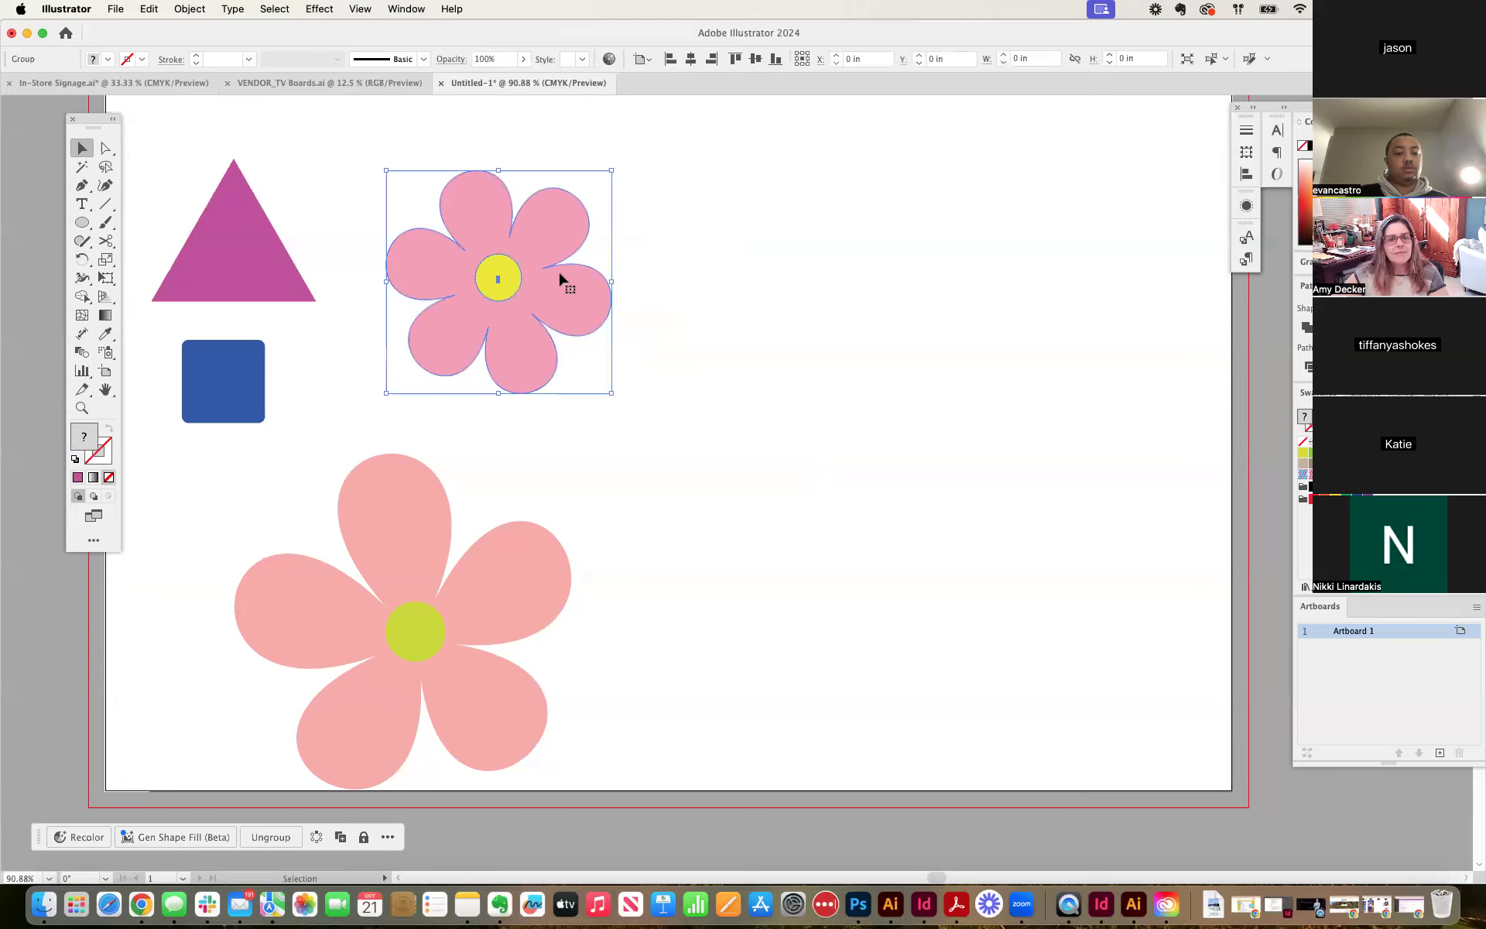
click(856, 289)
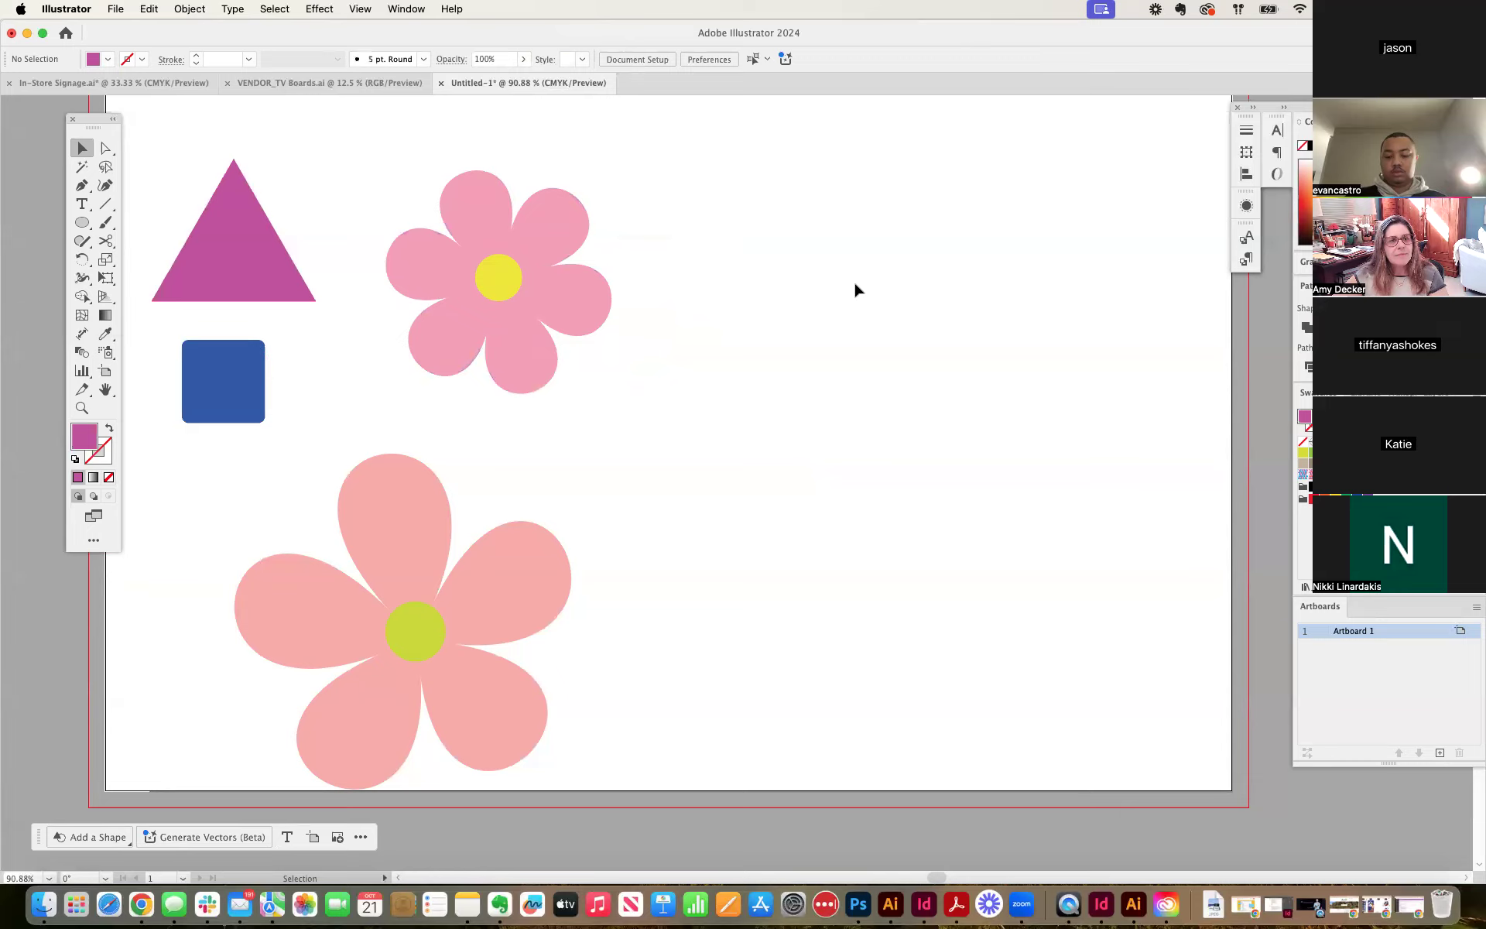
mouse_move(834, 292)
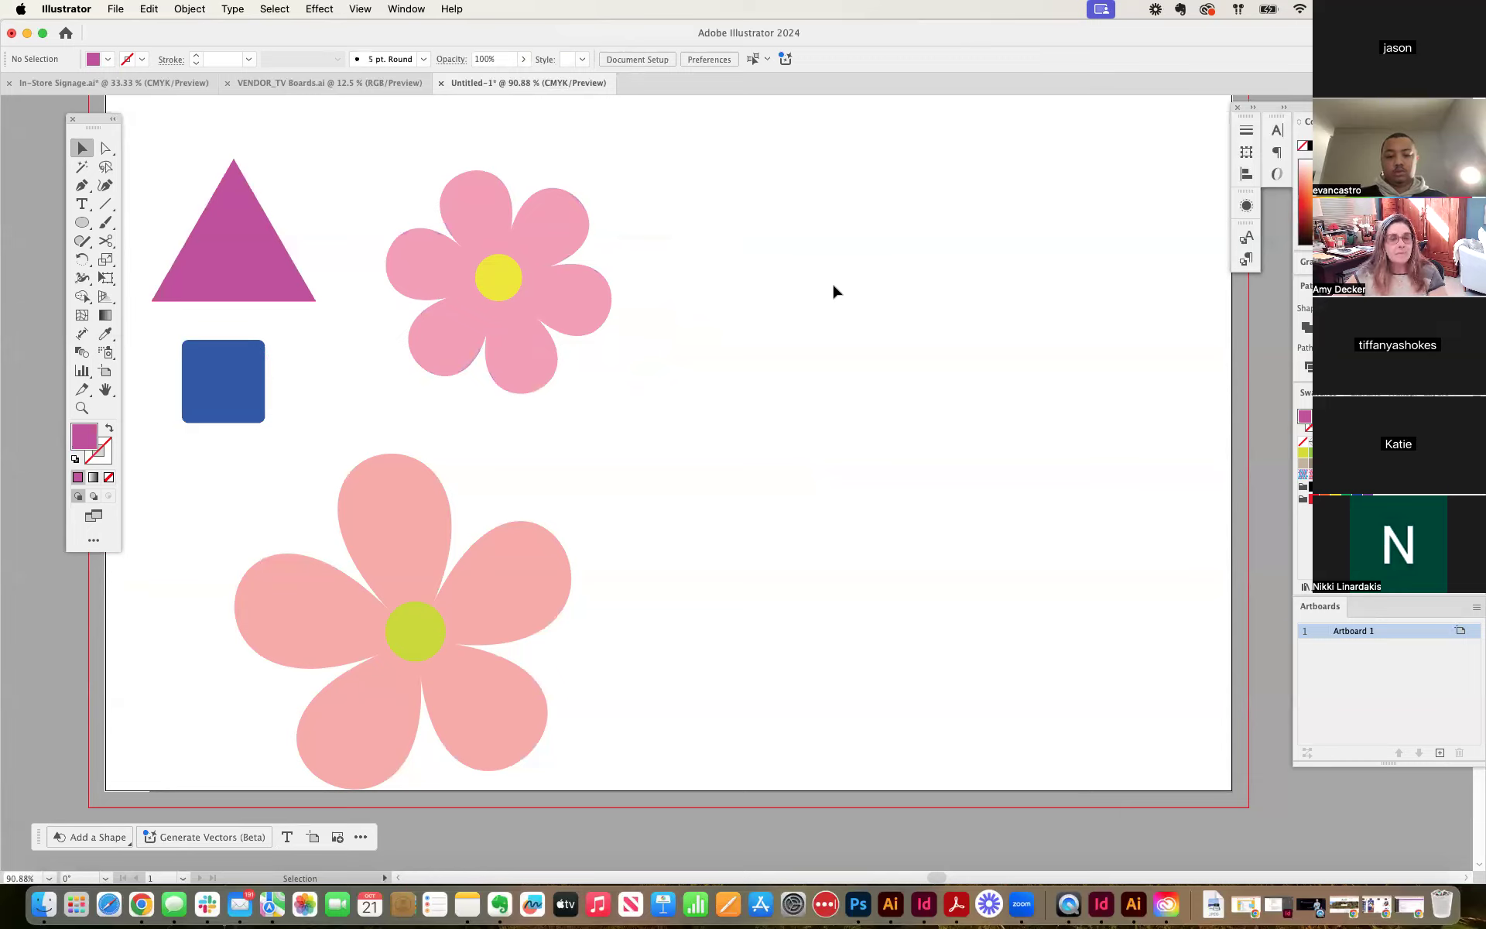
click(106, 202)
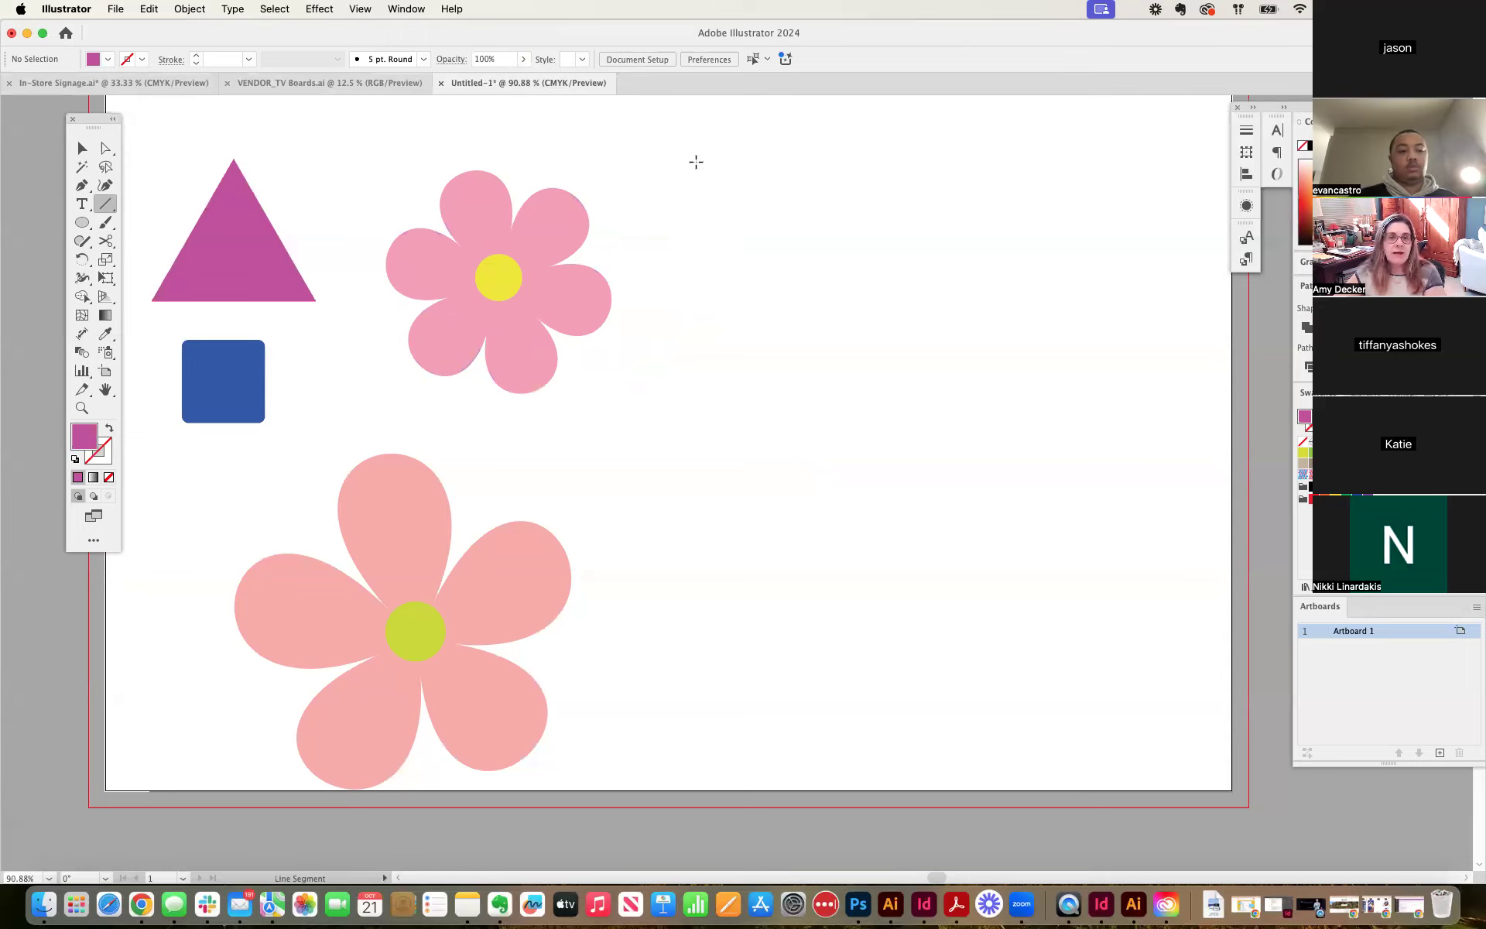
mouse_move(442, 200)
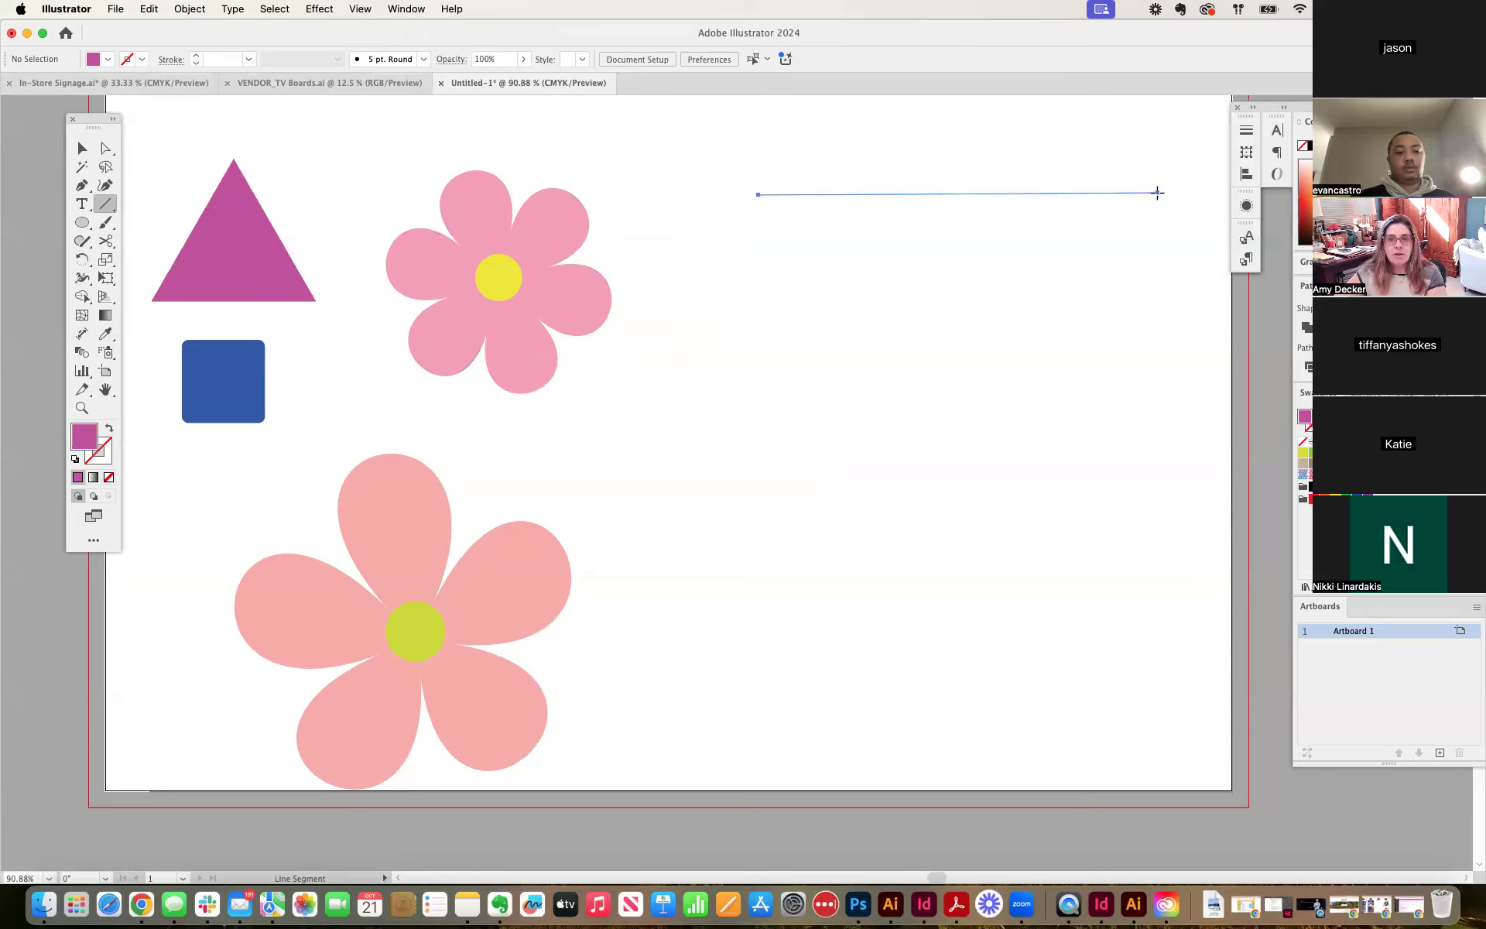
Draw a long horizontal line with no fill and a 10 pt orange stroke.
click(1157, 194)
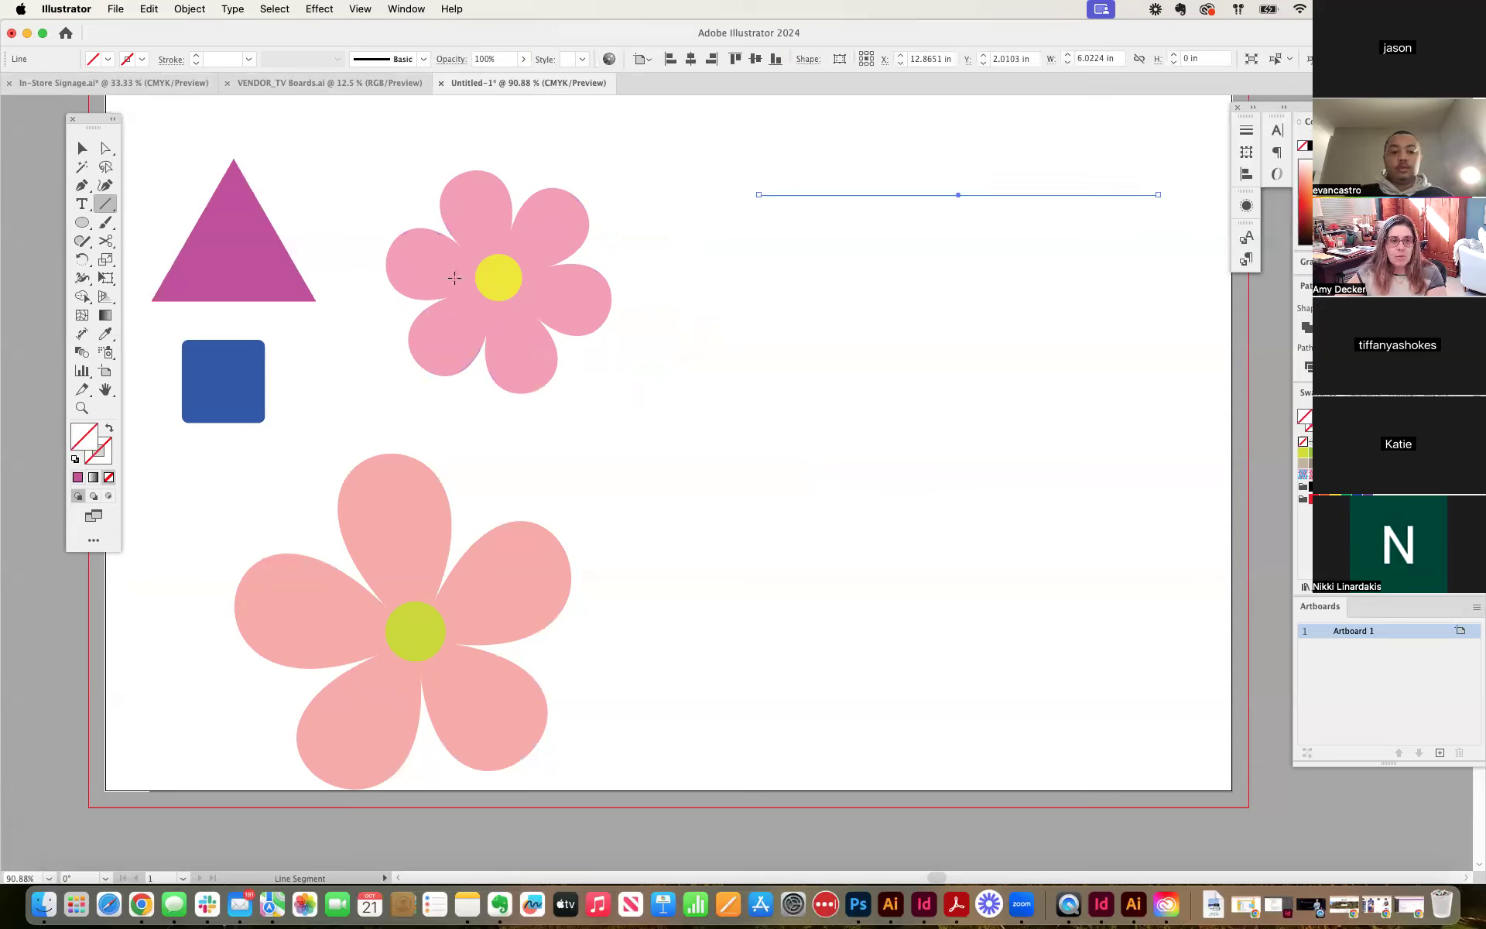
mouse_move(48, 433)
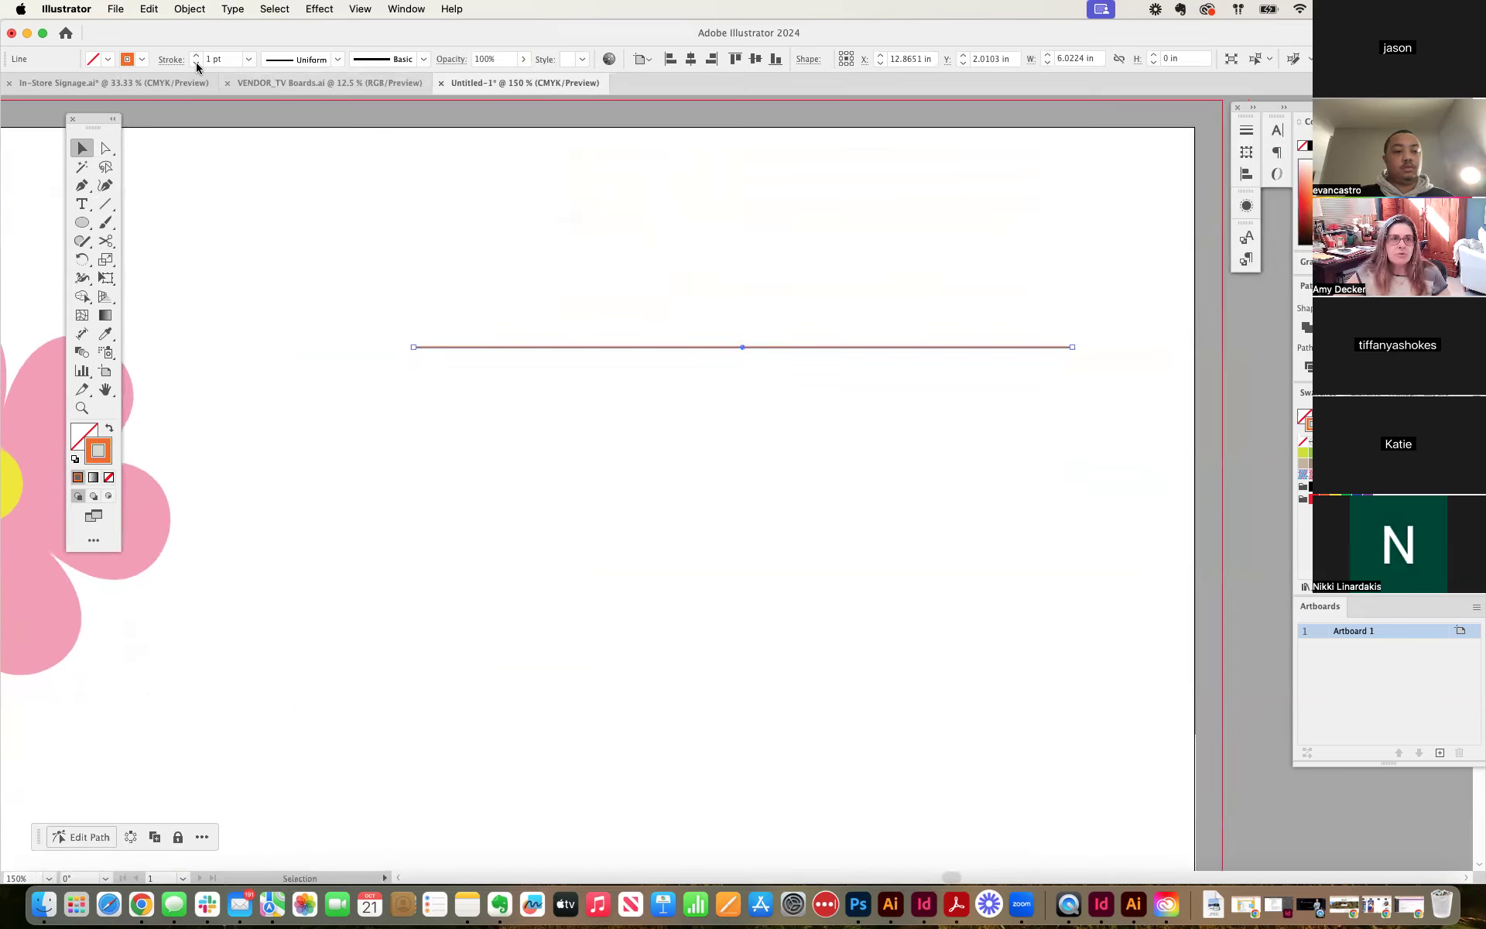
click(197, 56)
text(10)
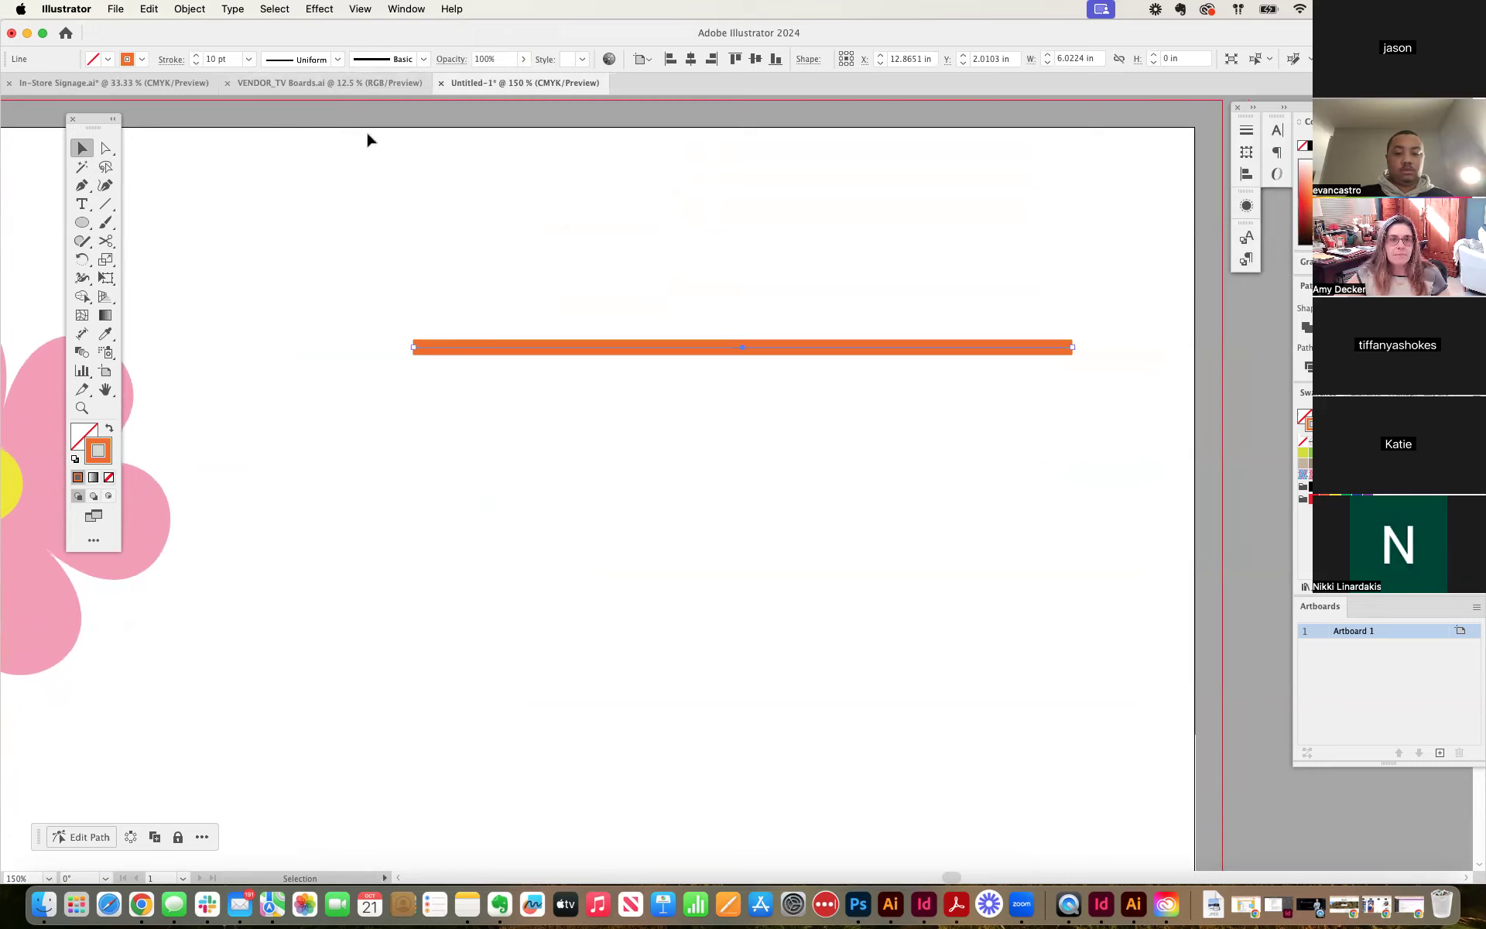
mouse_move(294, 58)
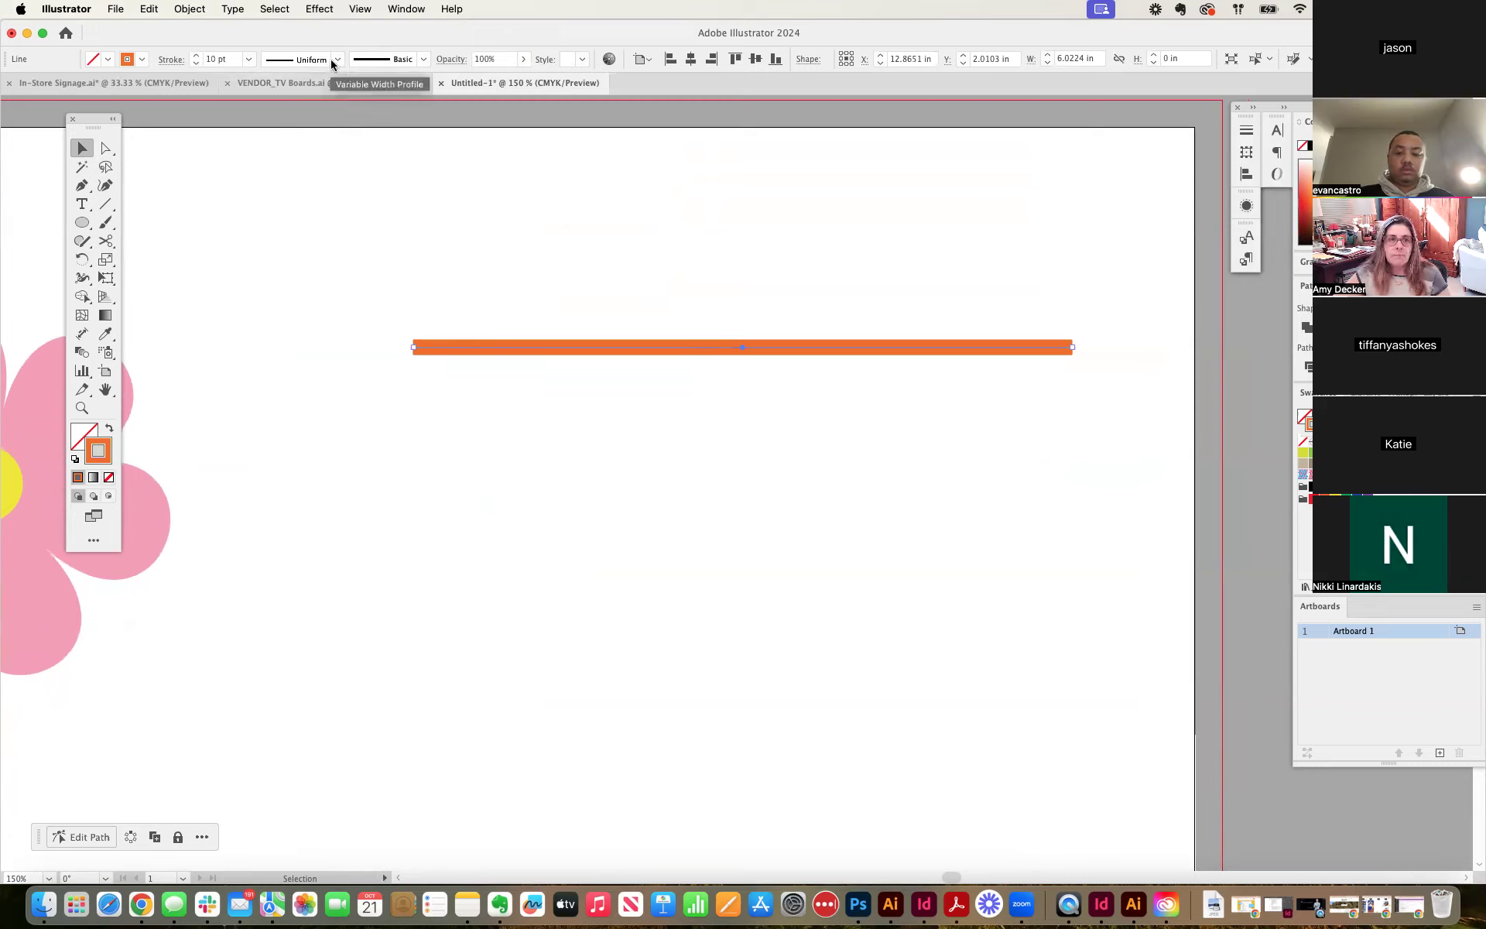
Try stroke width profiles on the orange line: tapered at both ends, then a pinched wavy width.
click(338, 59)
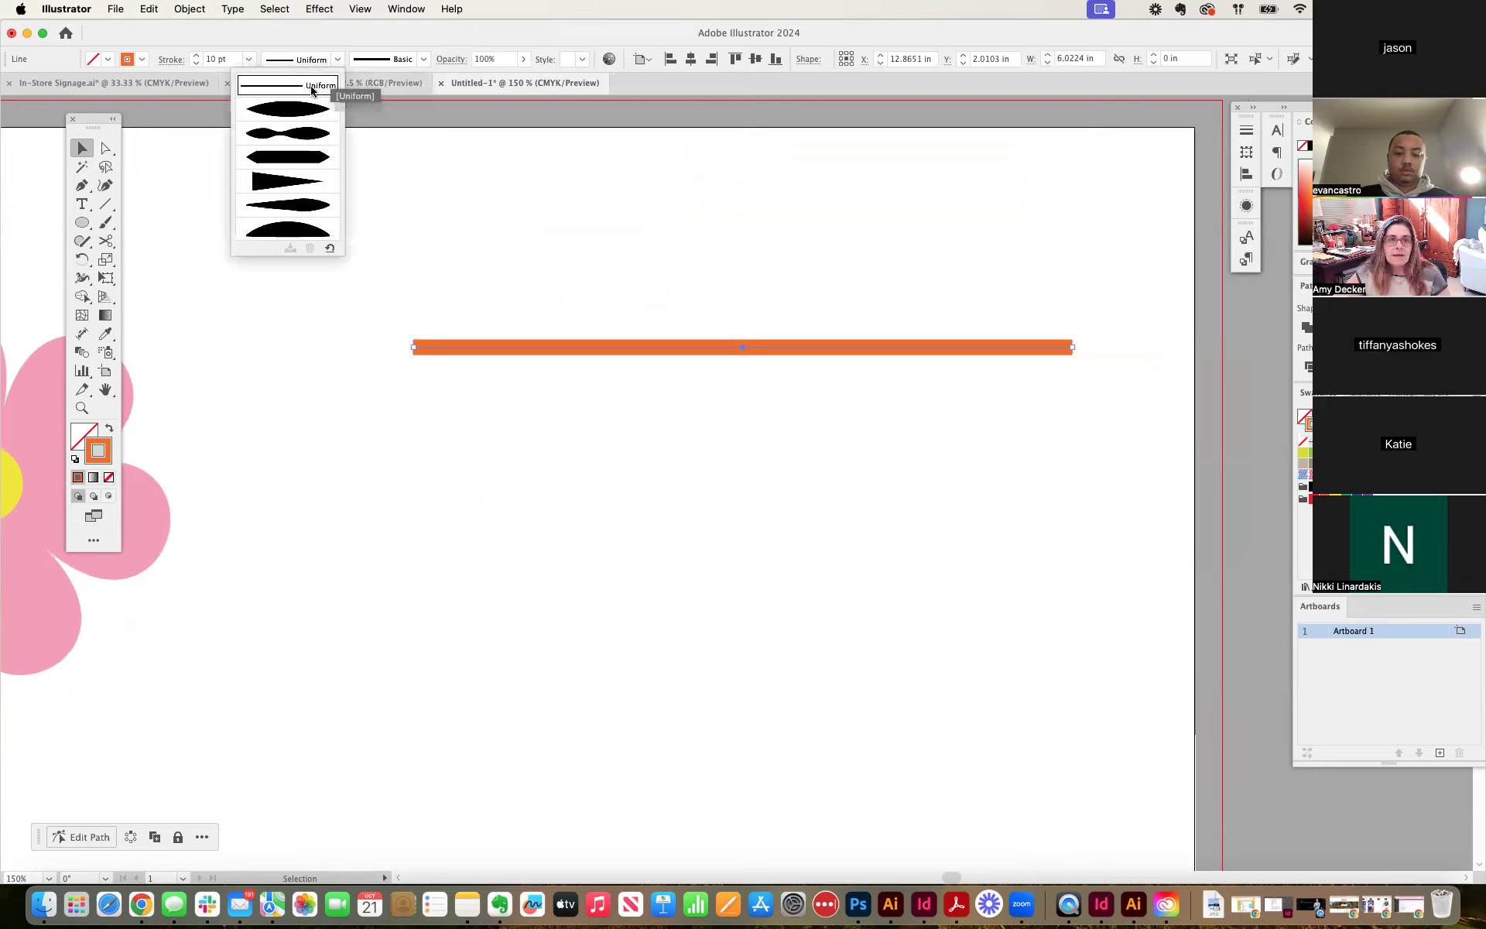
mouse_move(294, 112)
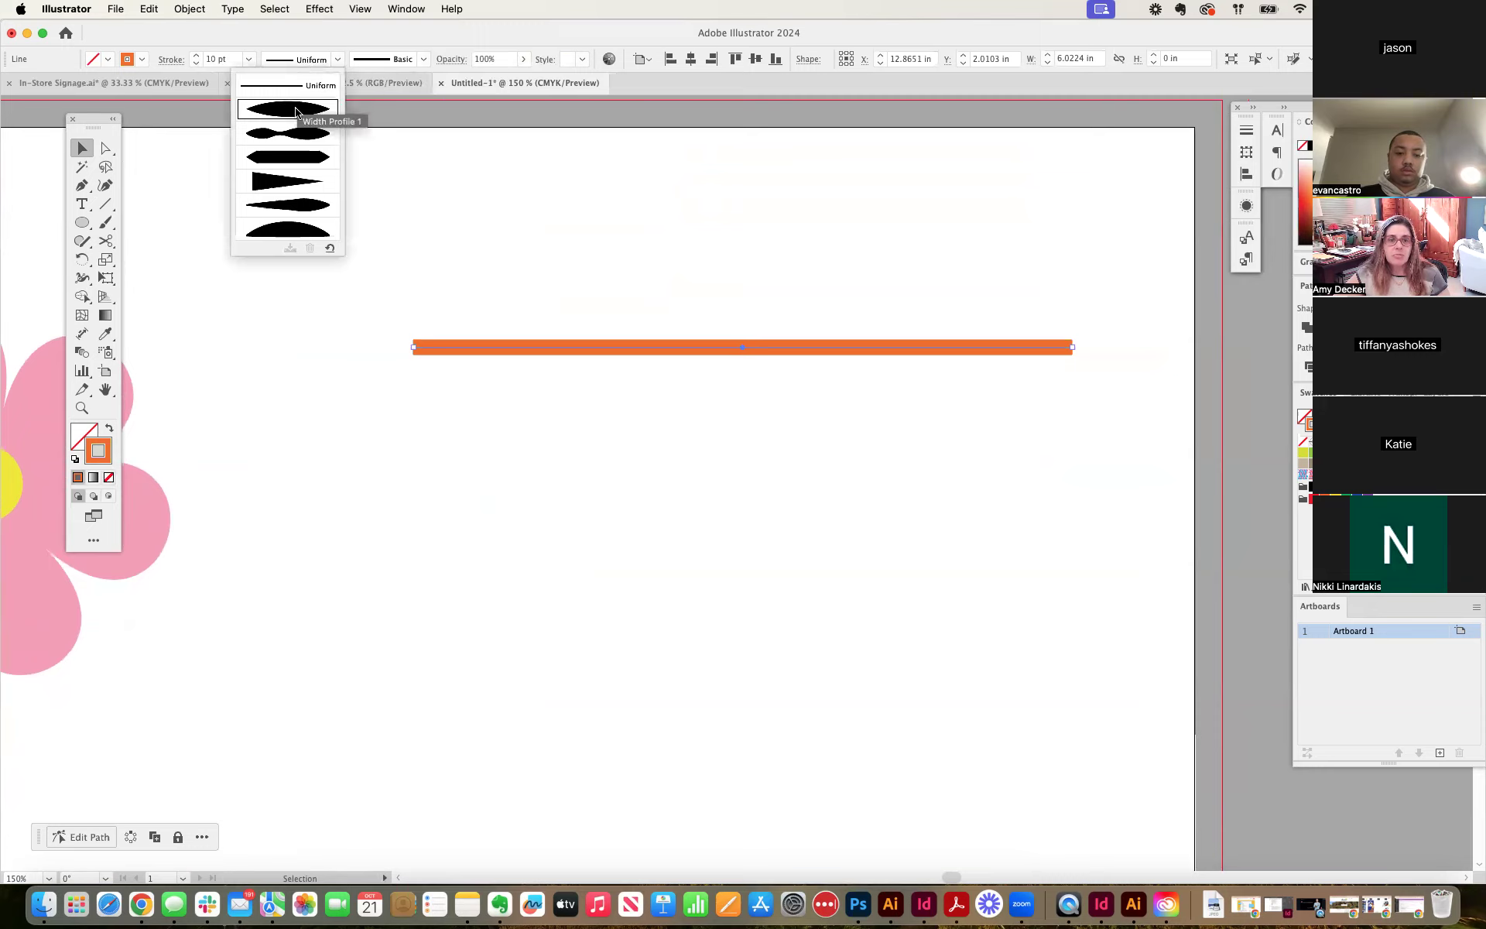
click(287, 130)
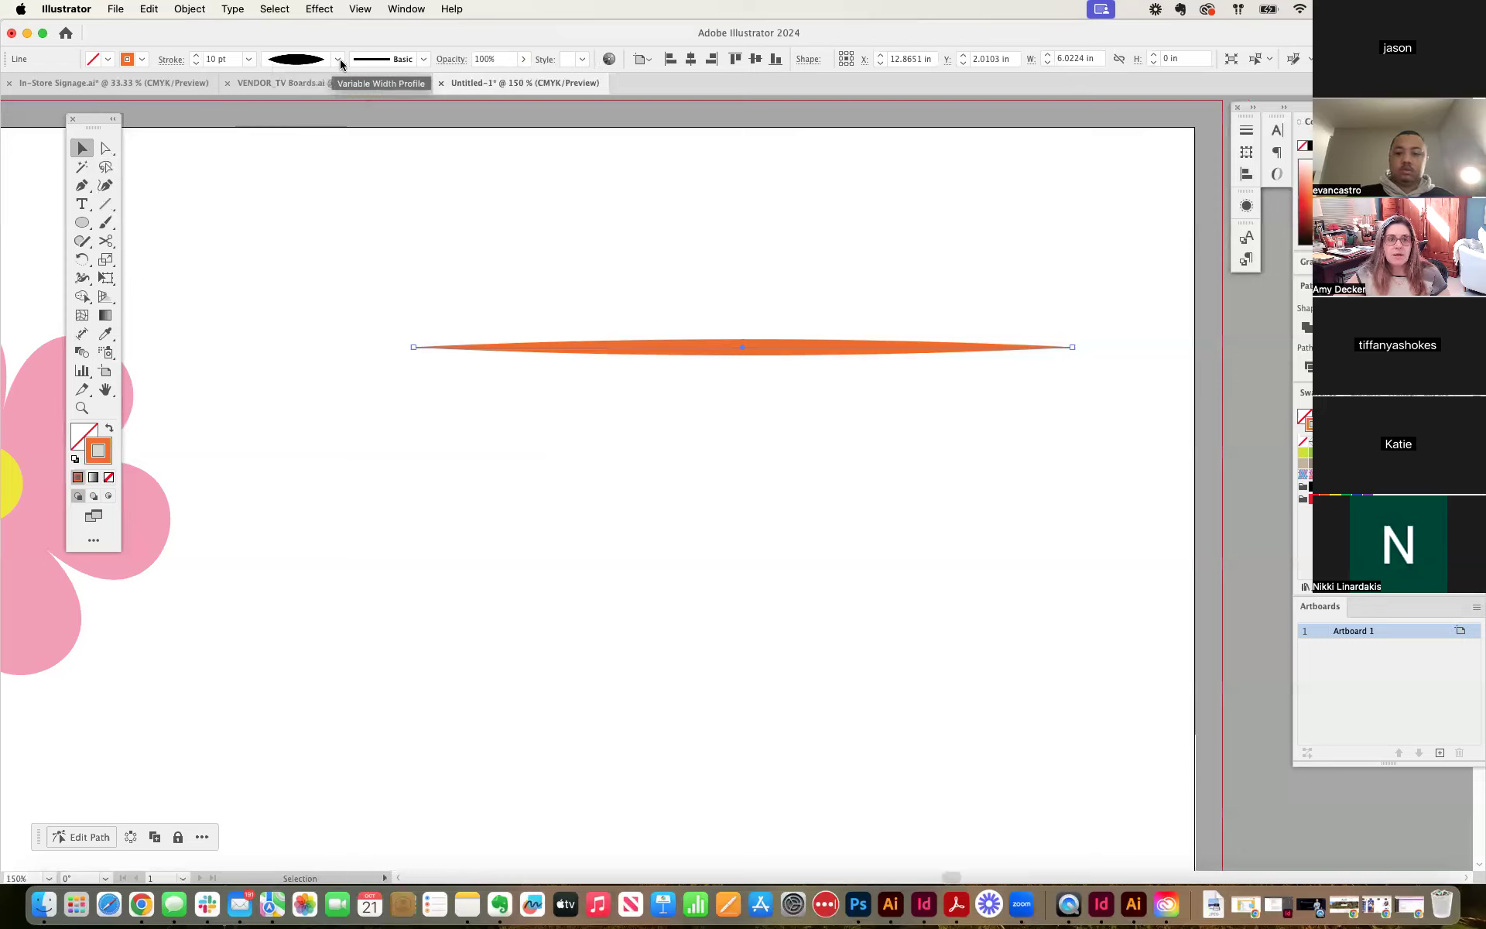
click(337, 59)
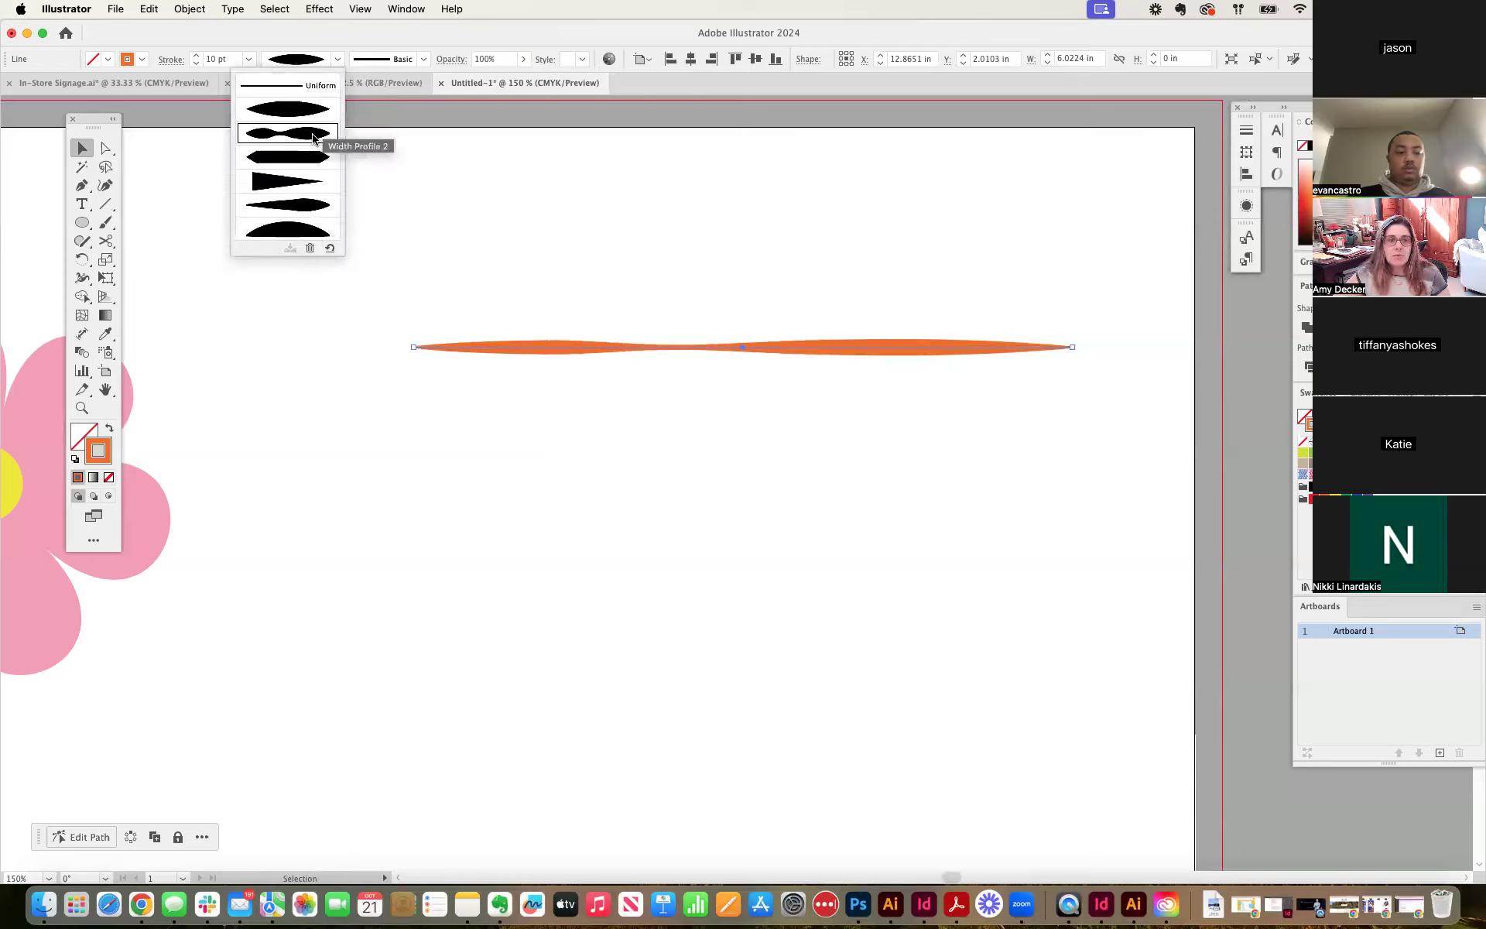
click(287, 107)
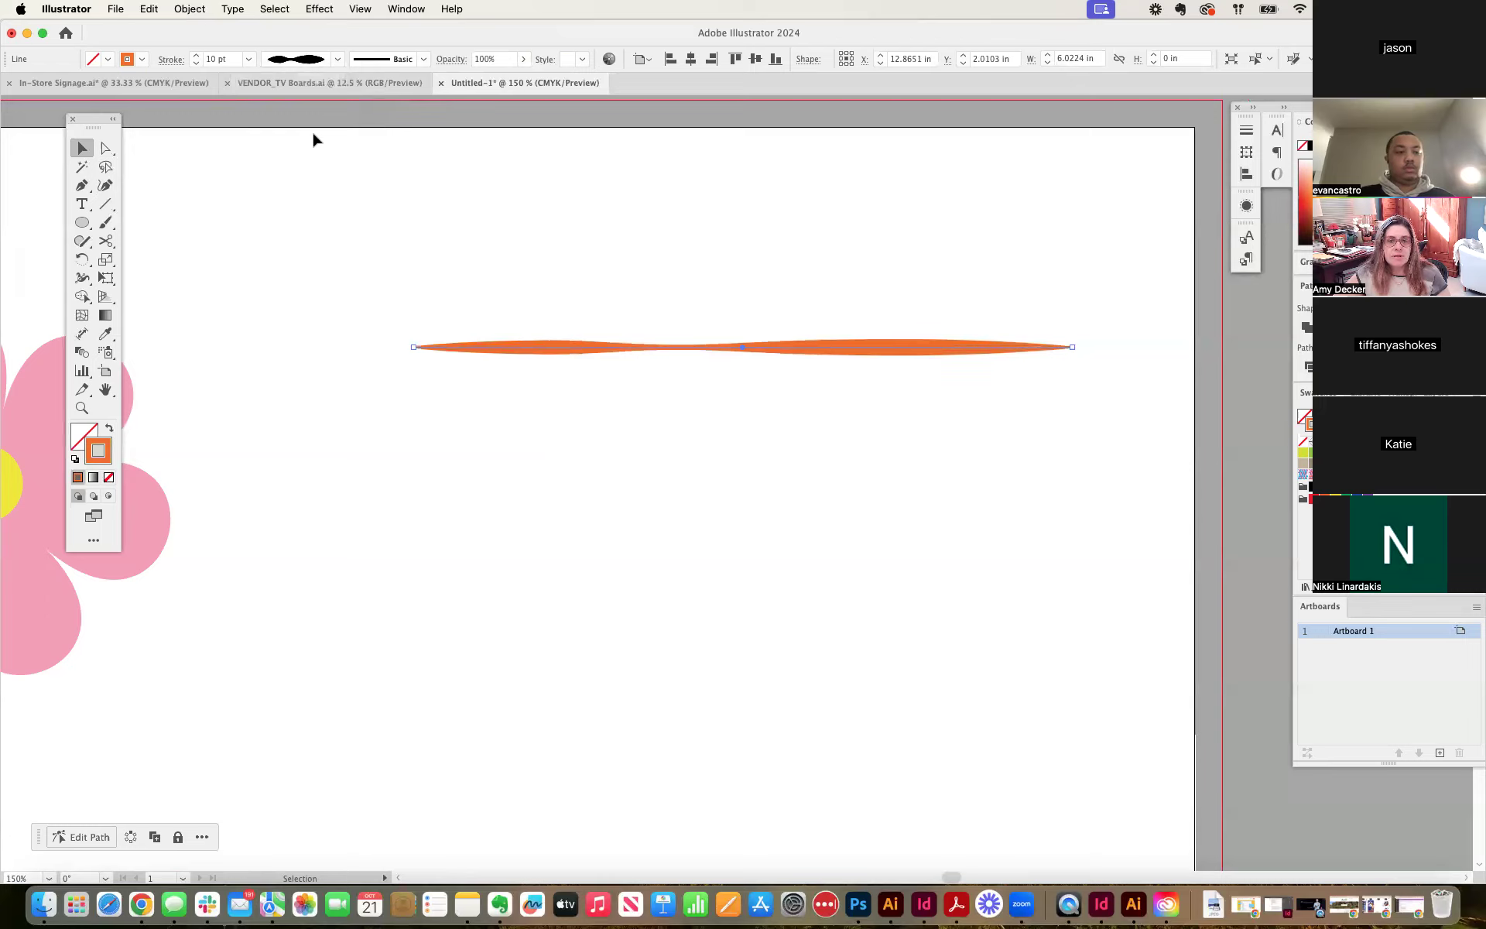
click(338, 59)
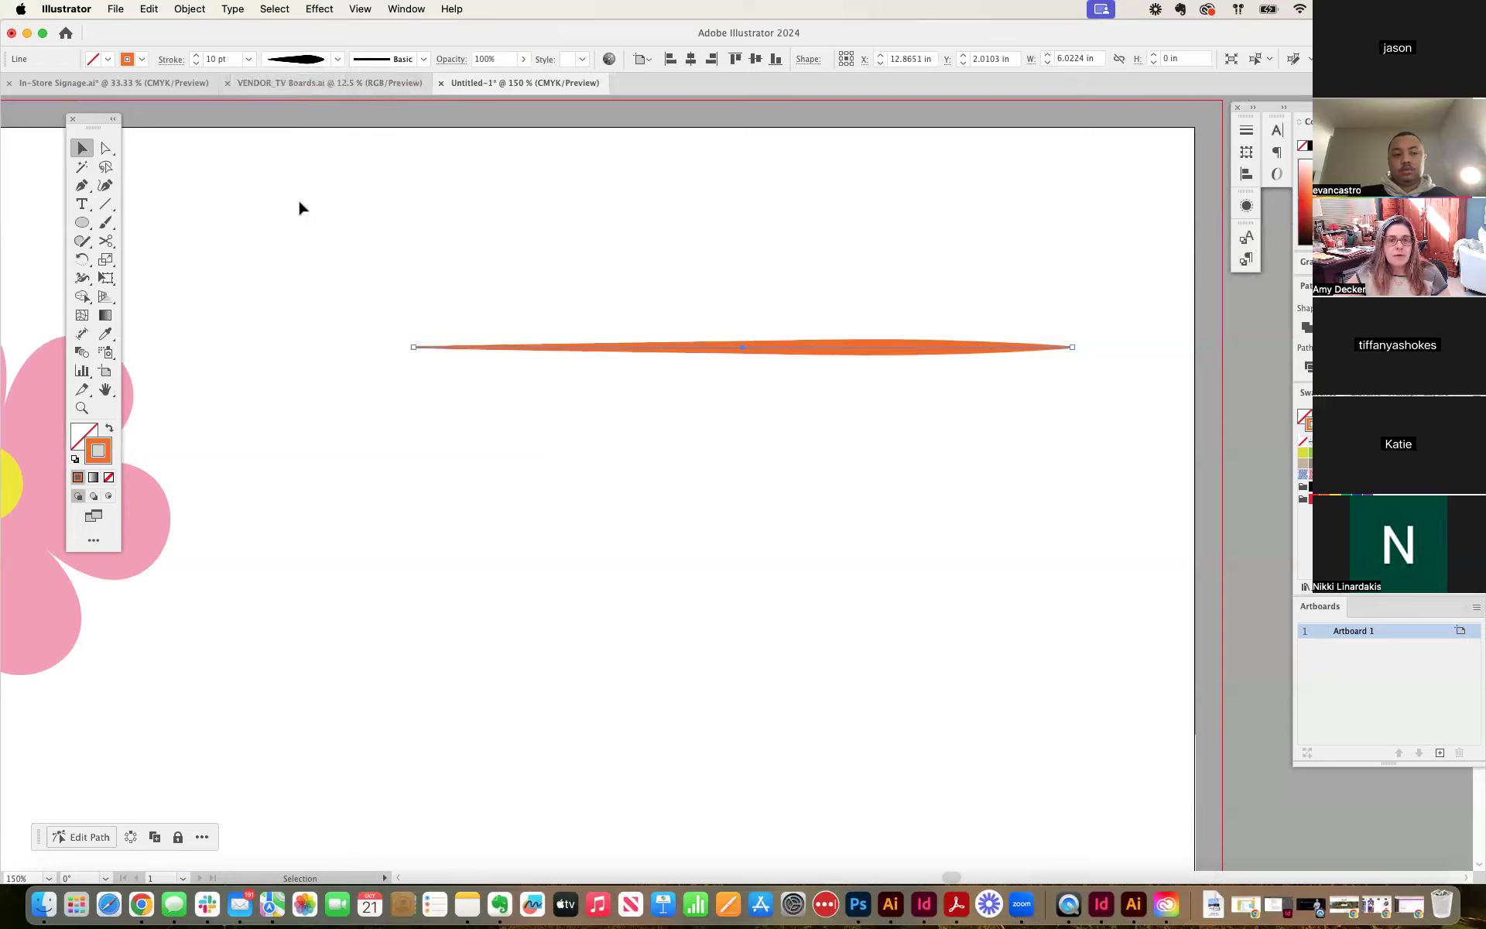
mouse_move(782, 348)
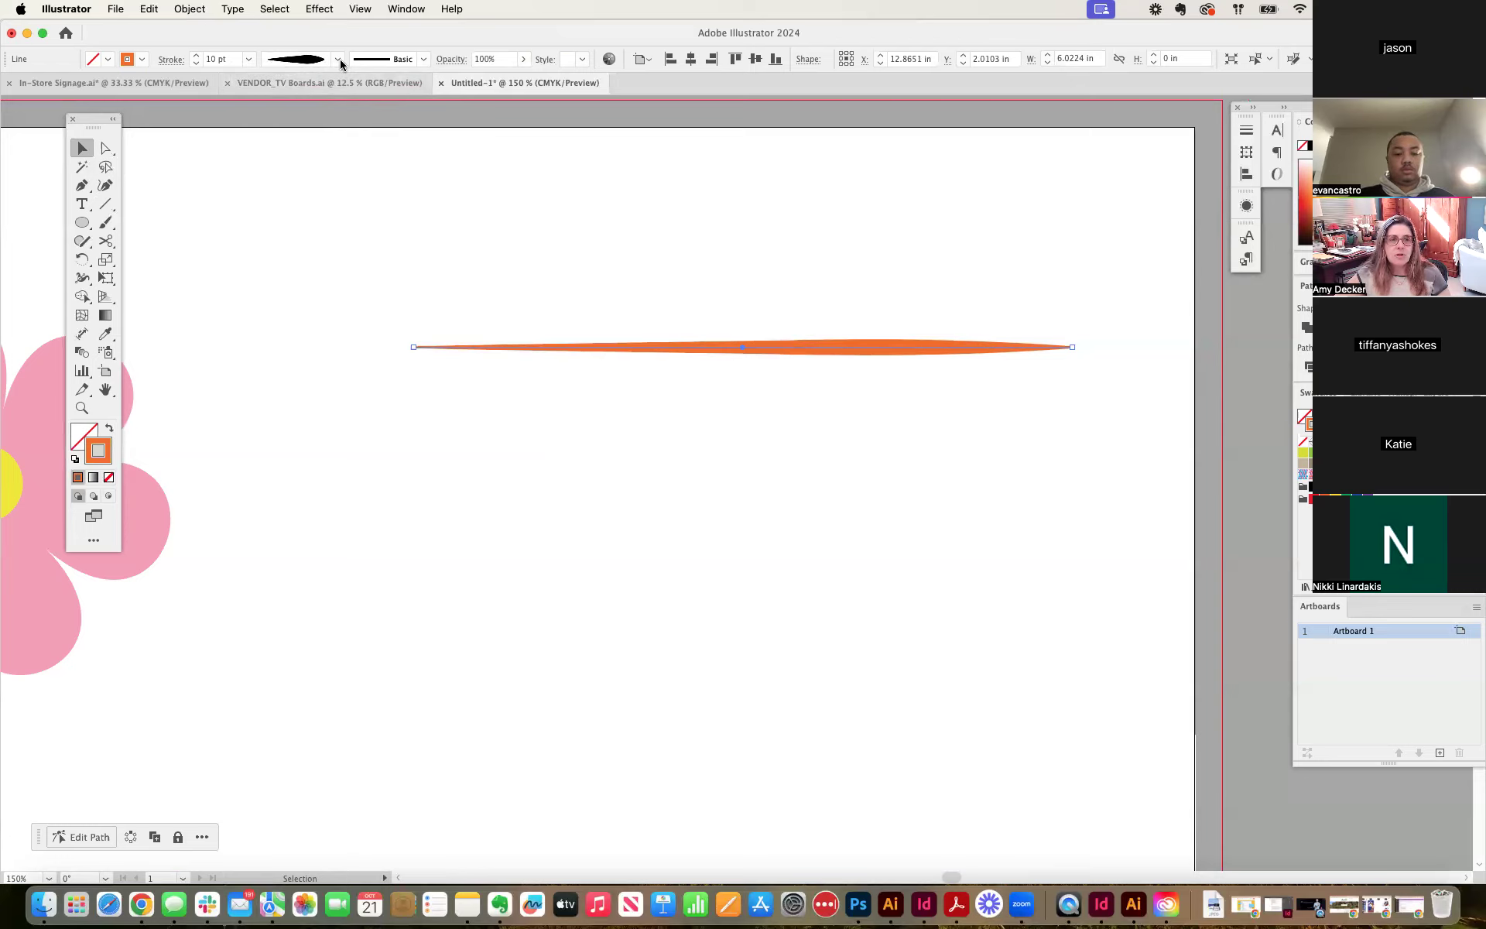
Settle on Width Profile 4 so the line tapers thick to thin, and Option-drag a copy below it.
click(337, 58)
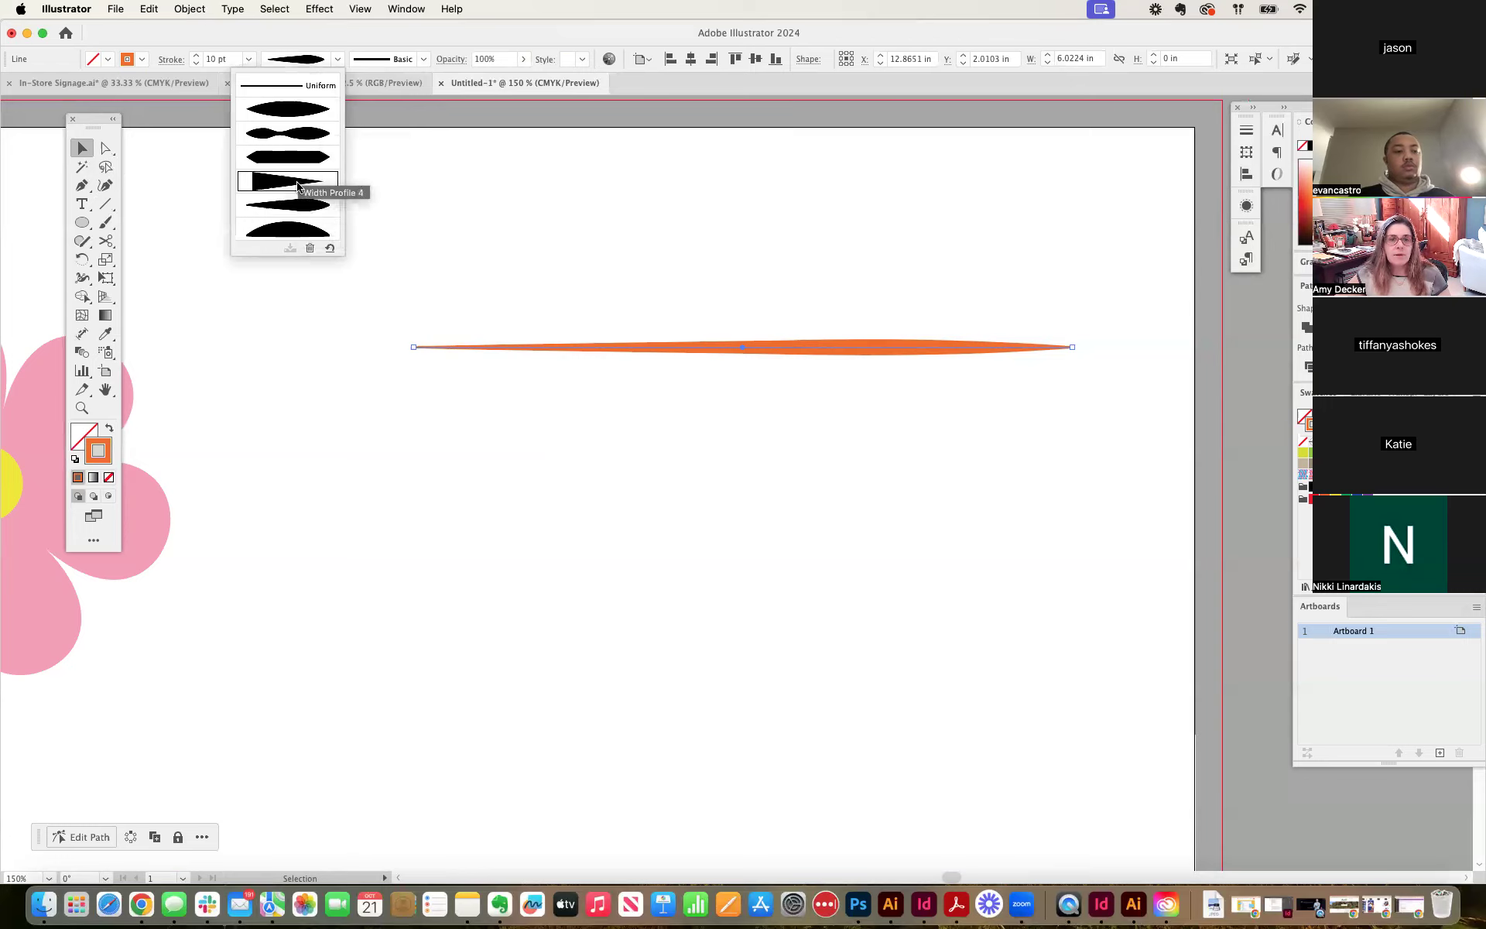
click(288, 179)
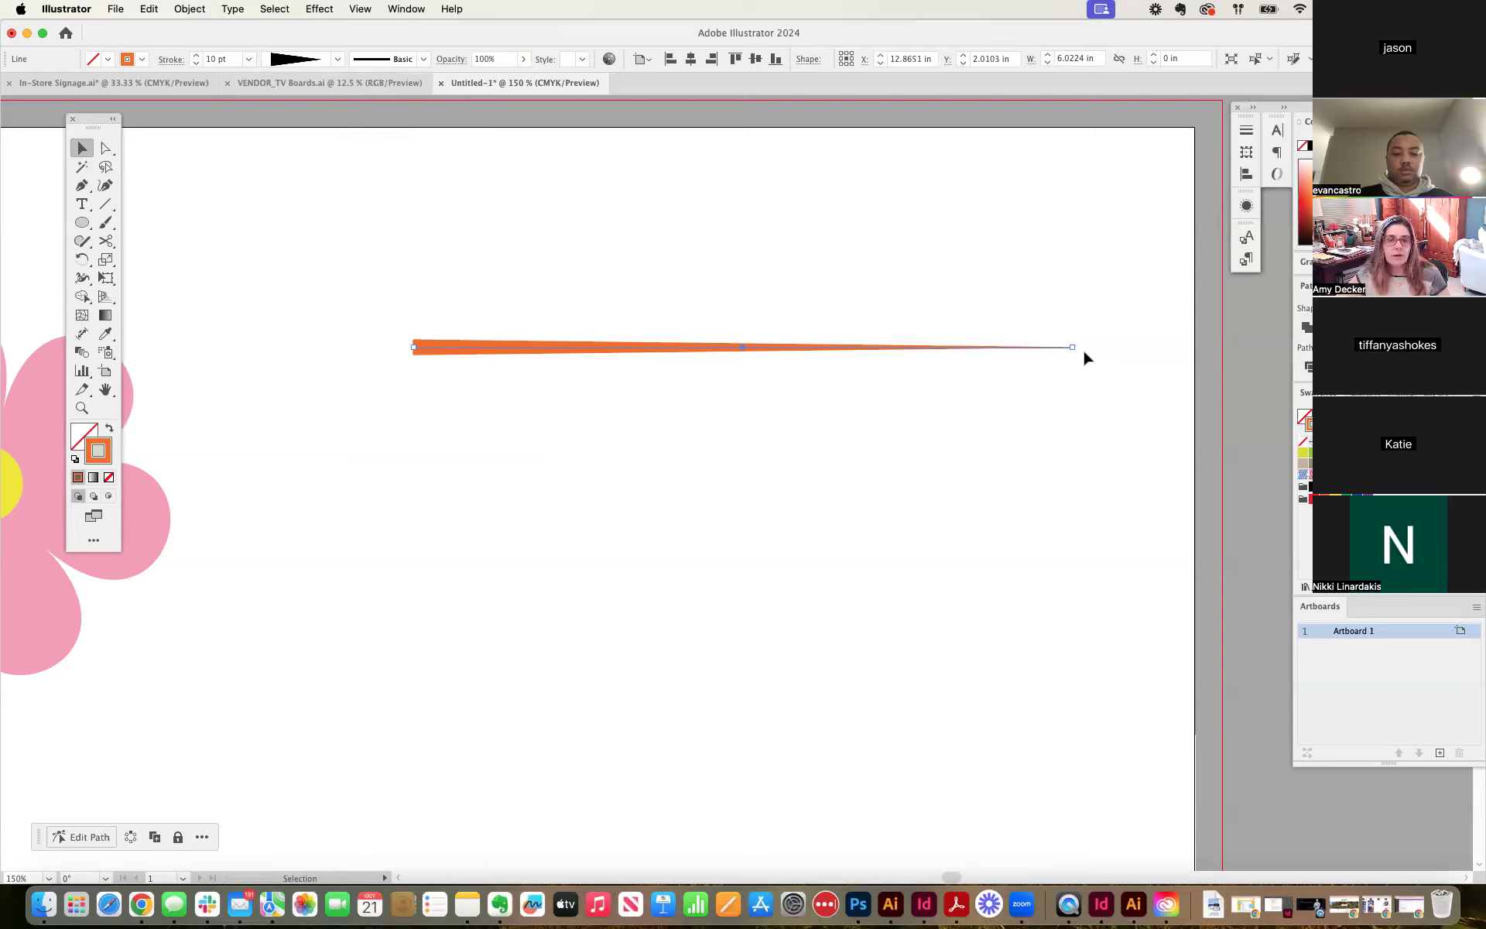
mouse_move(427, 178)
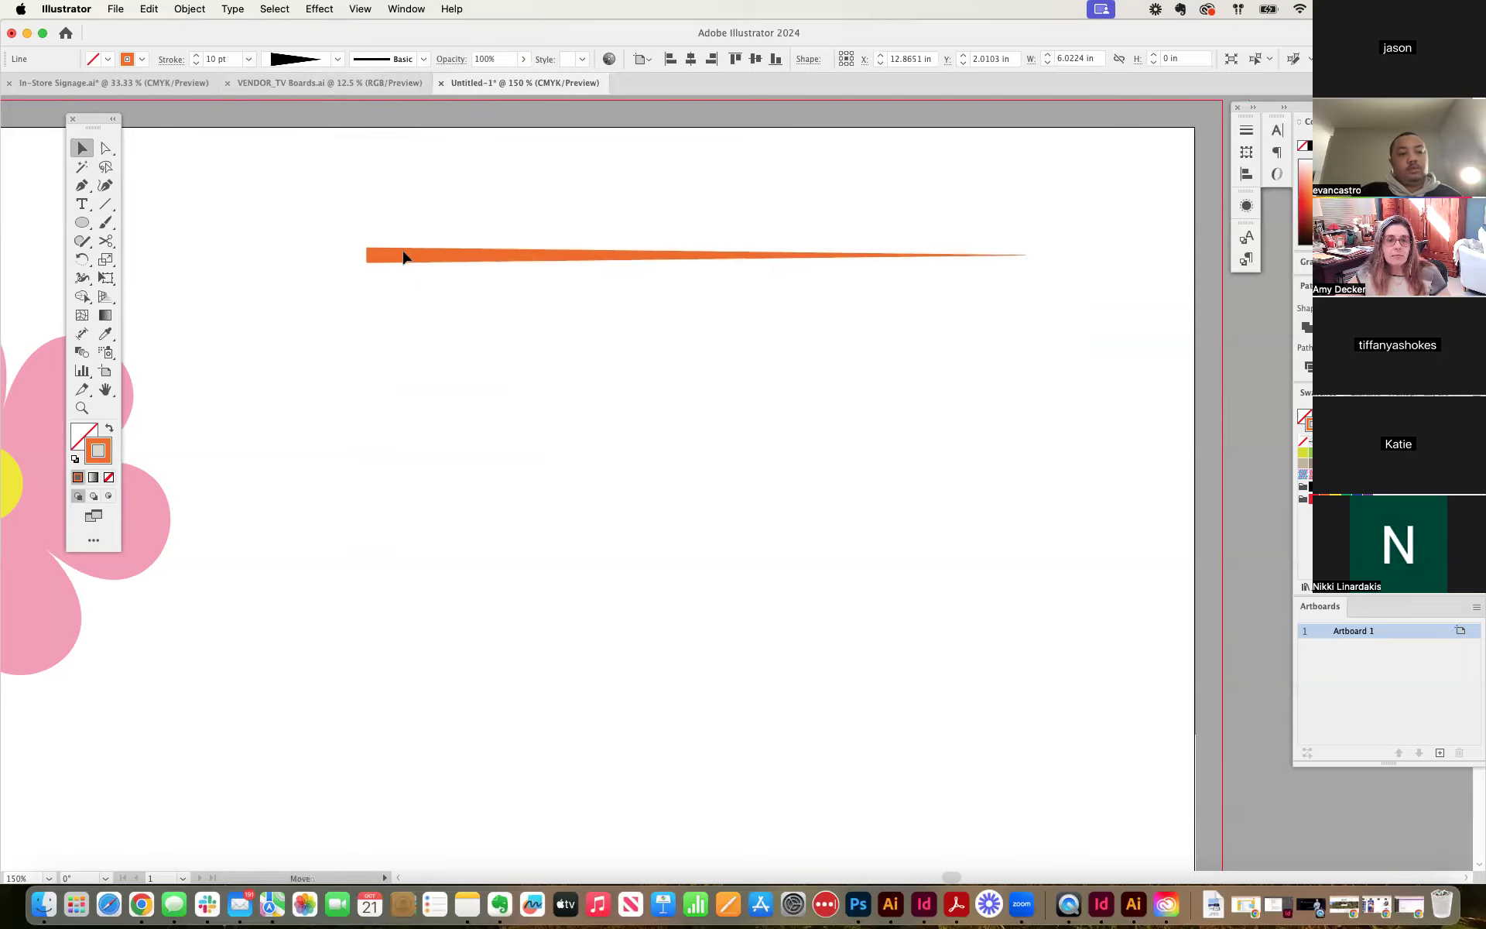
click(407, 253)
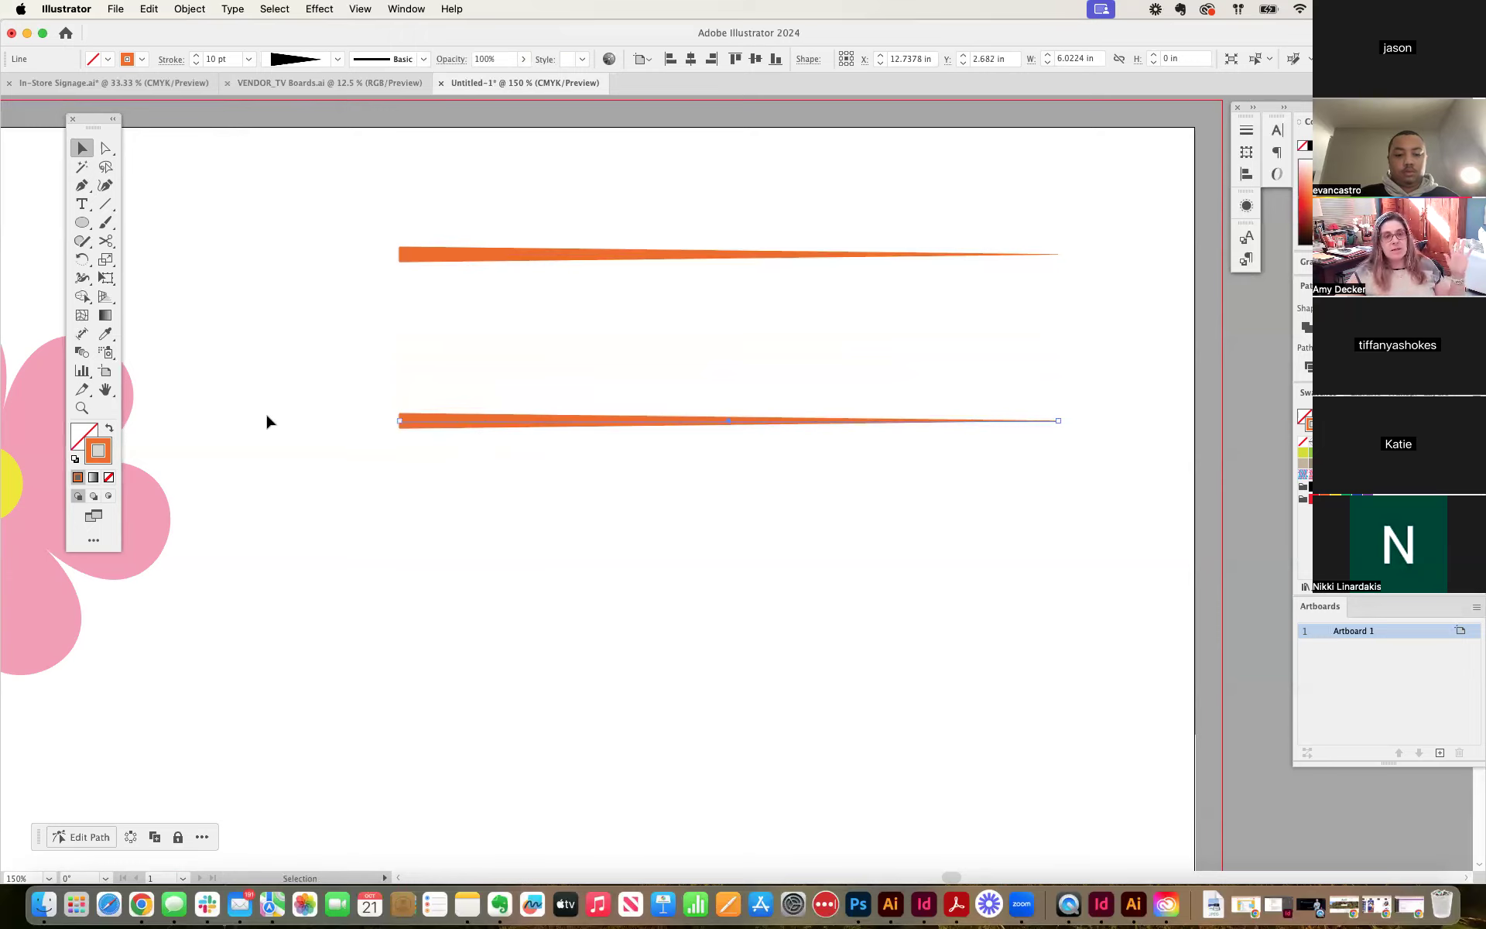
mouse_move(563, 427)
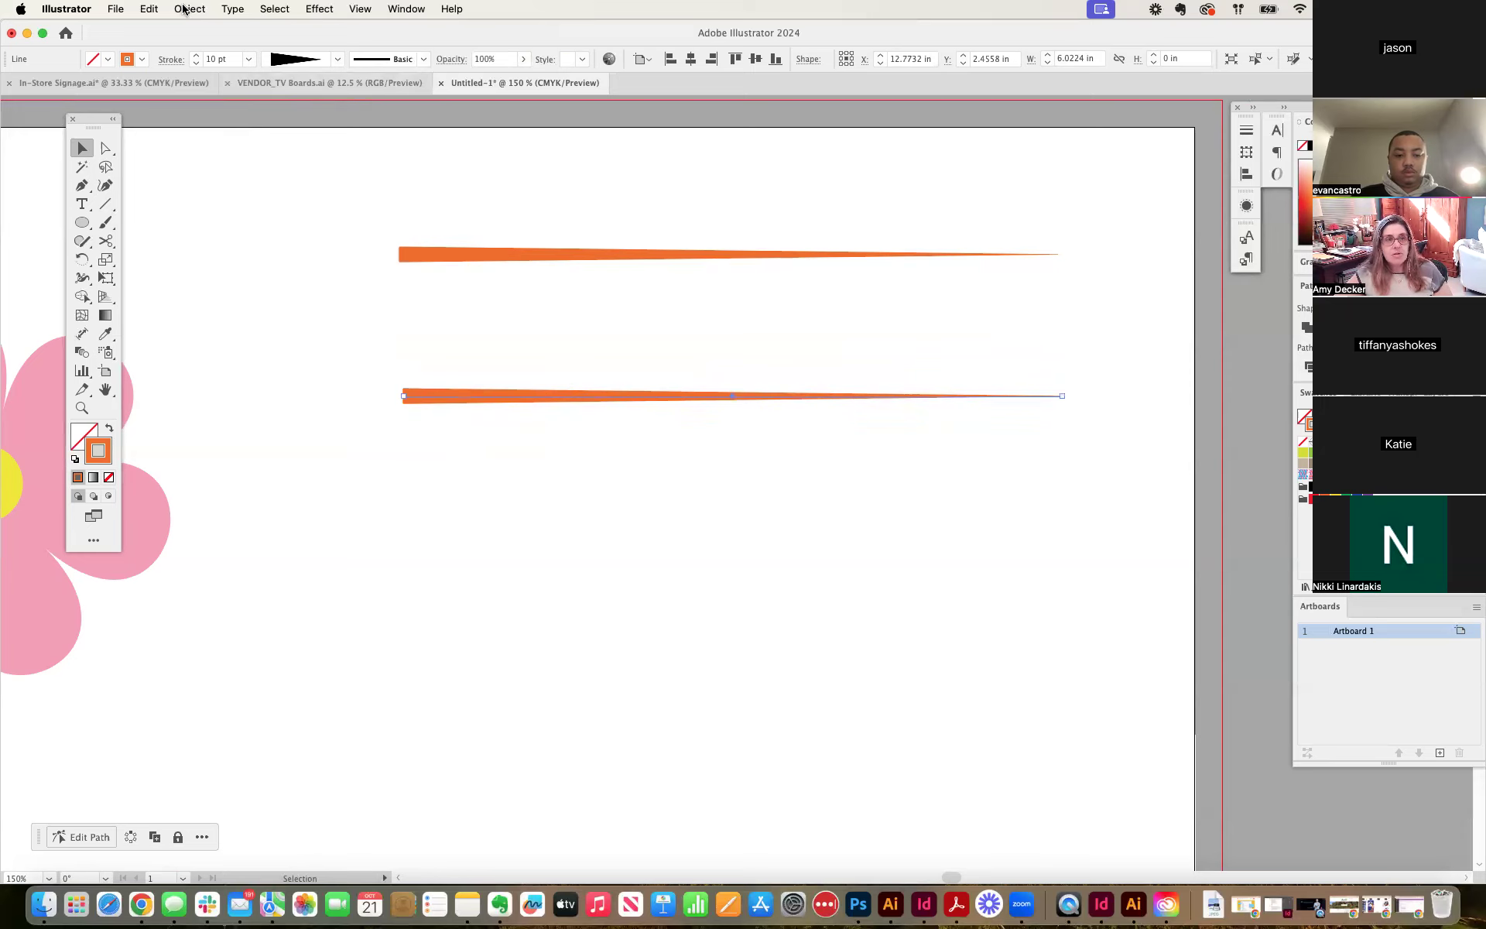
Convert the lower line with Object > Path > Outline Stroke and colour the resulting shape green.
click(189, 10)
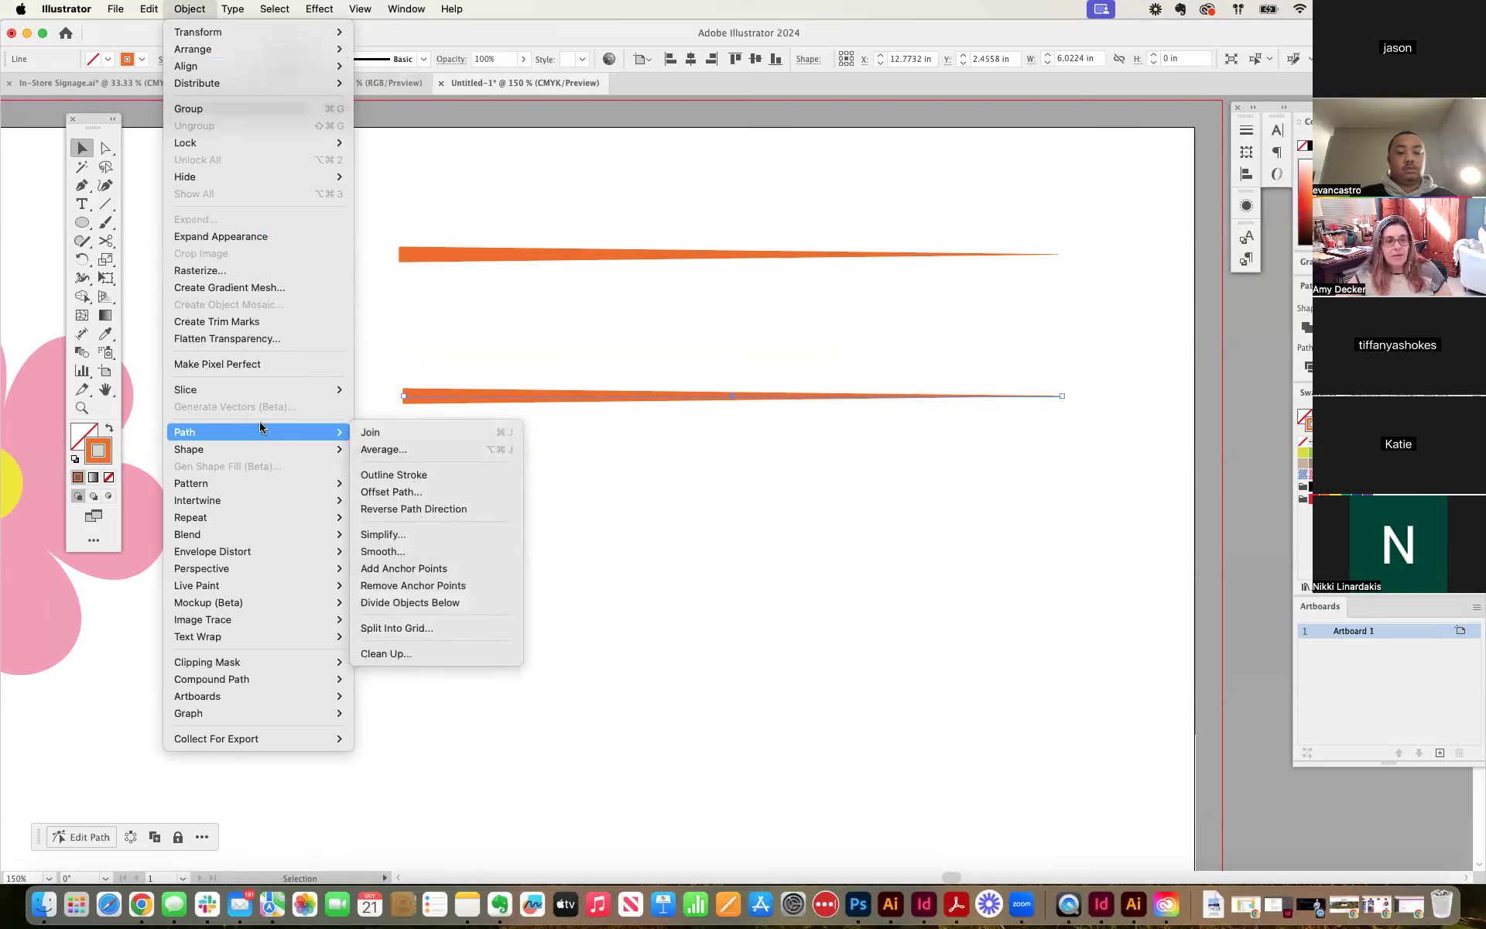
mouse_move(419, 480)
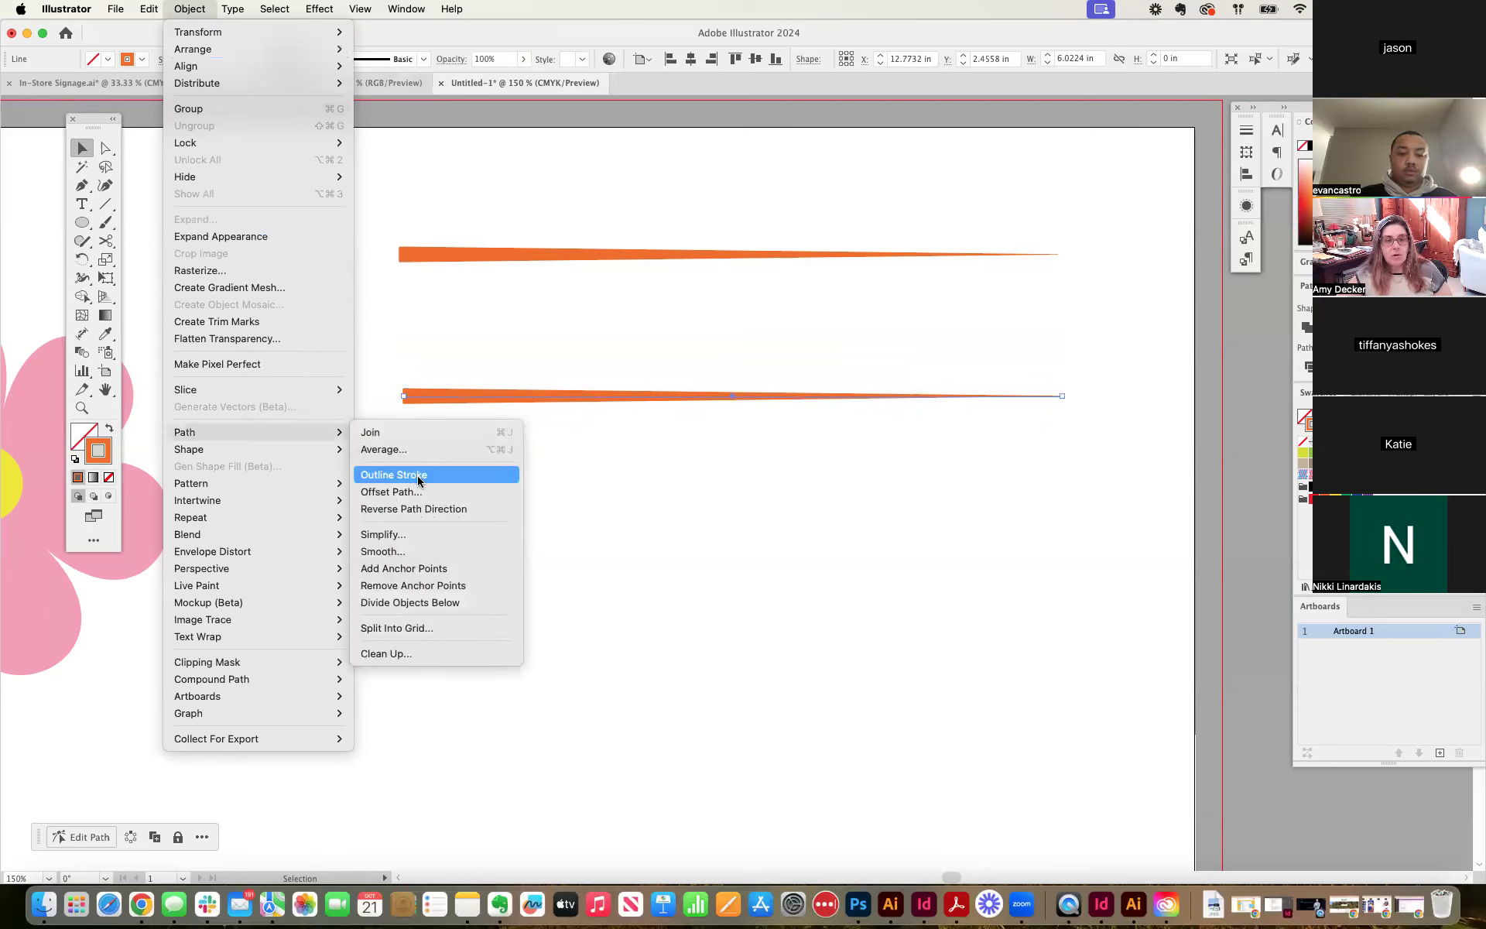
click(392, 473)
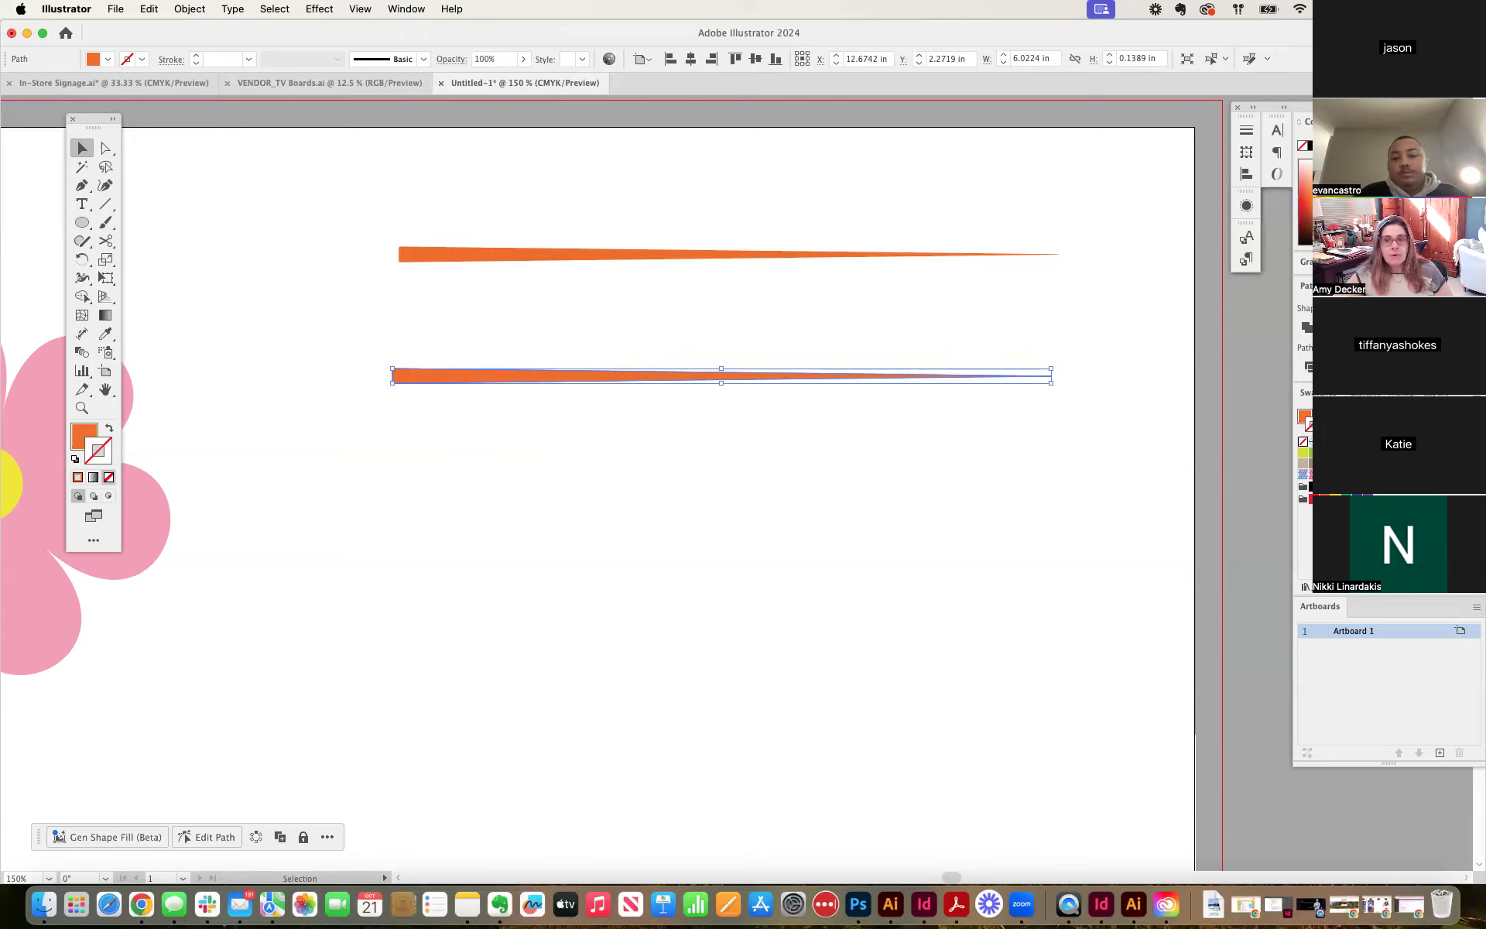
click(98, 451)
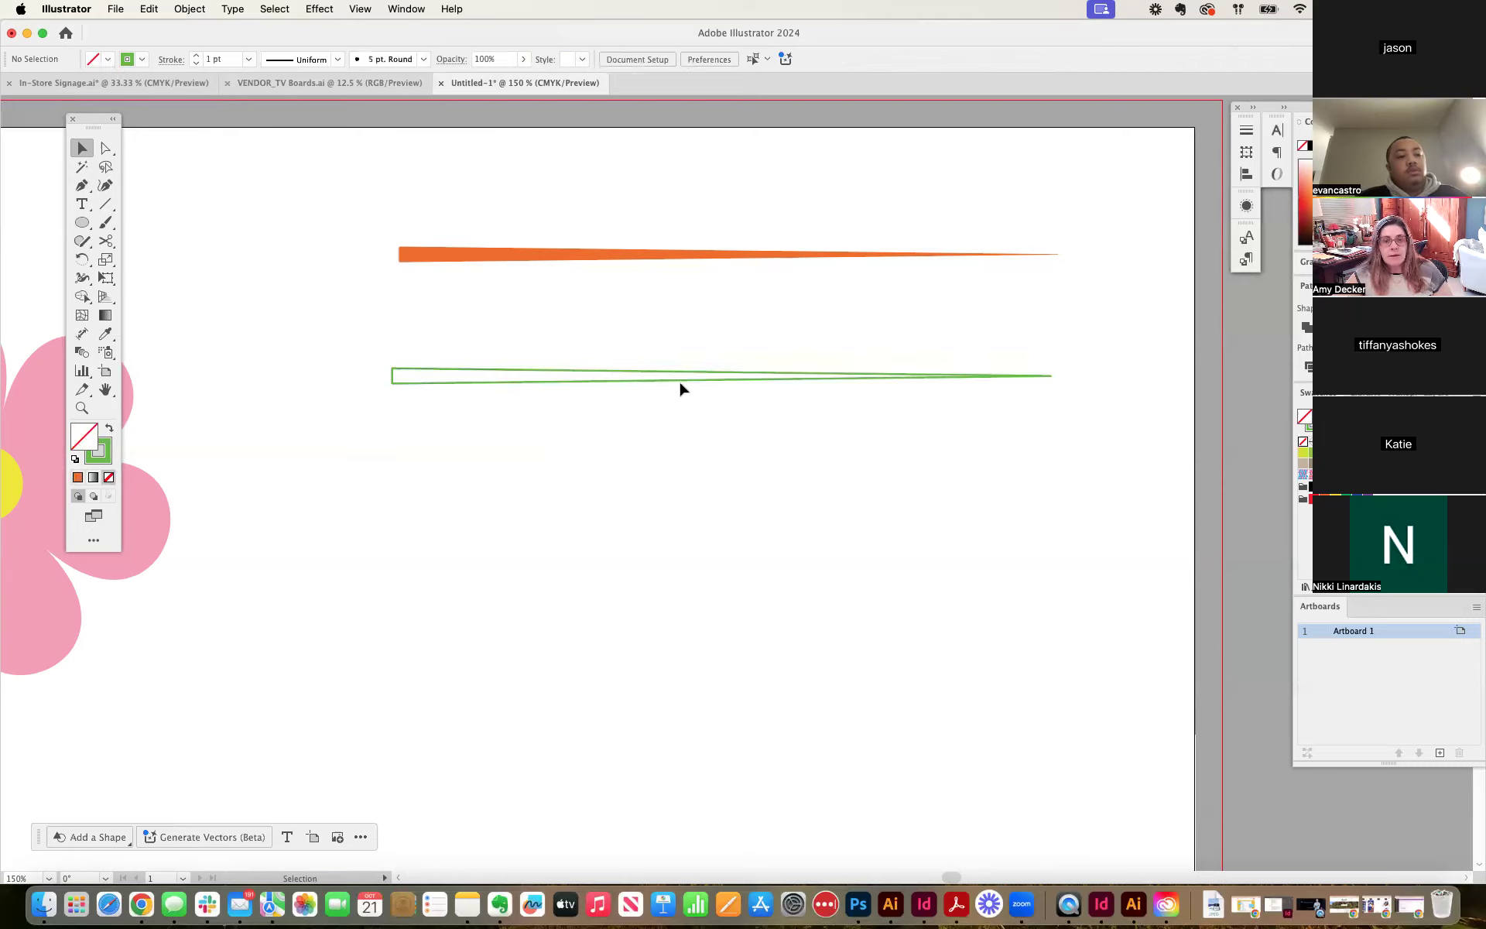
click(720, 376)
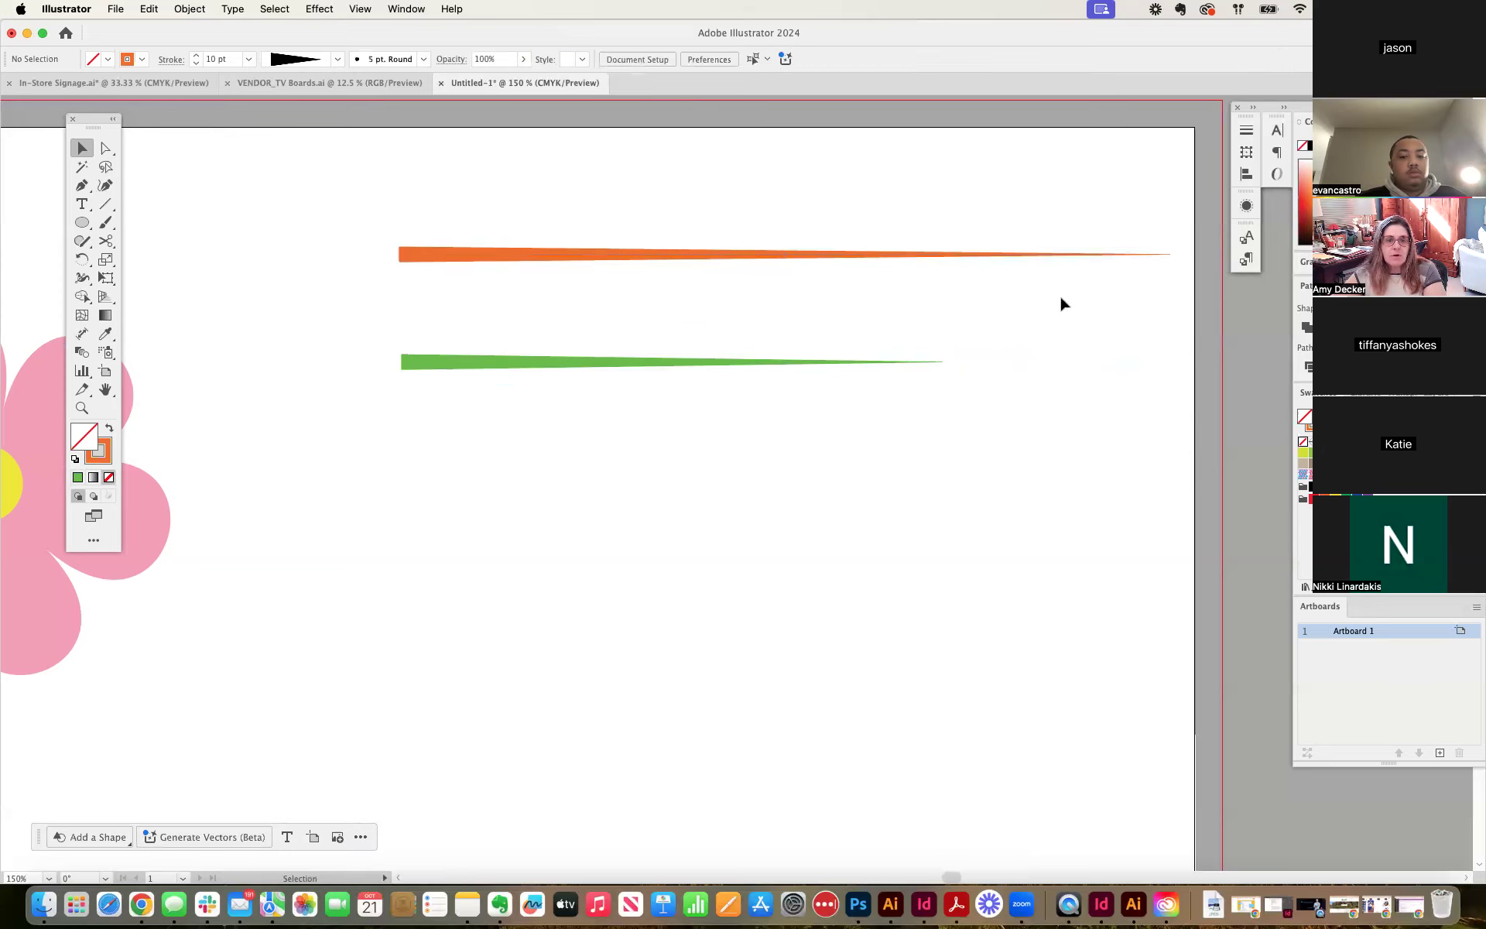
Compare the scaled-down copies: the green outlined shape thins while the orange stroke stays thick.
click(568, 361)
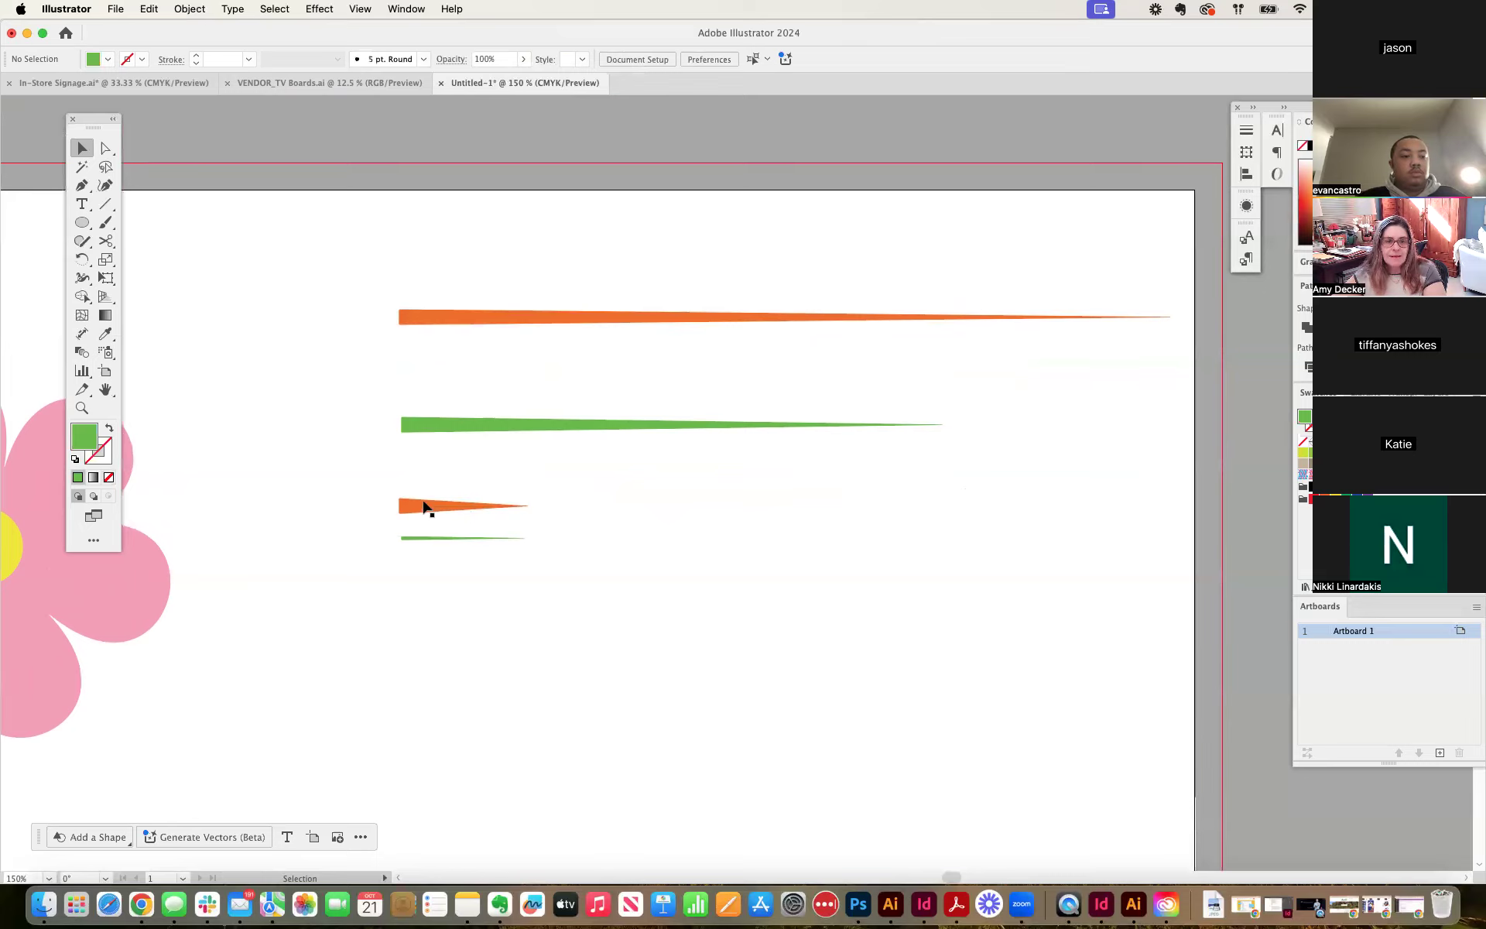
mouse_move(540, 518)
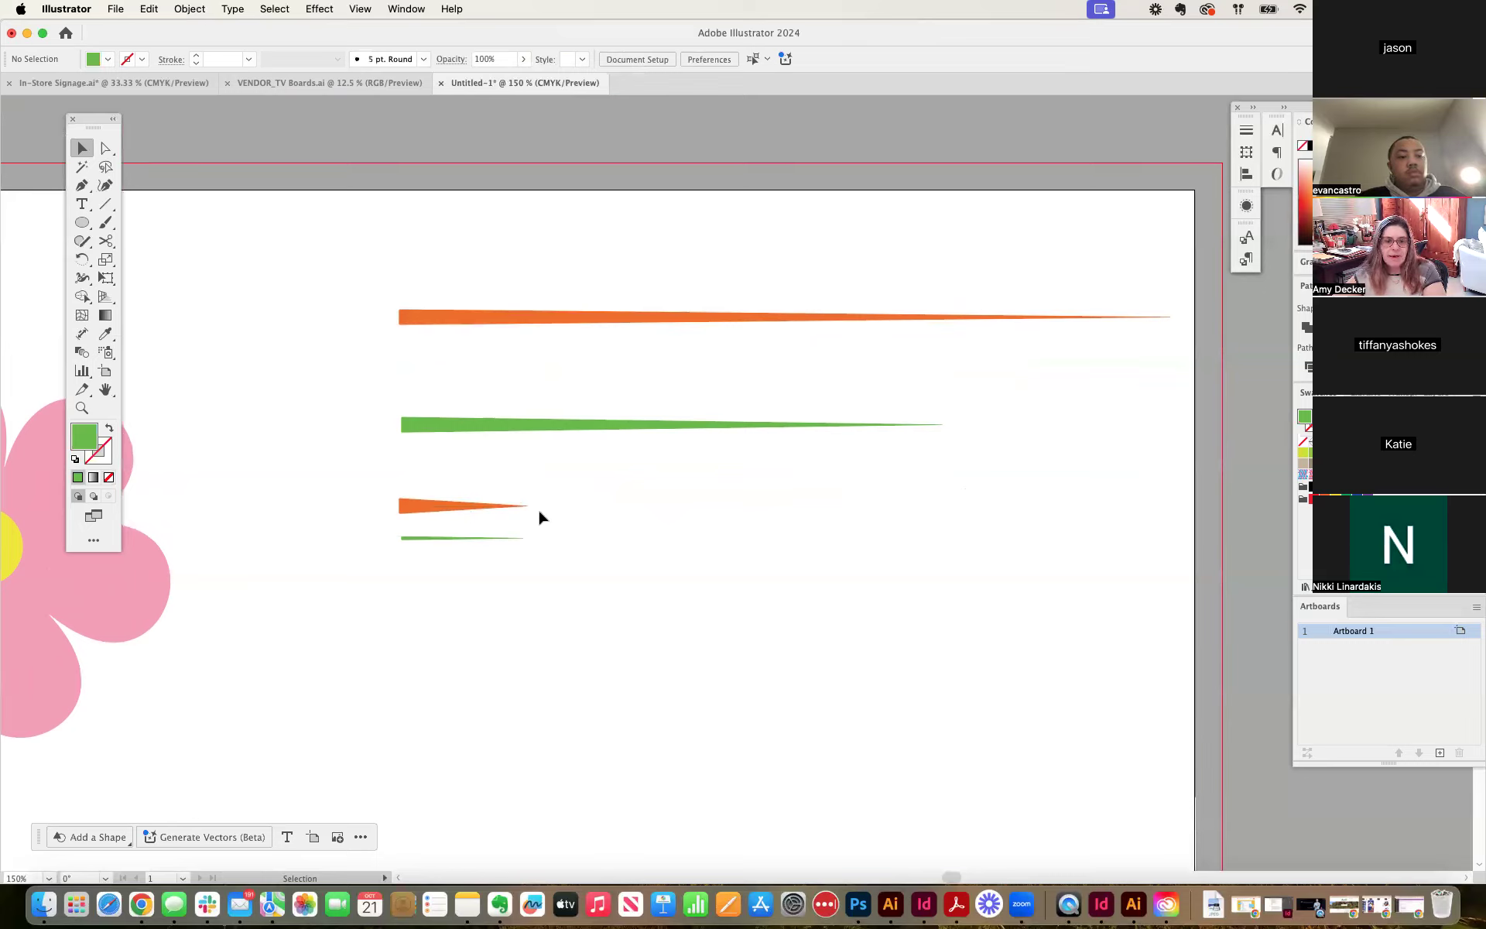
mouse_move(405, 539)
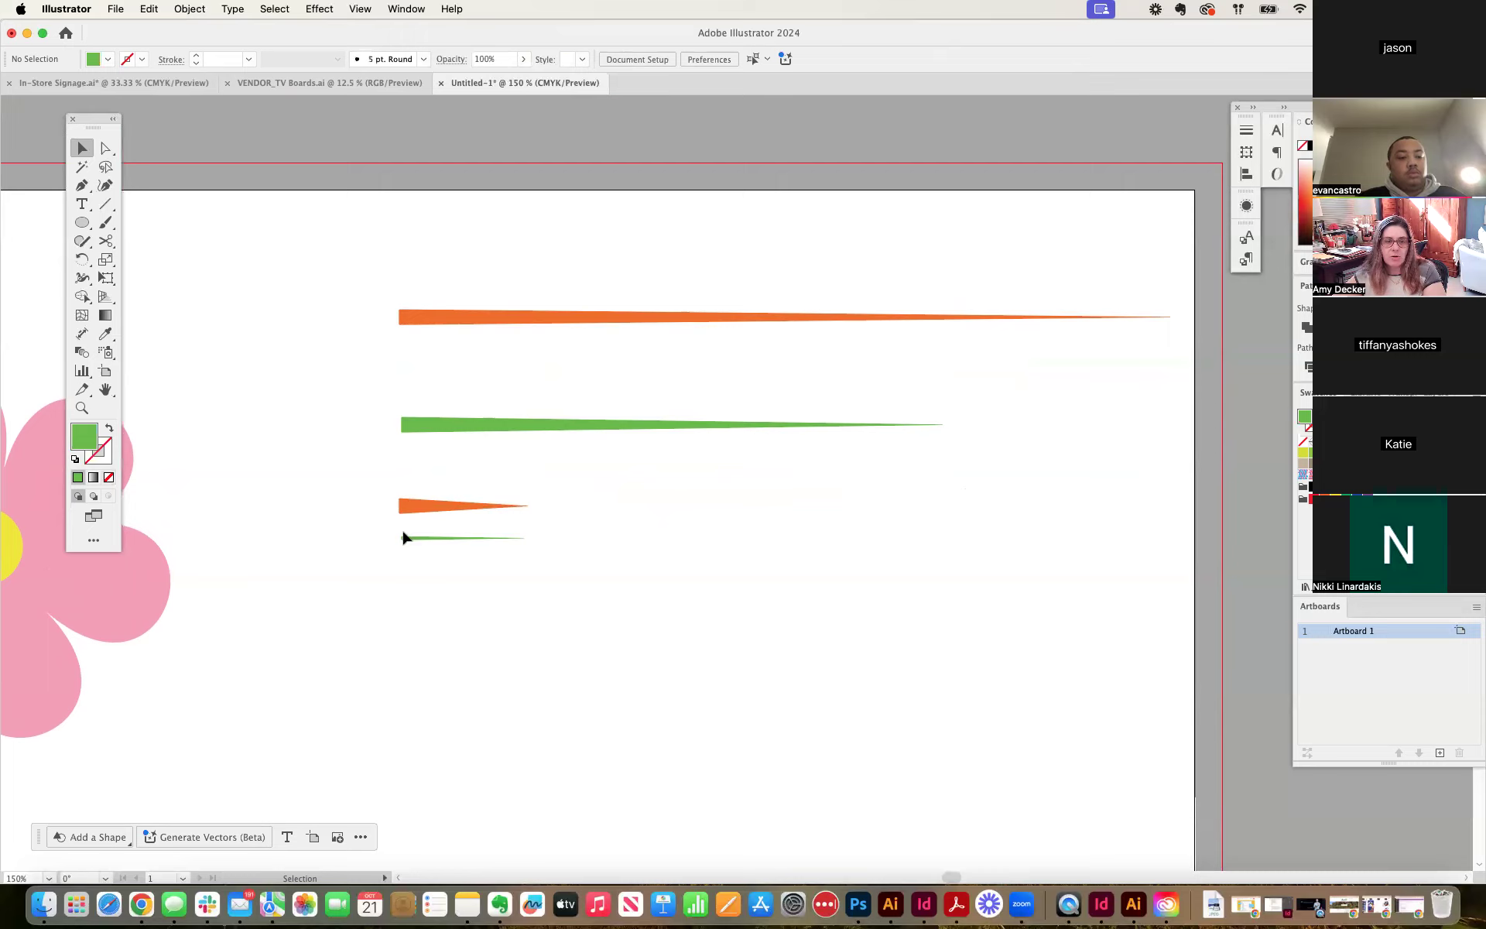
click(459, 537)
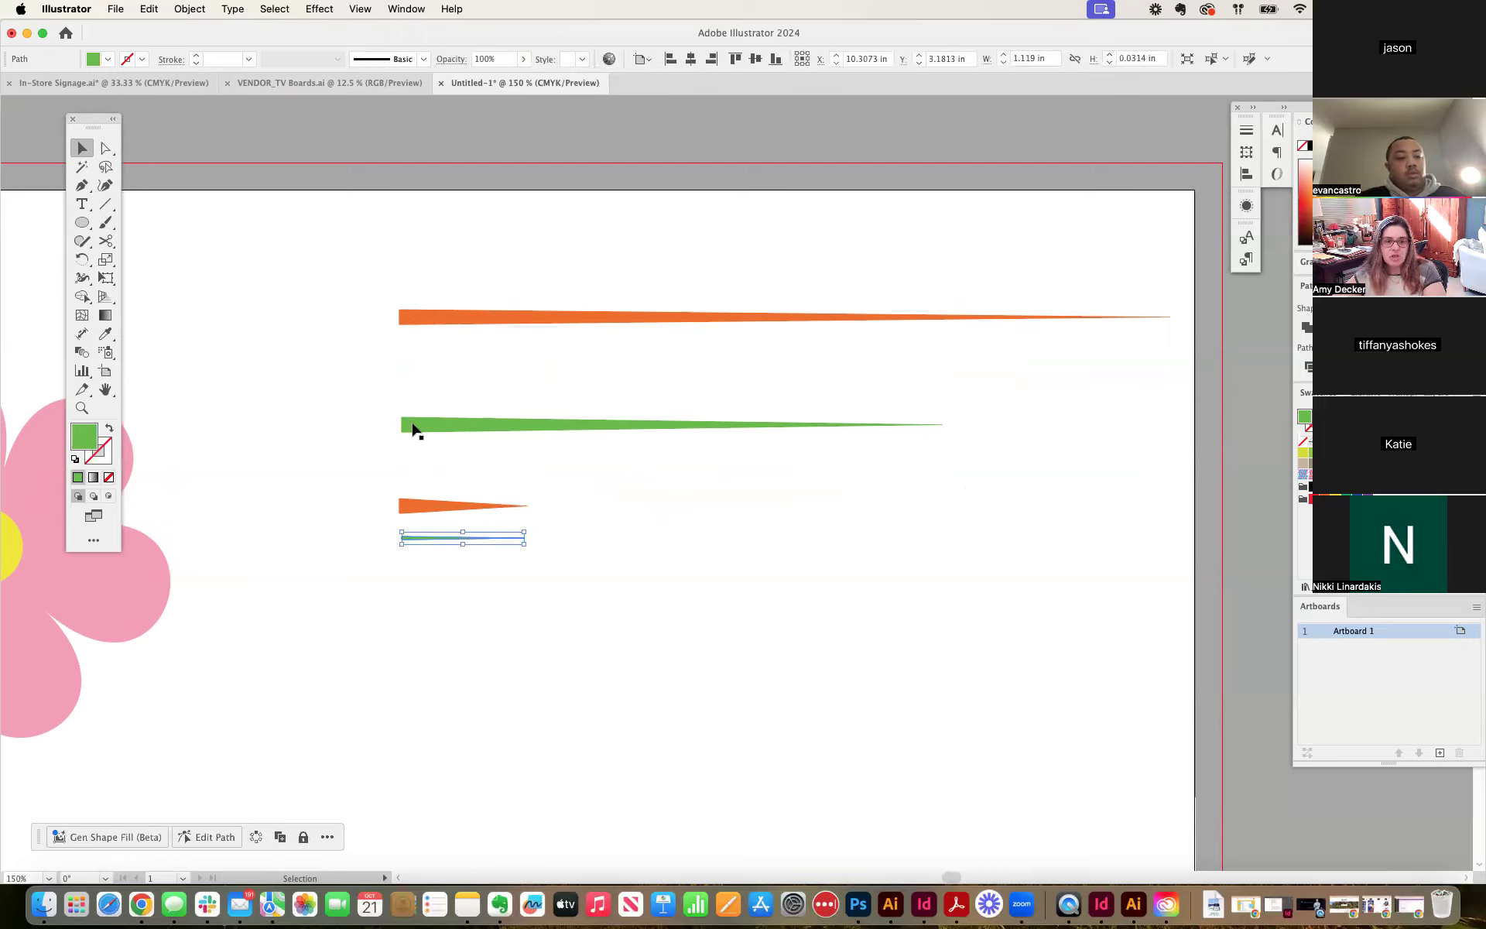
mouse_move(458, 517)
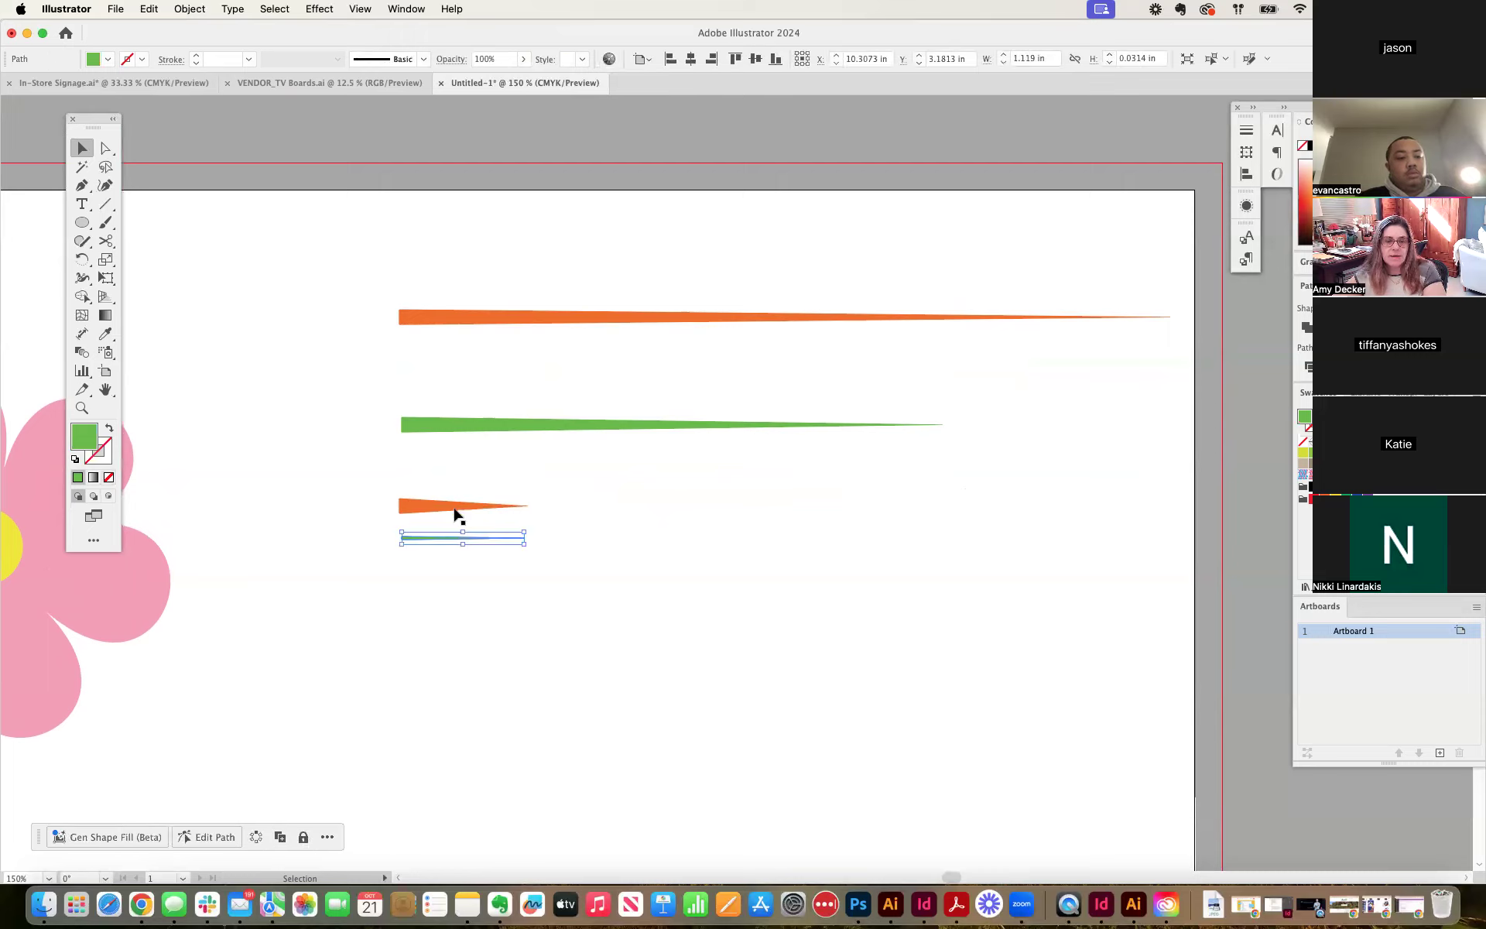
click(447, 581)
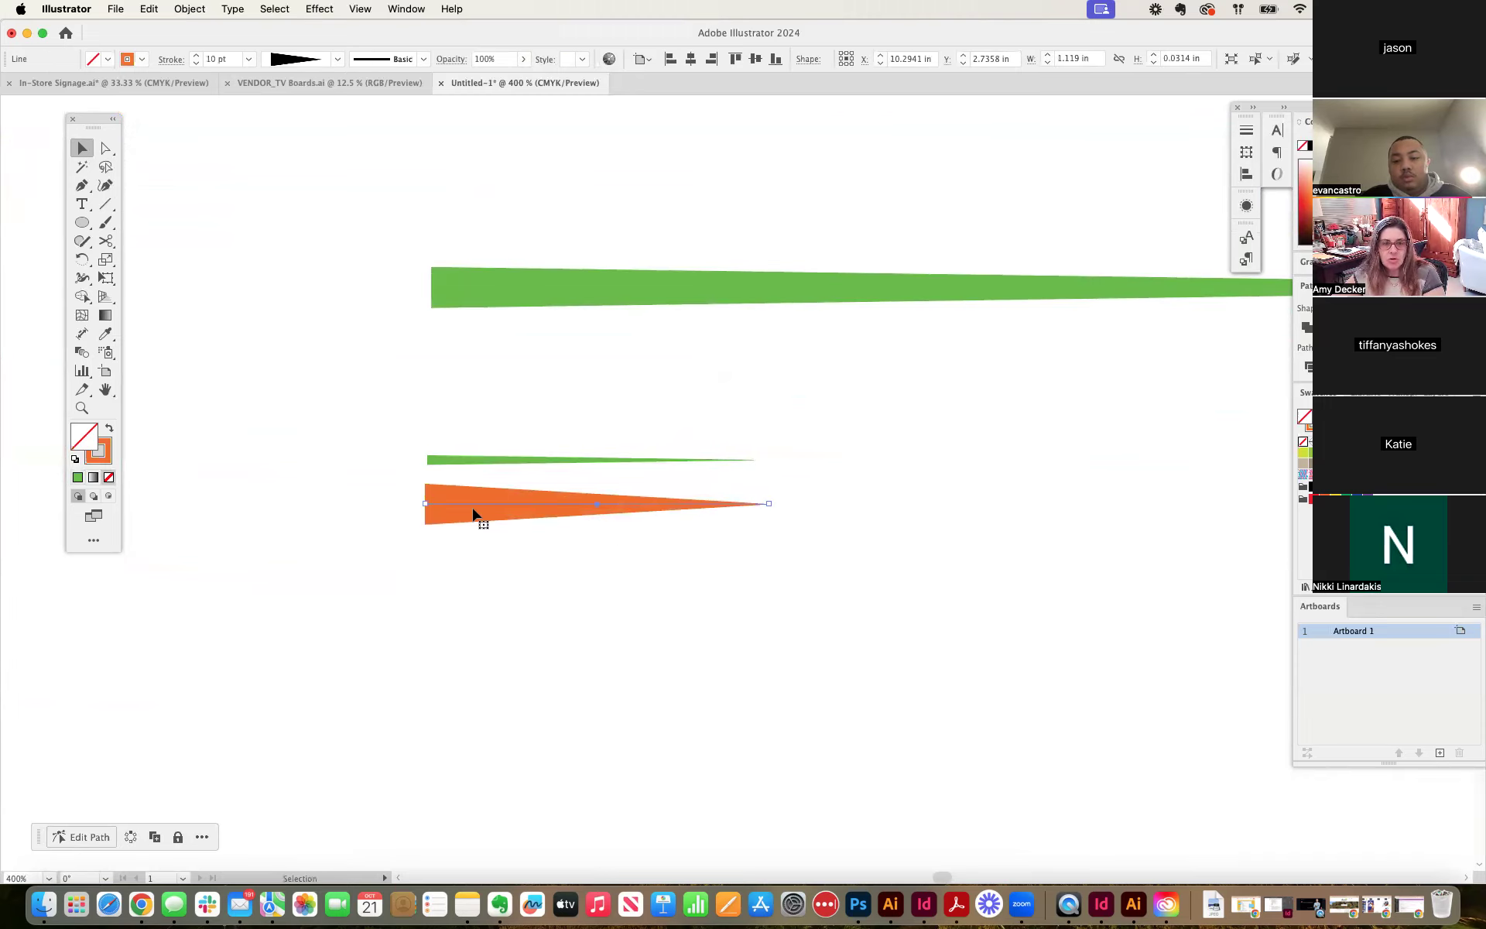
click(633, 553)
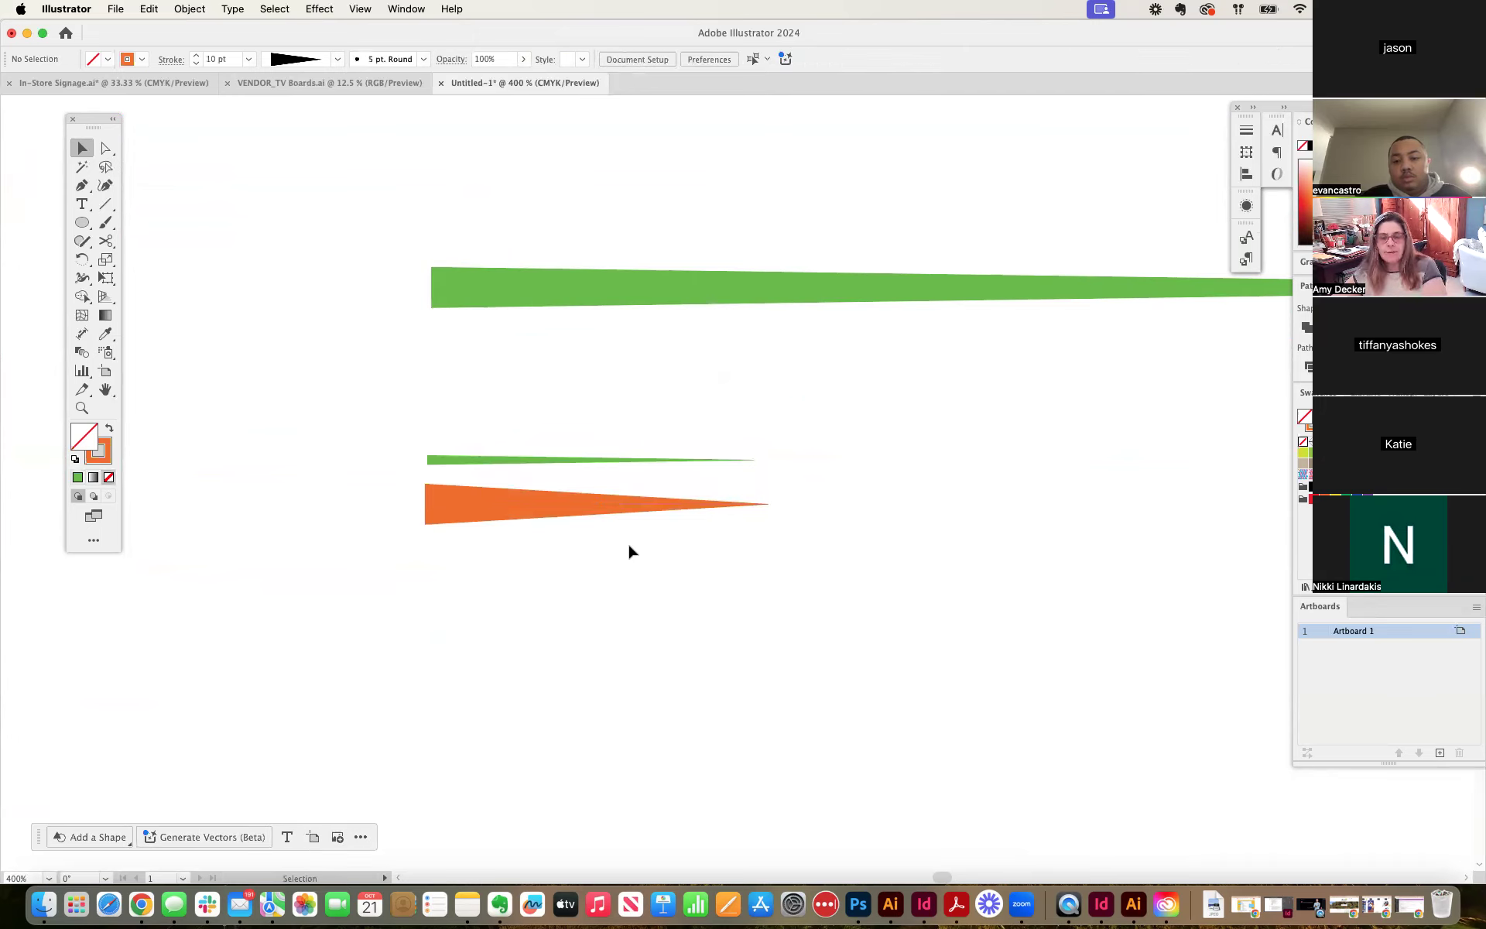